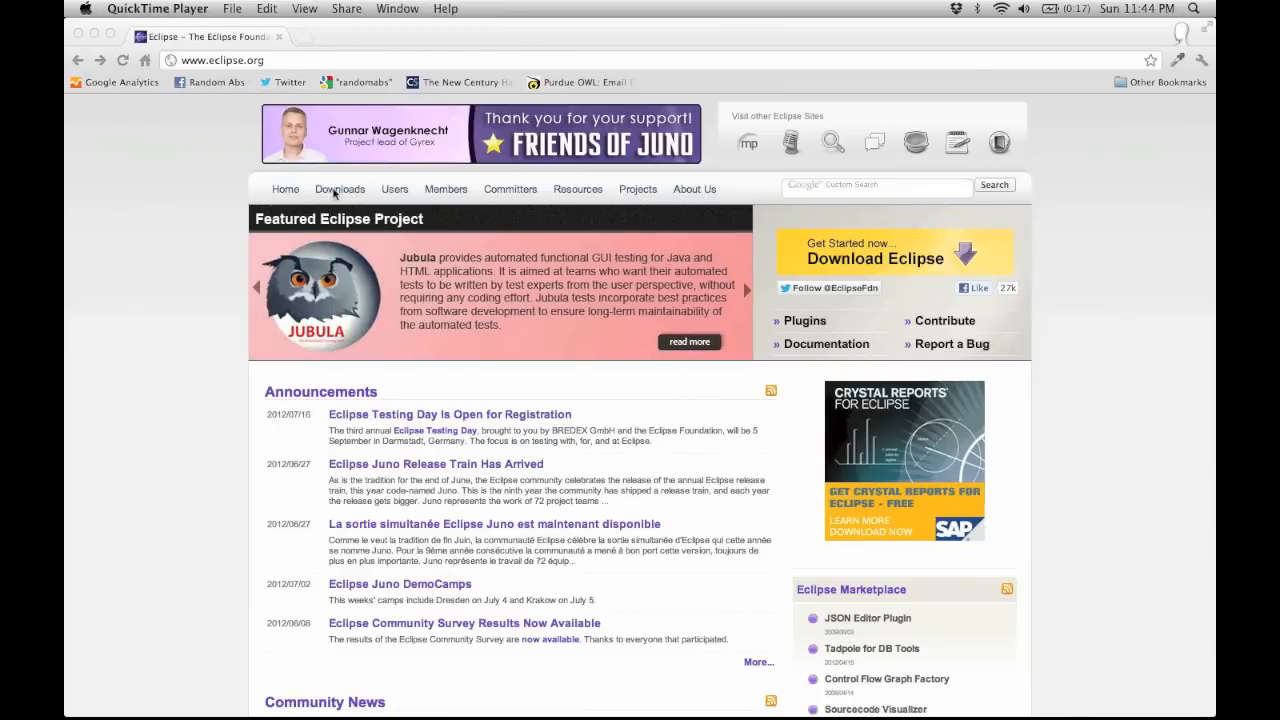
# Go to the Eclipse downloads page in Chrome and bring up the installed IDE apps
pyautogui.click(340, 188)
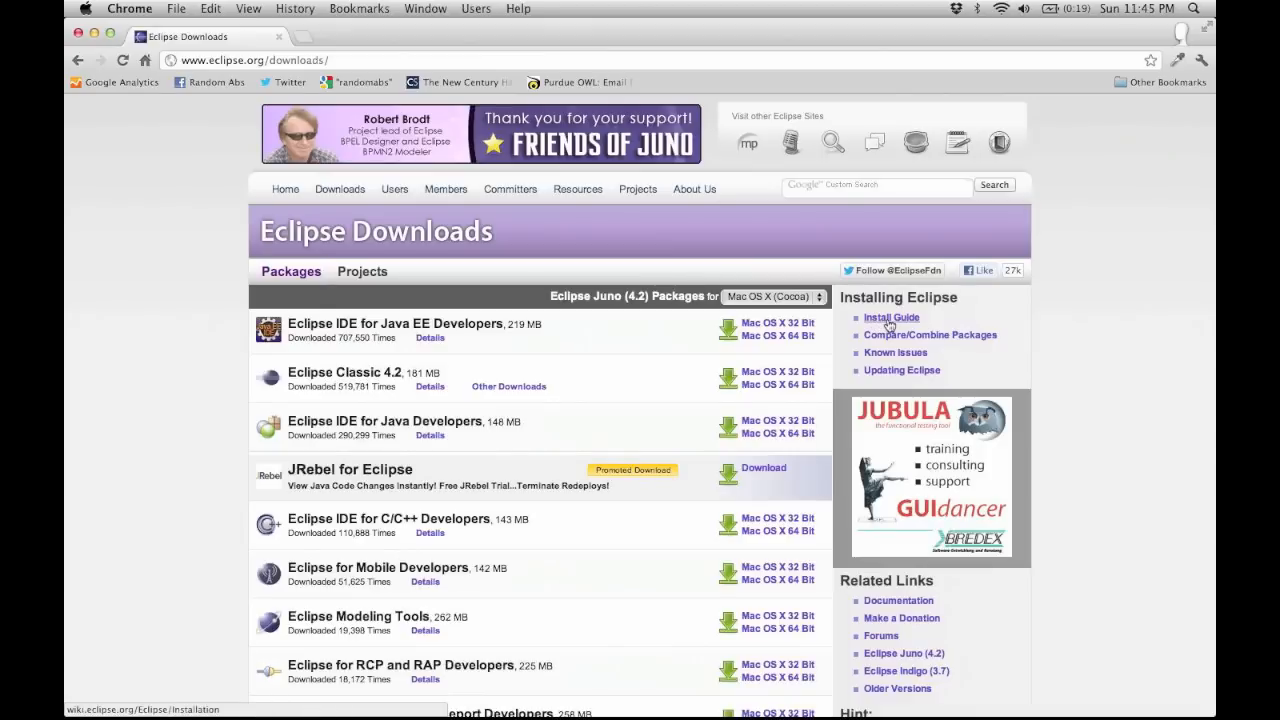
pyautogui.click(570, 66)
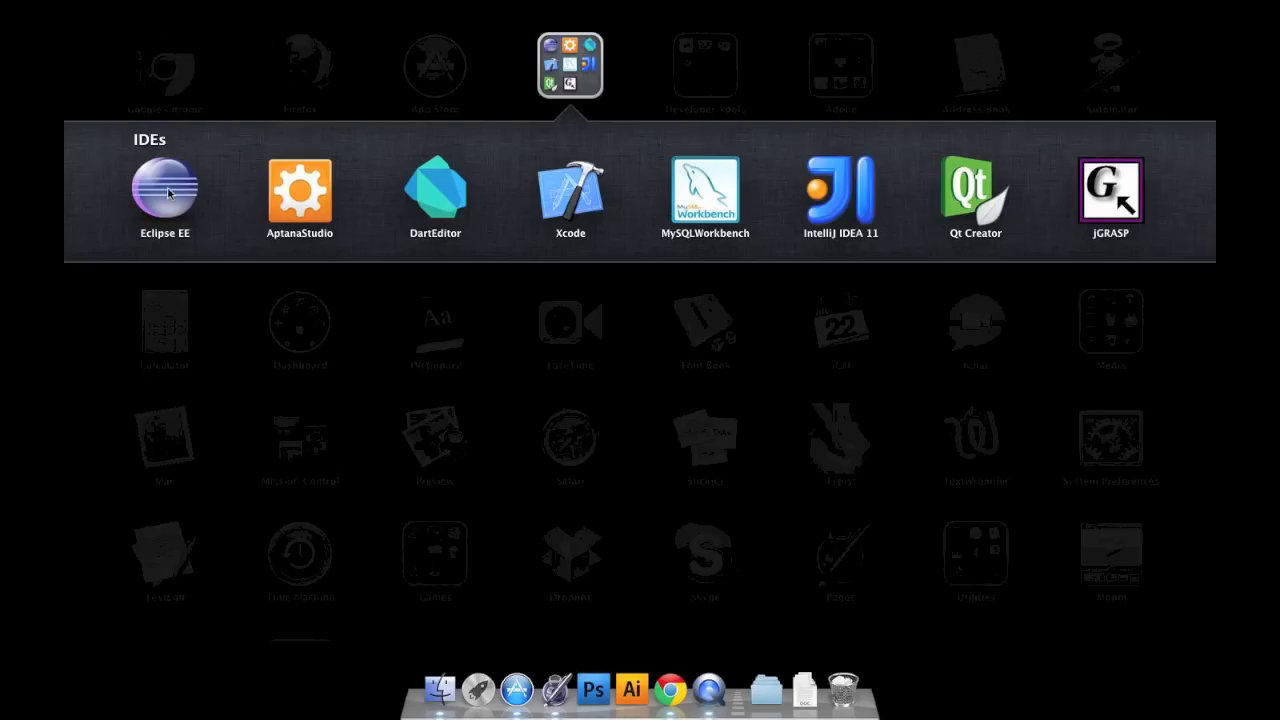
# Launch Eclipse and start it with the Java Workspace folder in Documents as workspace
pyautogui.click(164, 190)
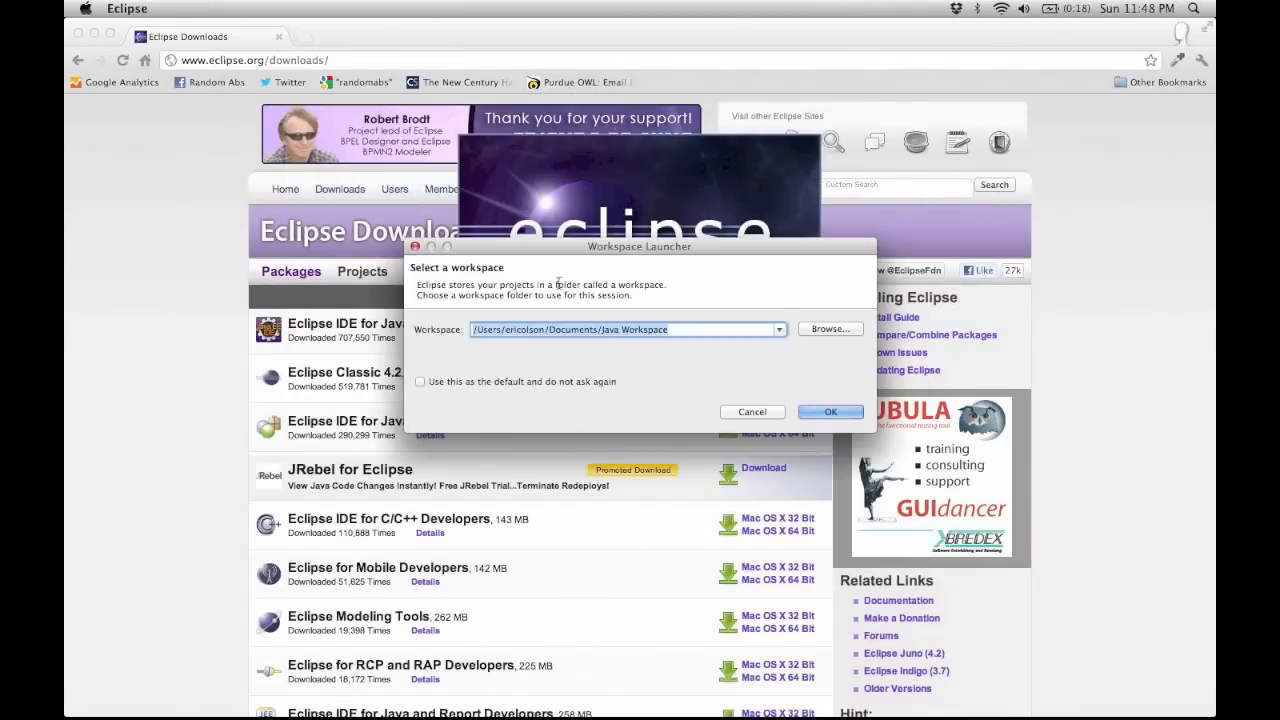
pyautogui.moveTo(700, 344)
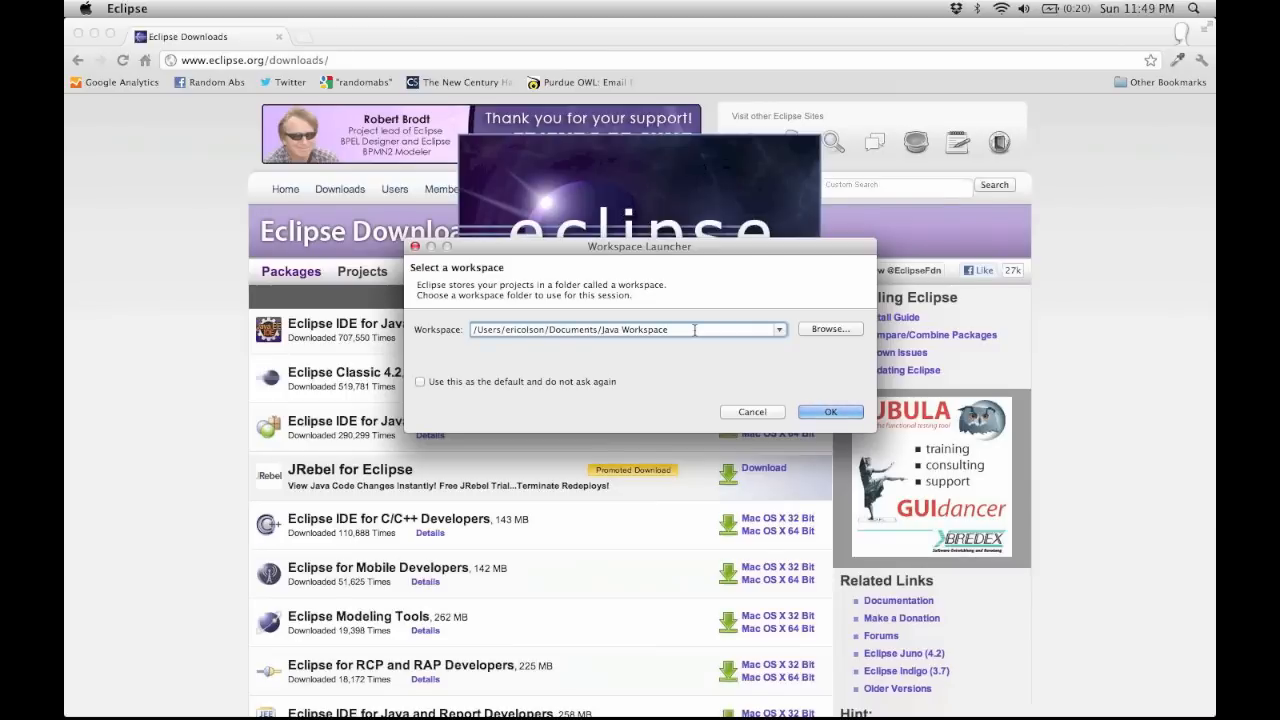
pyautogui.moveTo(694, 330)
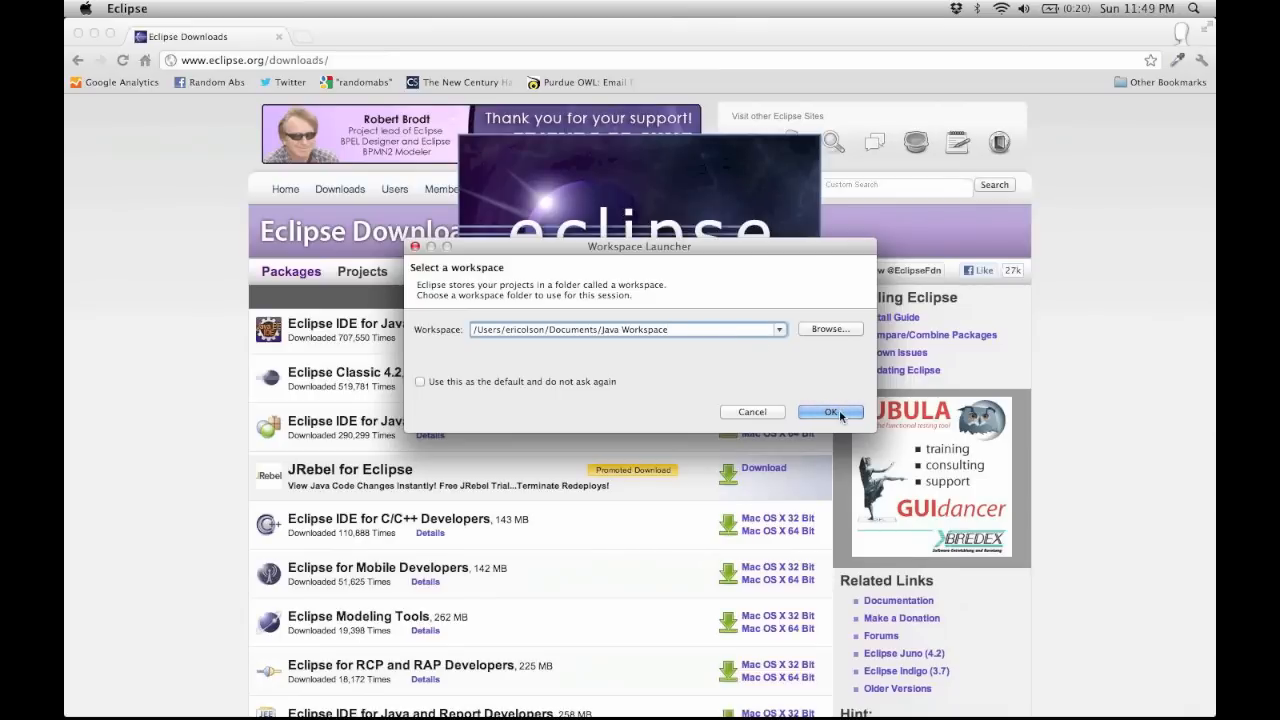
pyautogui.click(824, 412)
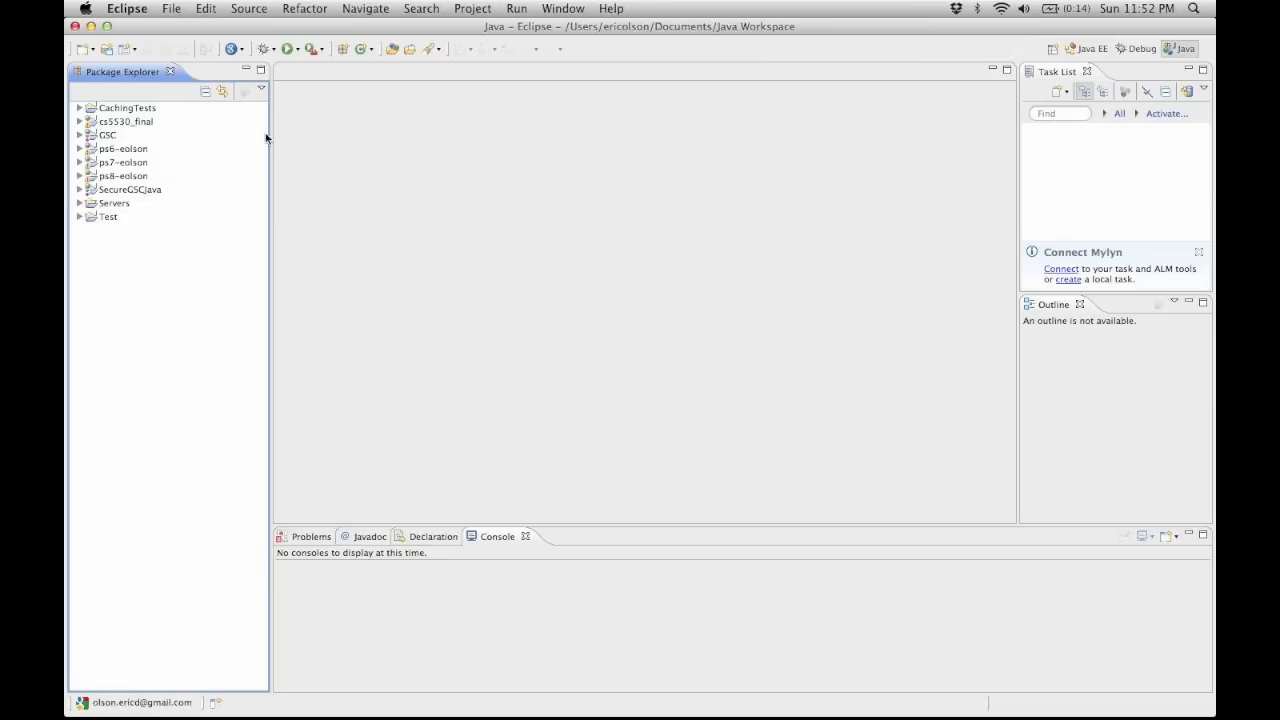
pyautogui.moveTo(420, 190)
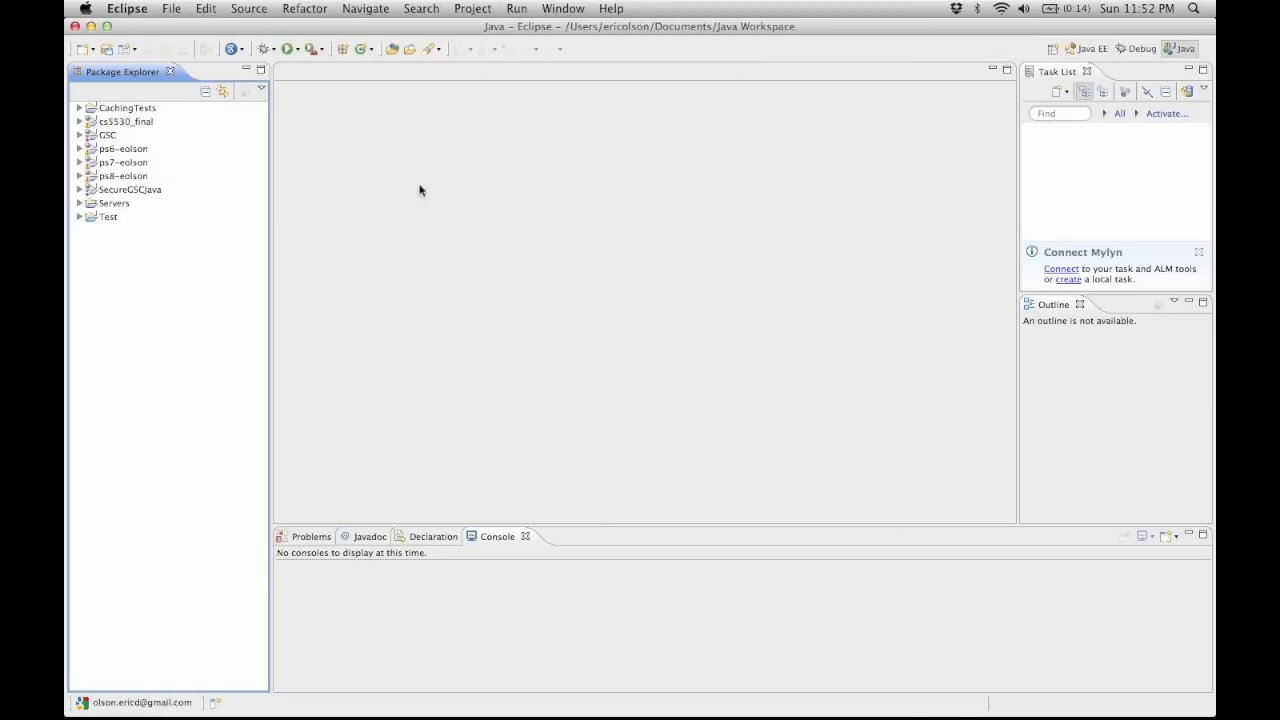
pyautogui.moveTo(140, 224)
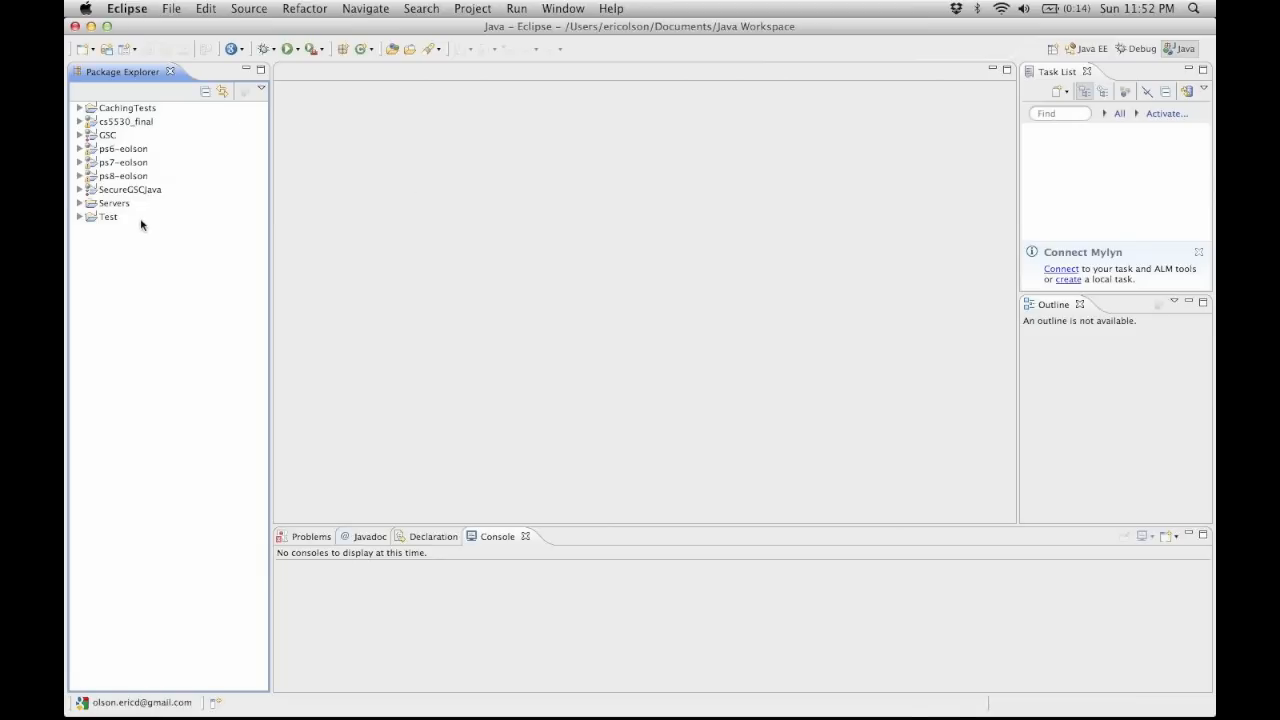
pyautogui.moveTo(98, 254)
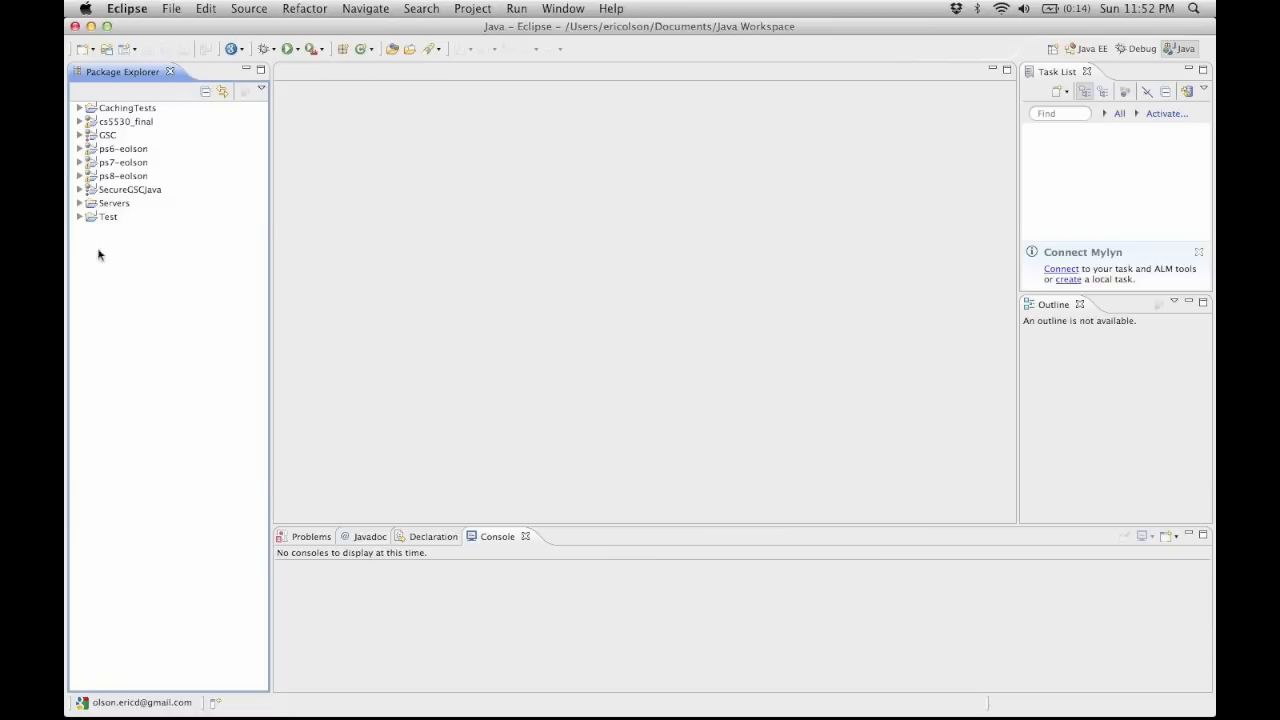
pyautogui.moveTo(172, 168)
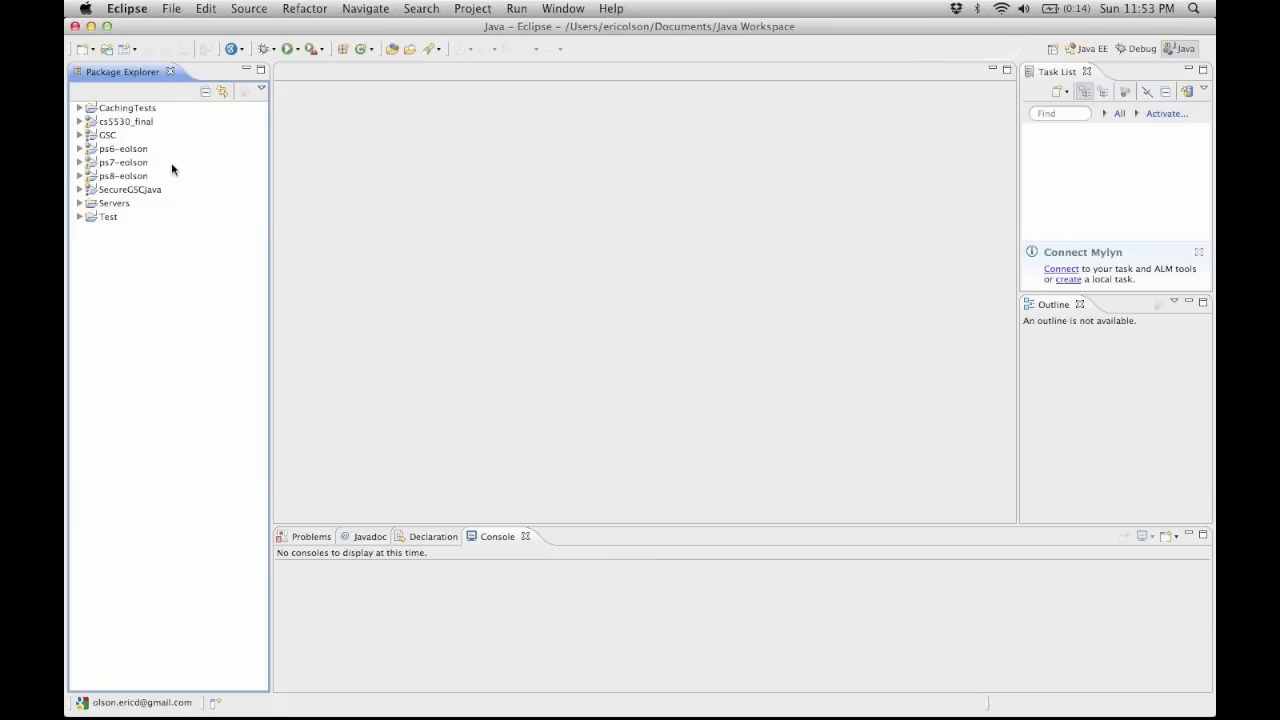
pyautogui.moveTo(122, 118)
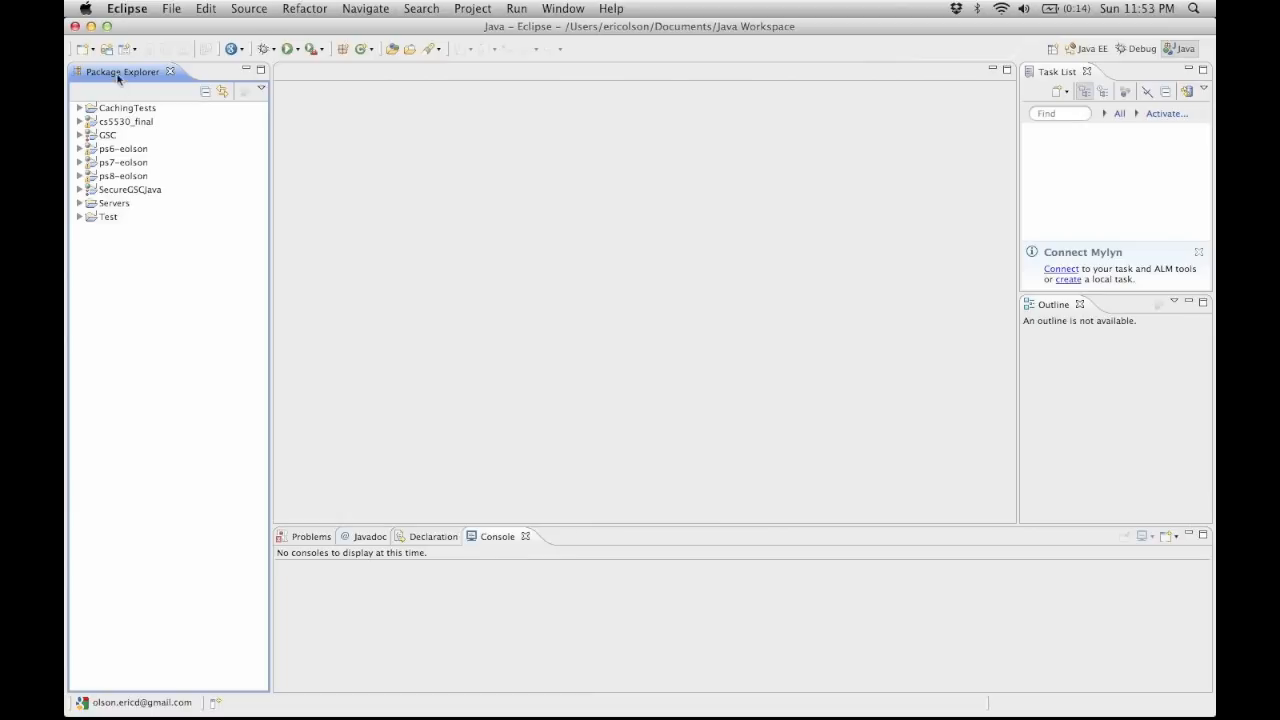
pyautogui.moveTo(84, 48)
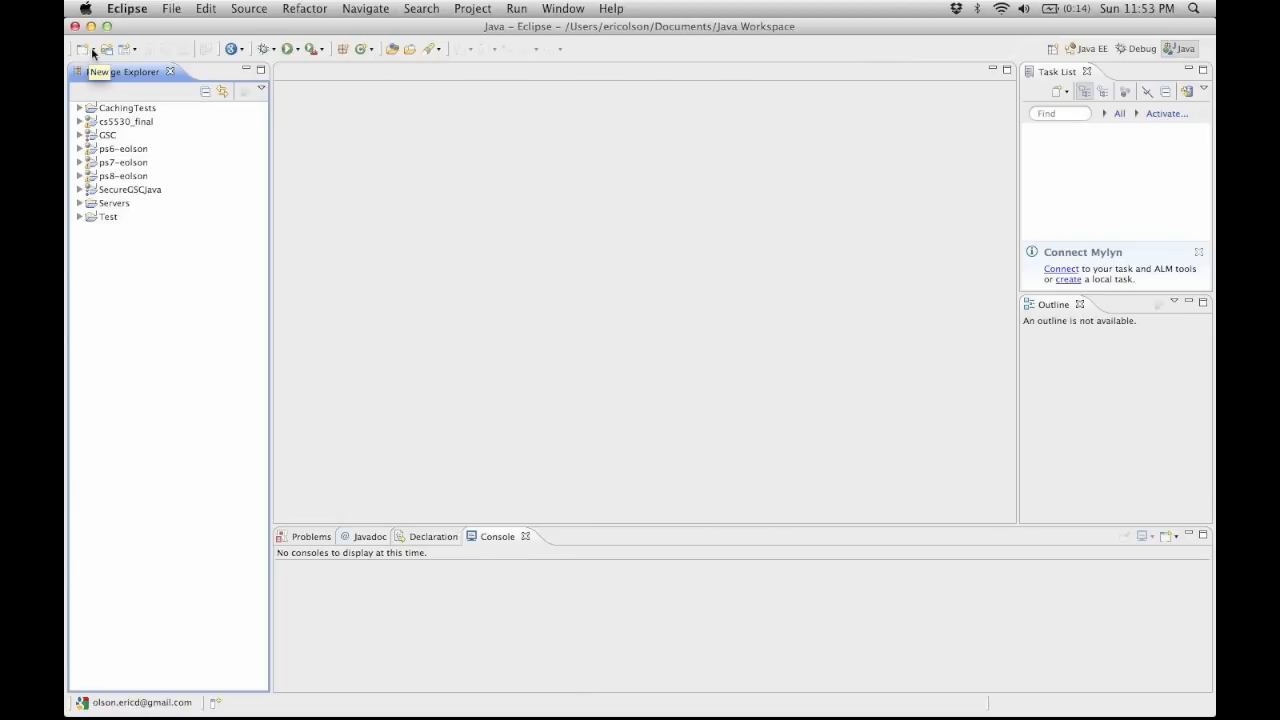
# Create a new Java project named Instructions and finish the wizard
pyautogui.click(84, 48)
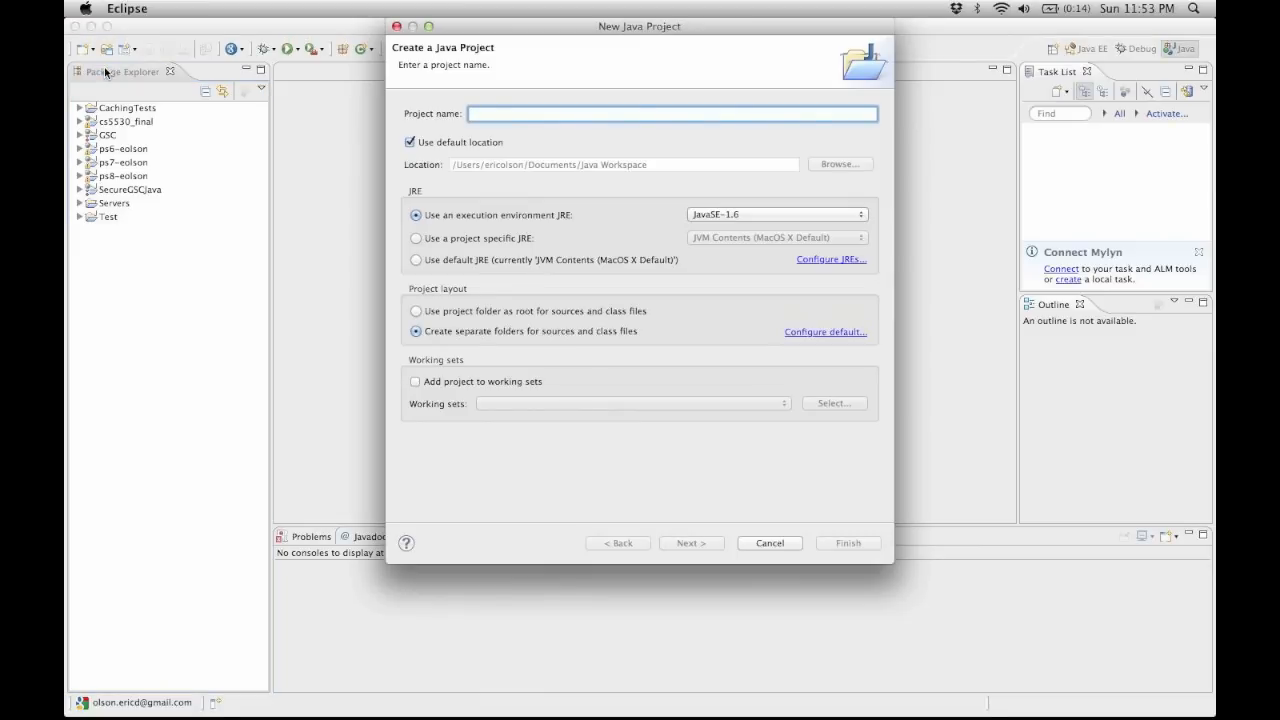
pyautogui.write('Instructions')
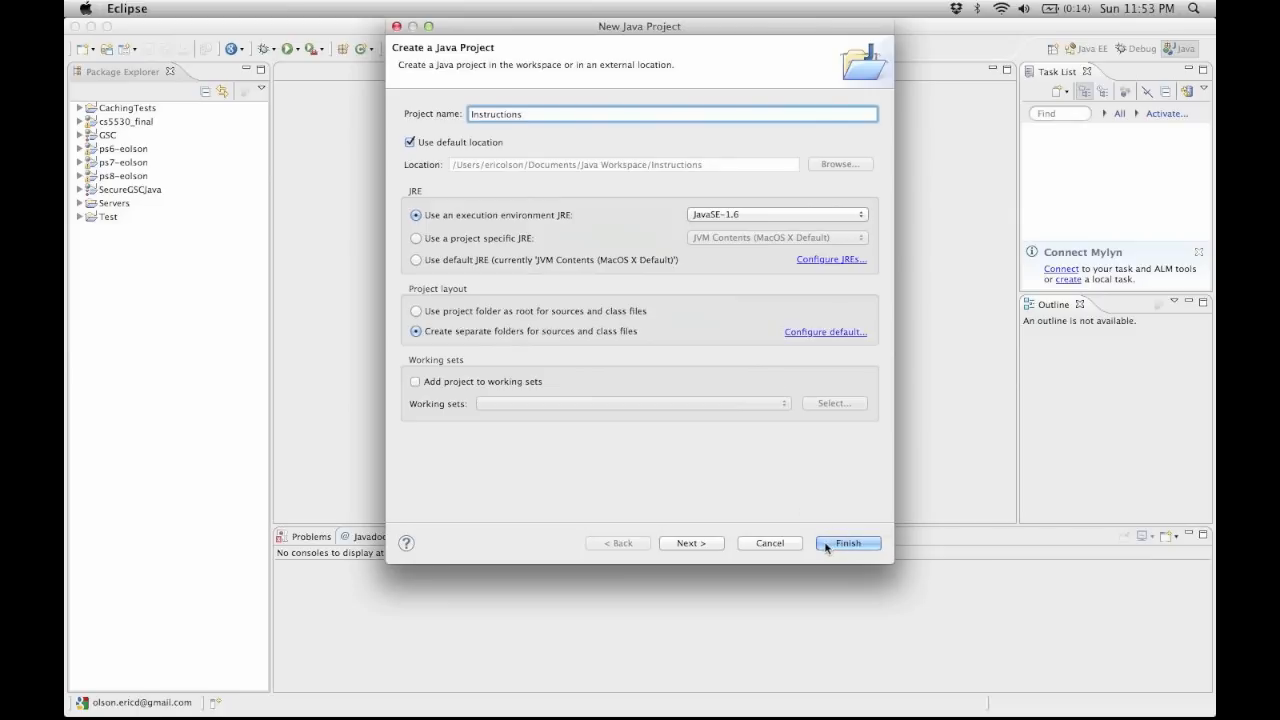
pyautogui.moveTo(128, 128)
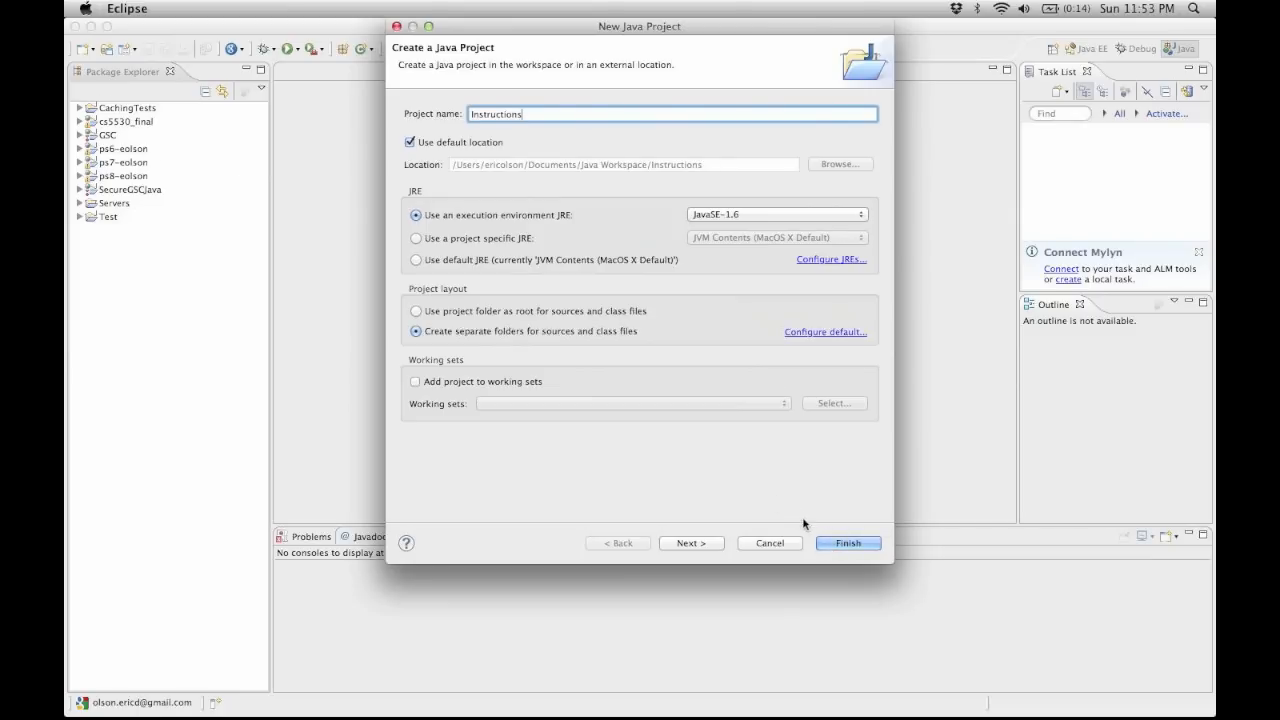
pyautogui.click(848, 544)
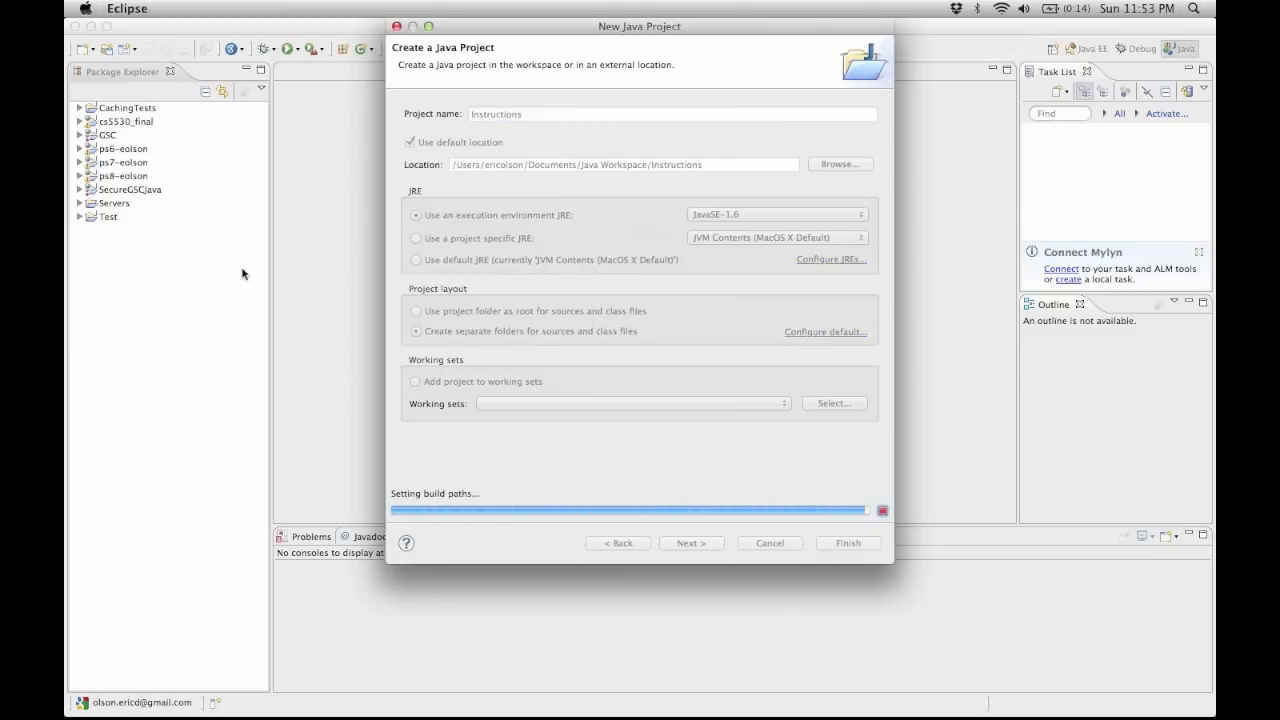
pyautogui.click(848, 544)
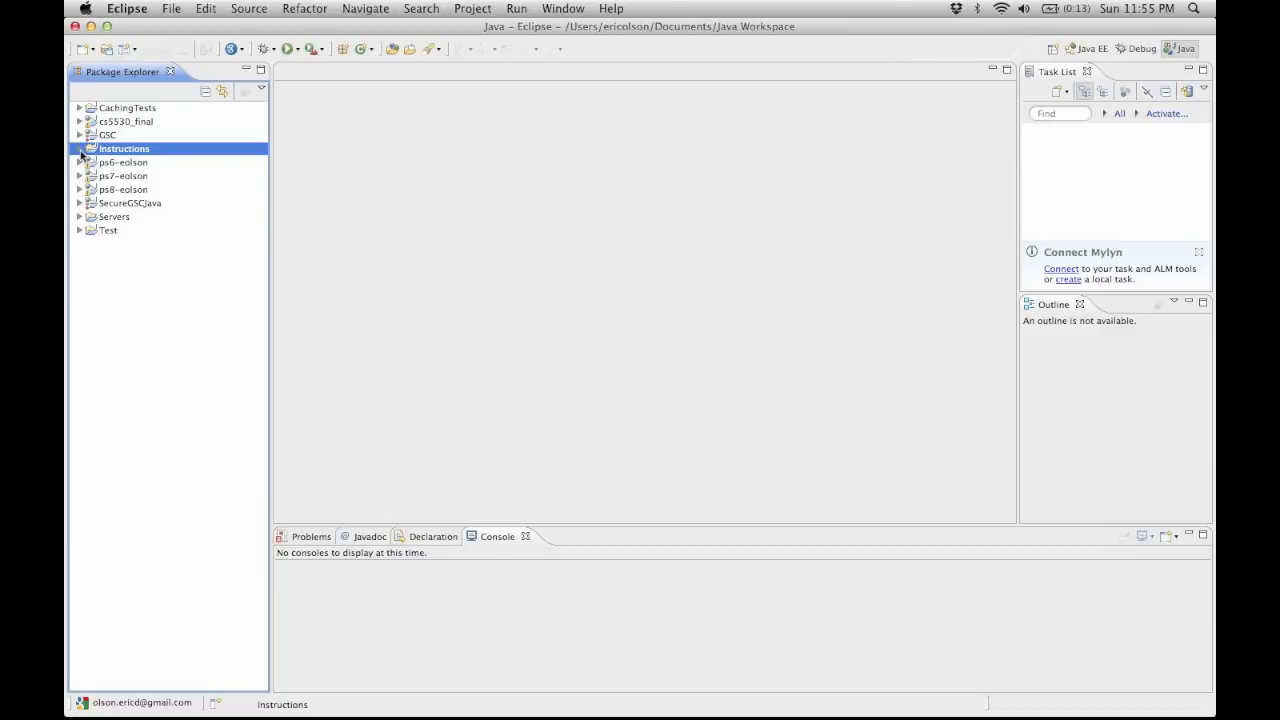
# Create a new class named Demo in the src folder of the Instructions project
pyautogui.click(80, 148)
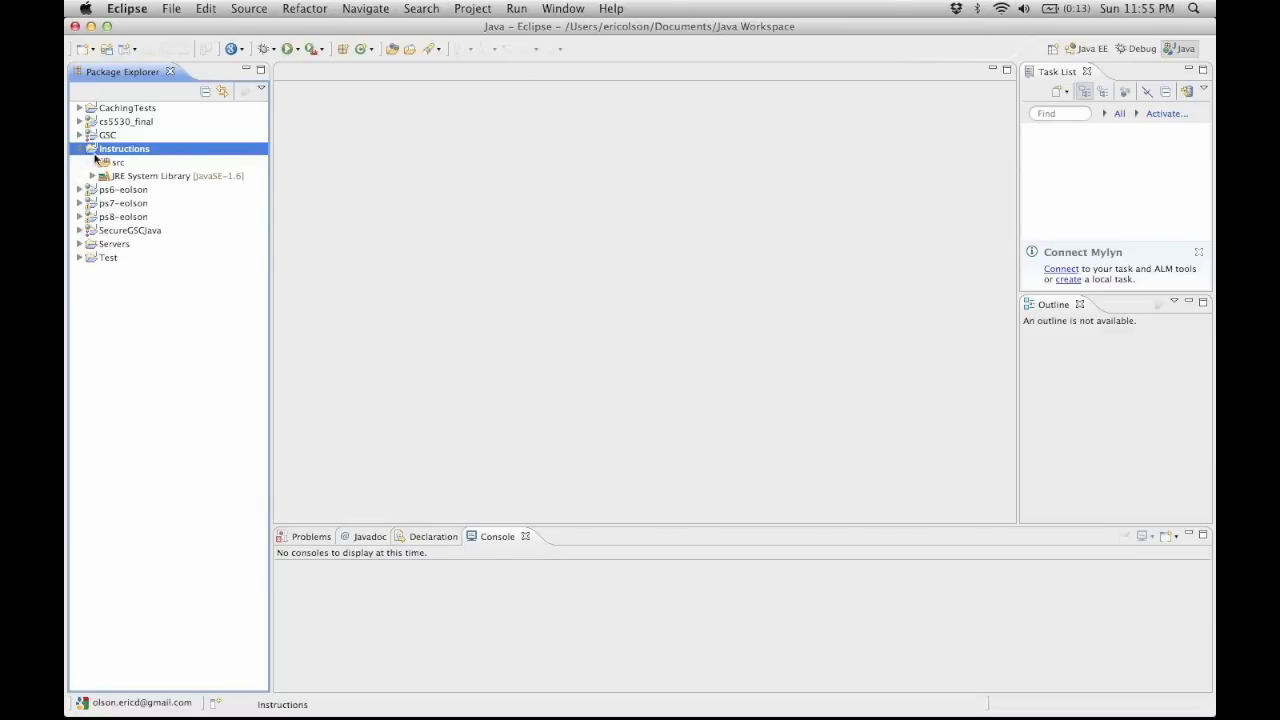
pyautogui.click(118, 162)
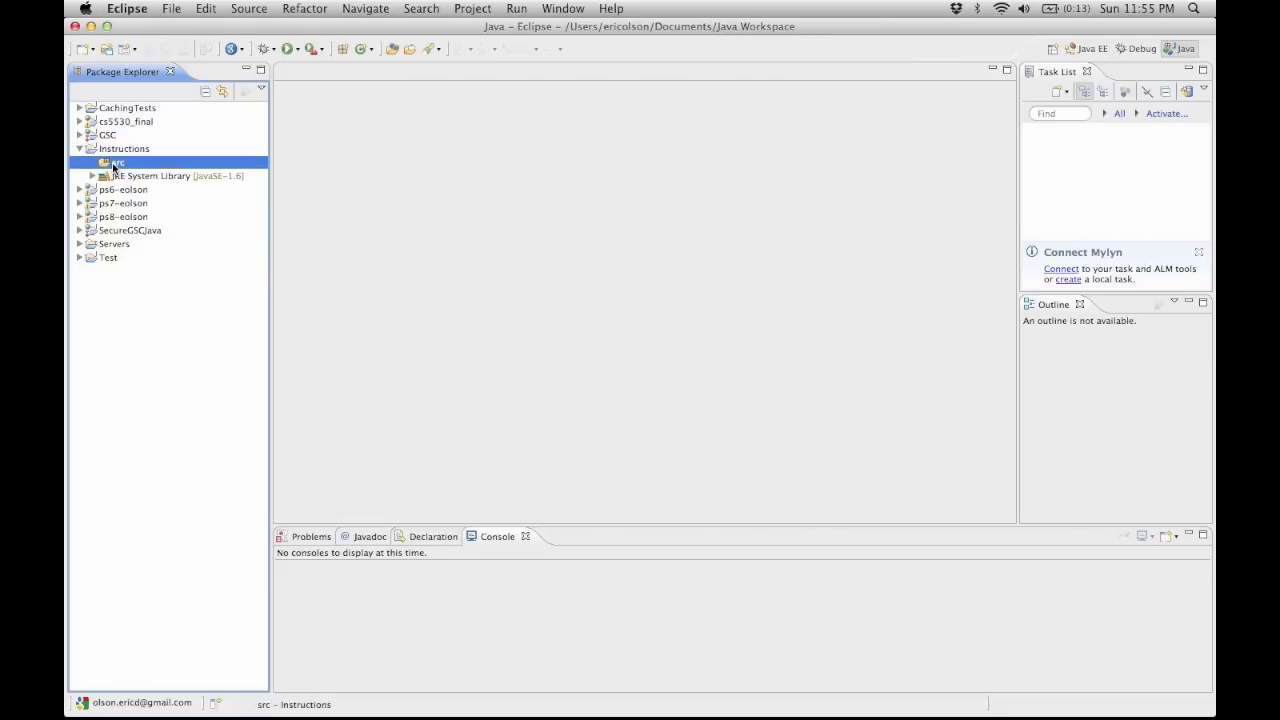
pyautogui.moveTo(132, 168)
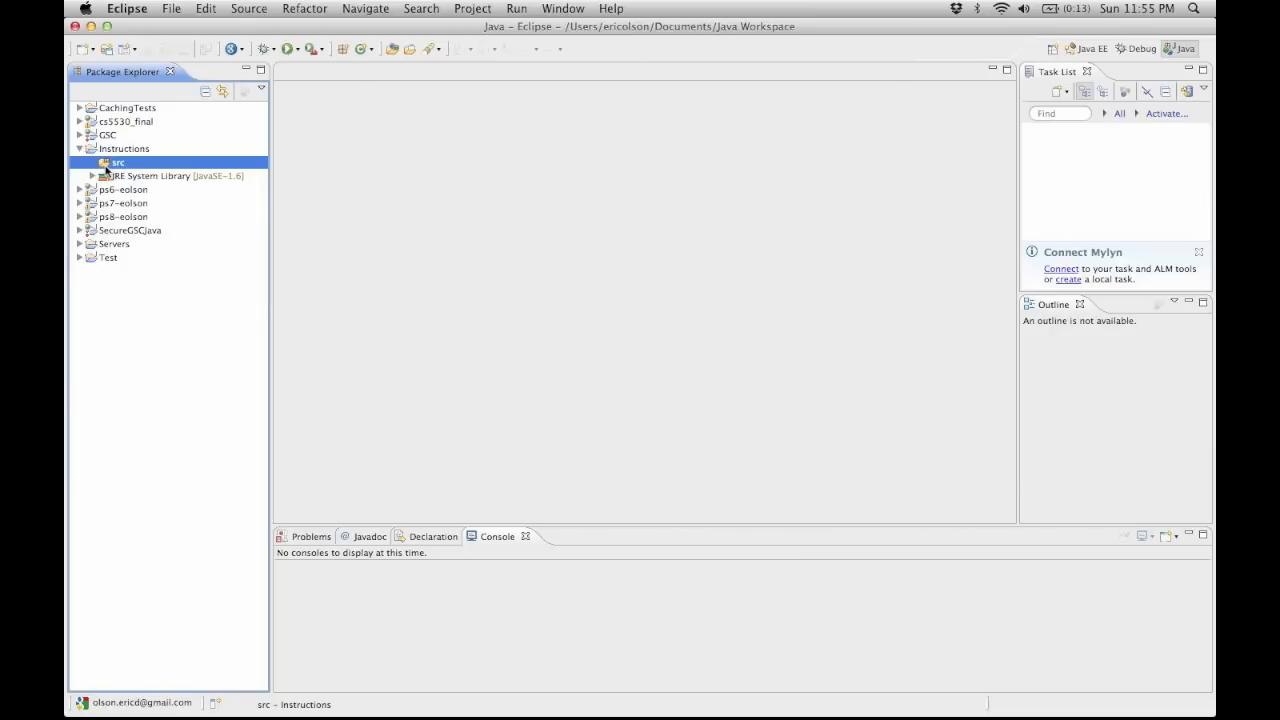
pyautogui.moveTo(112, 168)
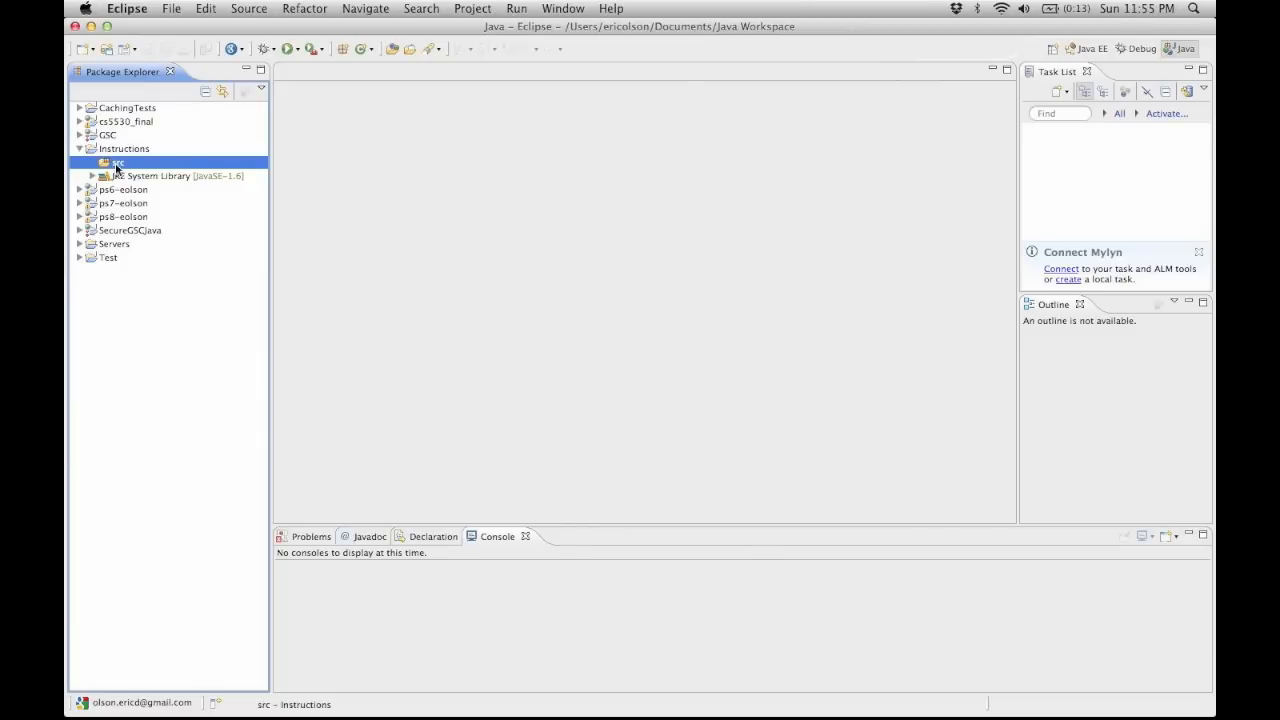
pyautogui.rightClick(116, 164)
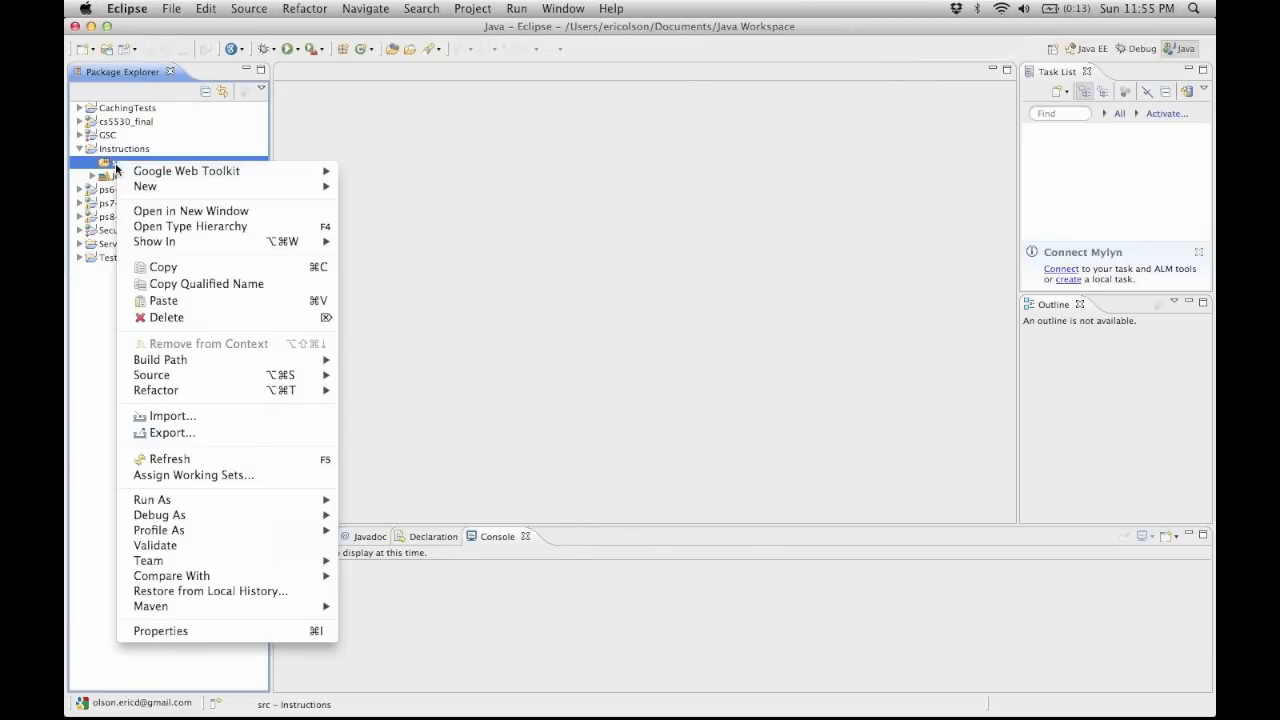
pyautogui.moveTo(186, 170)
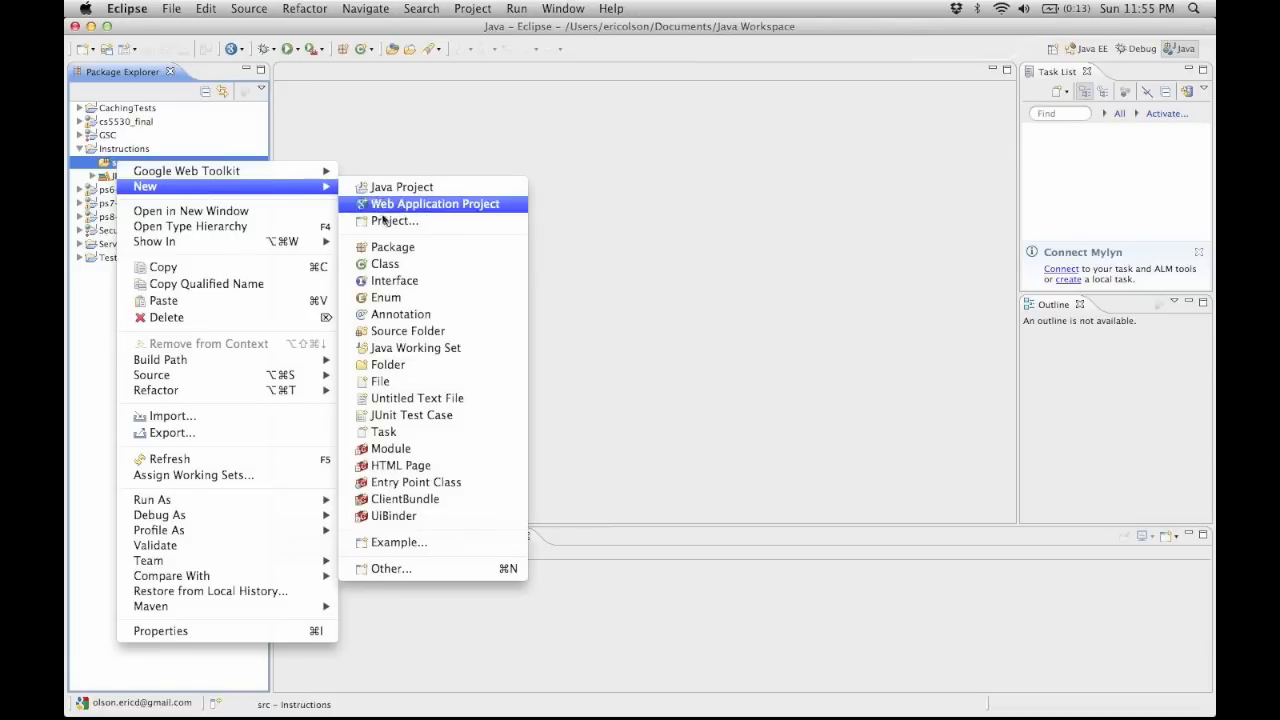
pyautogui.moveTo(384, 264)
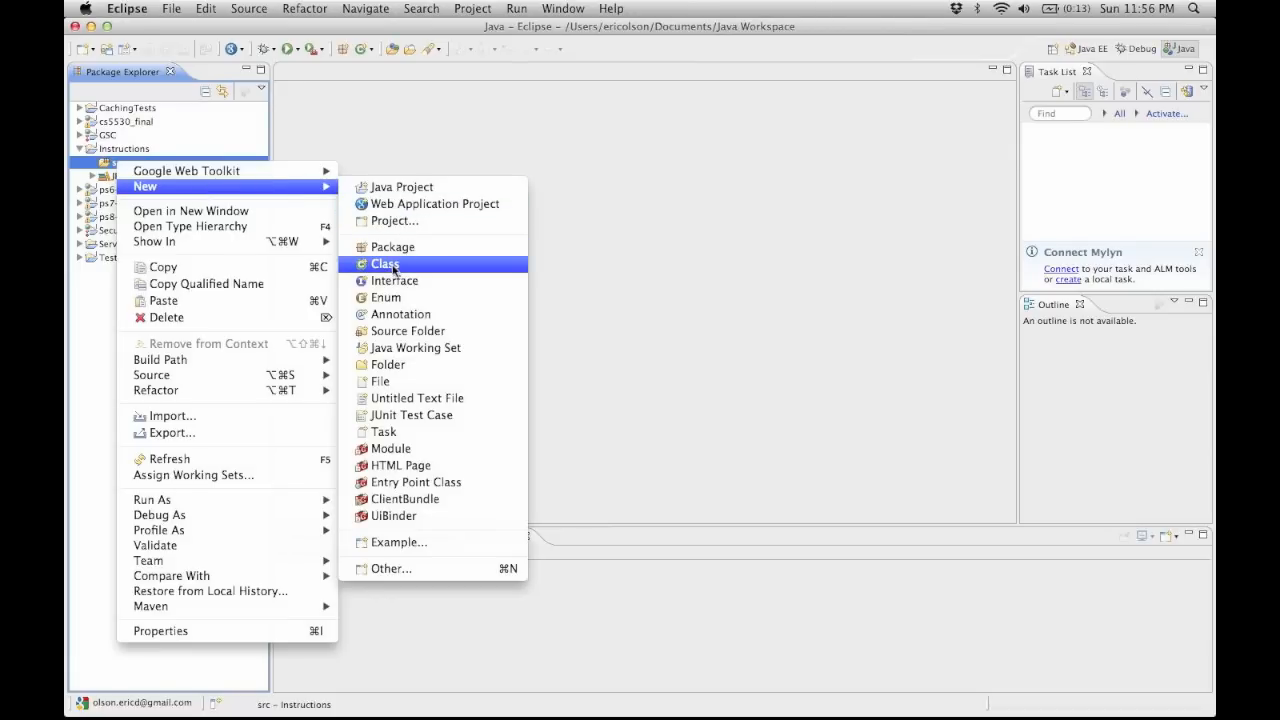
pyautogui.click(384, 264)
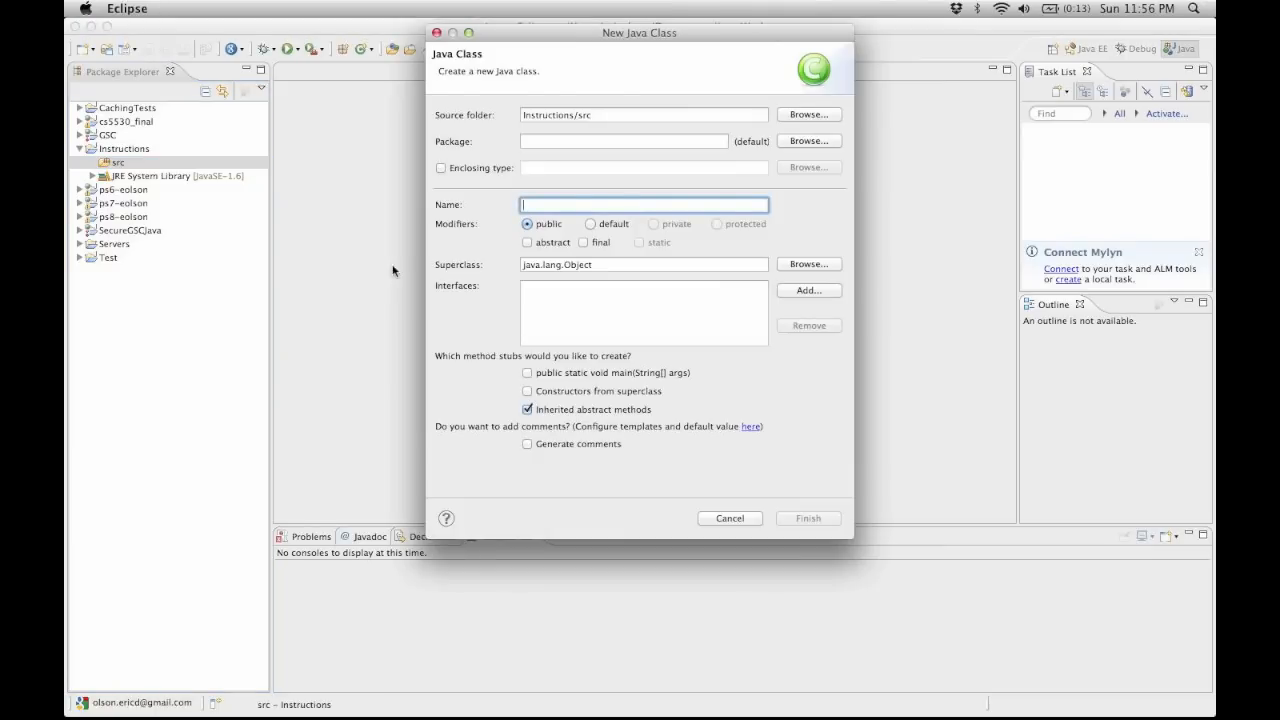
pyautogui.write('Demo')
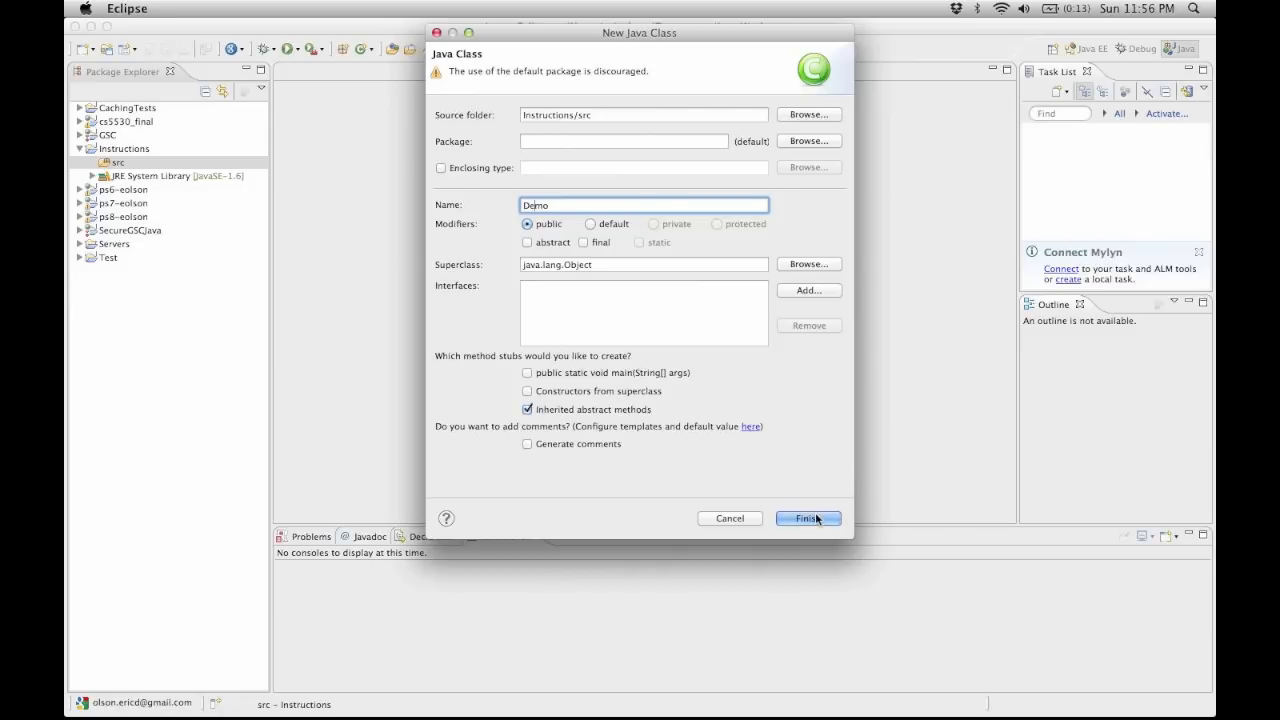
pyautogui.click(808, 518)
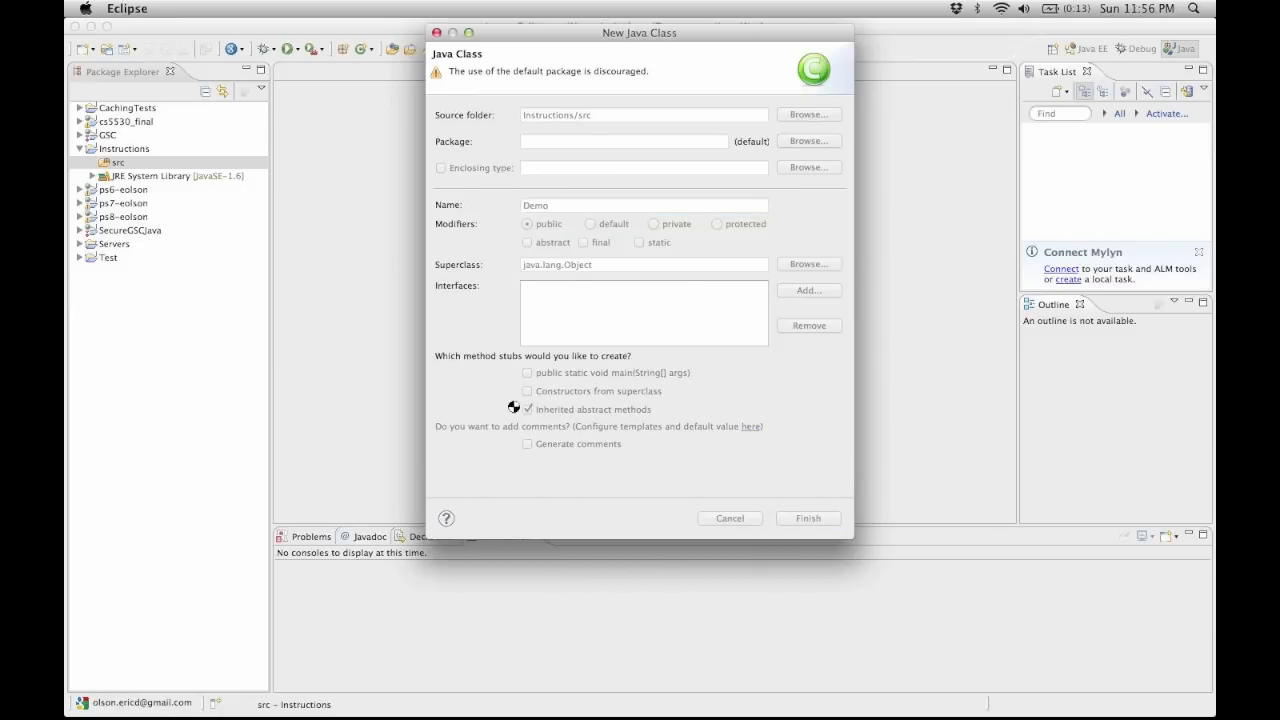
pyautogui.click(808, 518)
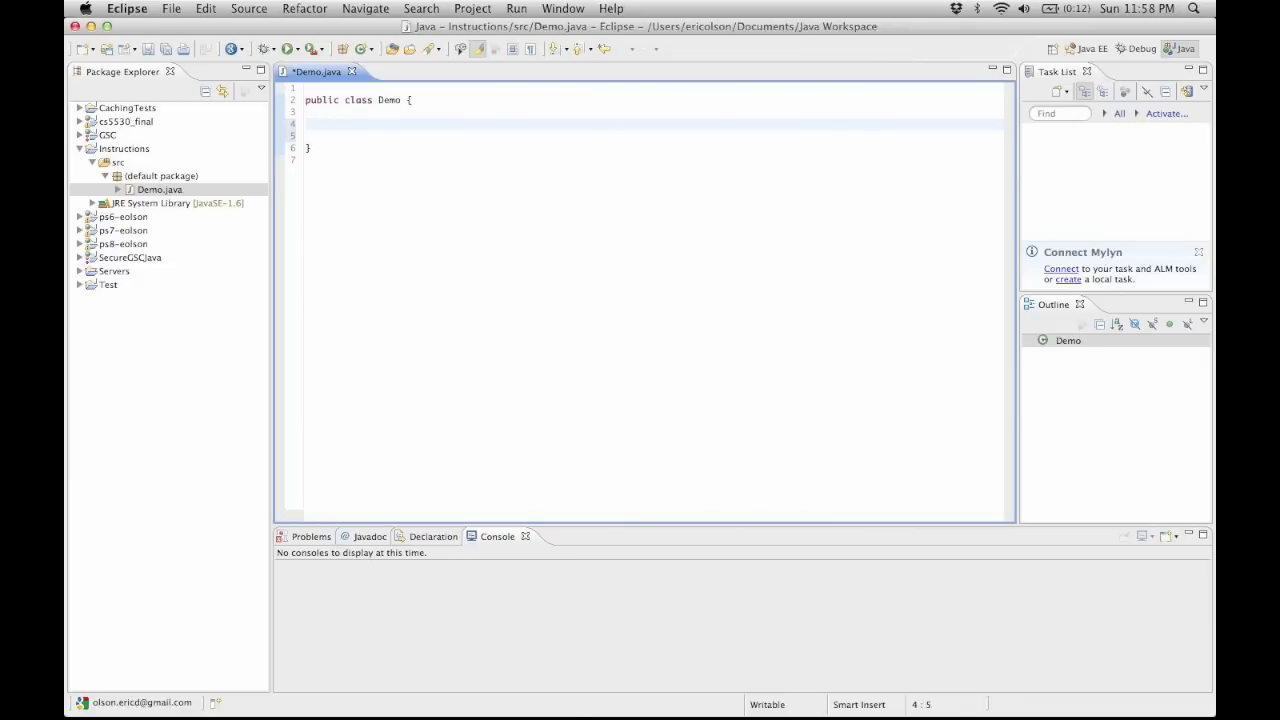
# Write public static void main(String[] args) { } inside class Demo
pyautogui.write('public static')
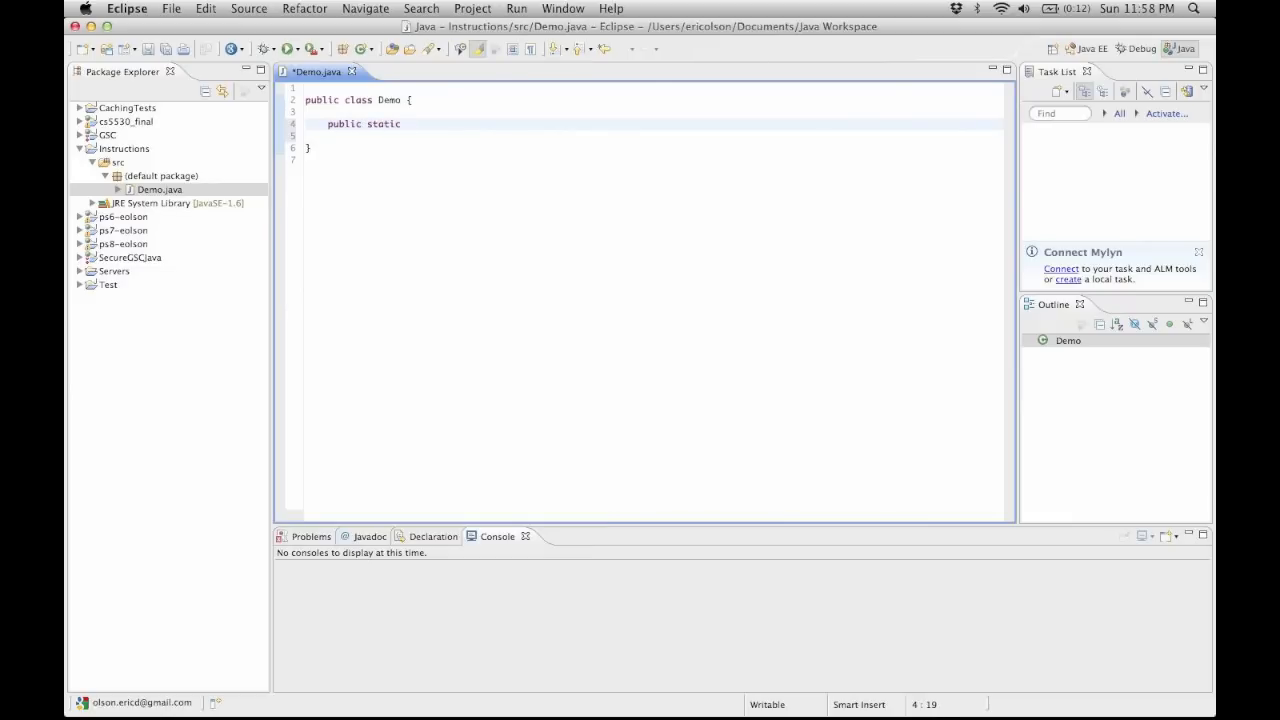
pyautogui.write('void main()')
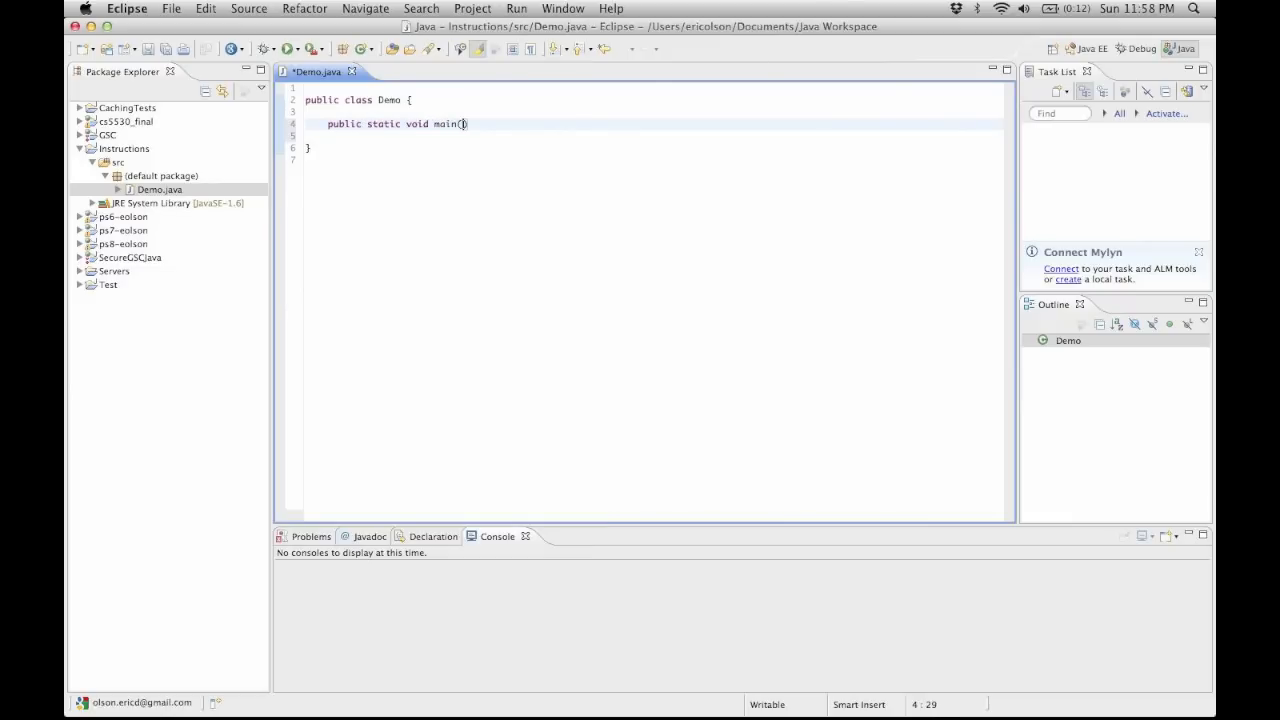
pyautogui.write('String[] args')
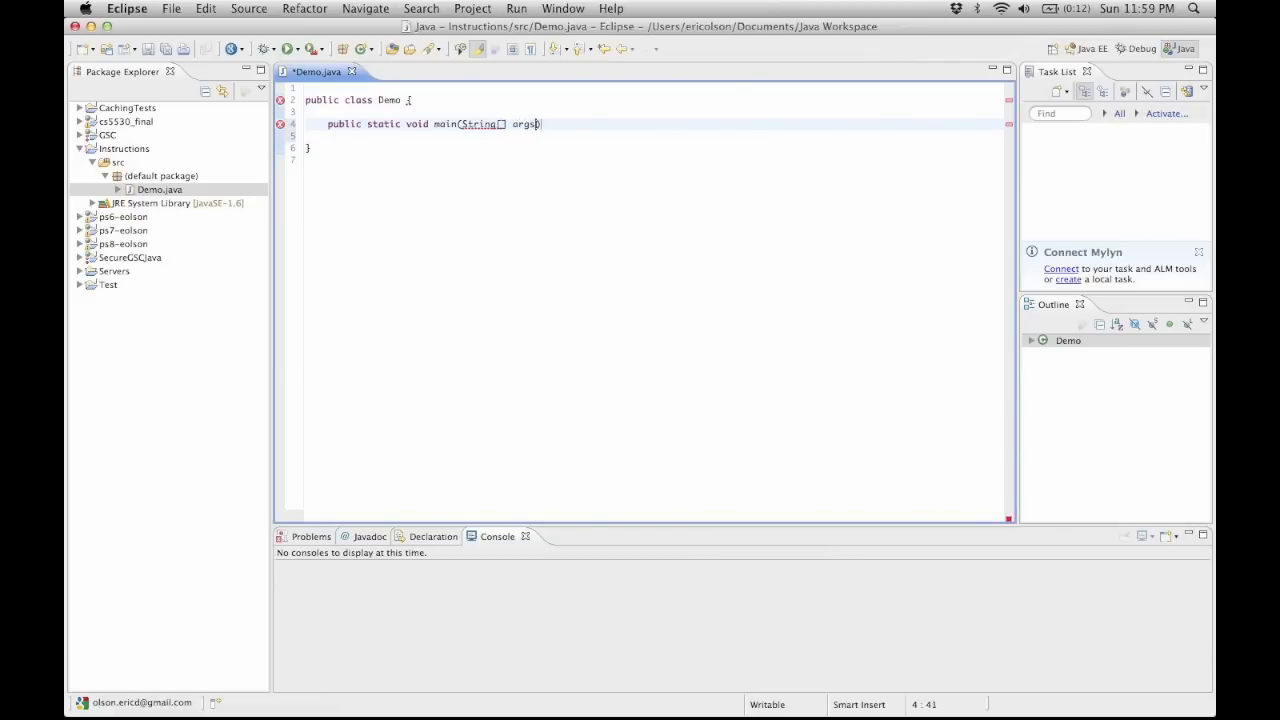
pyautogui.write('{')
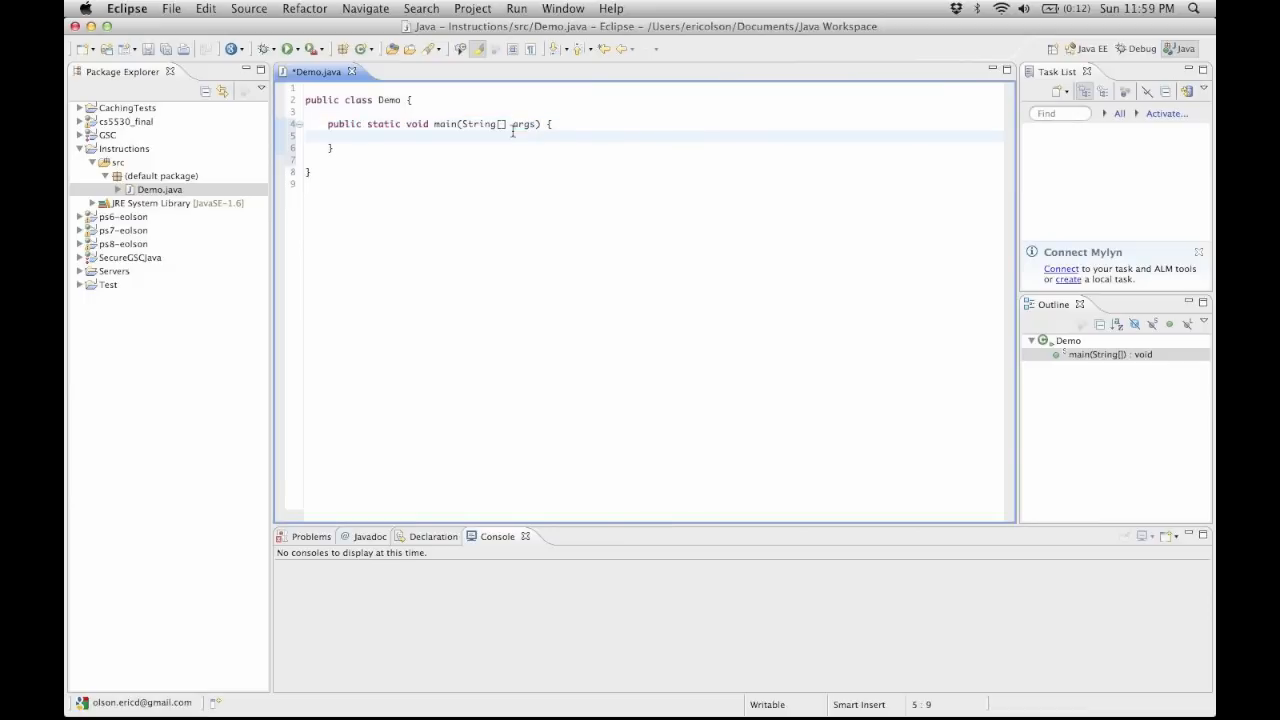
pyautogui.doubleClick(444, 124)
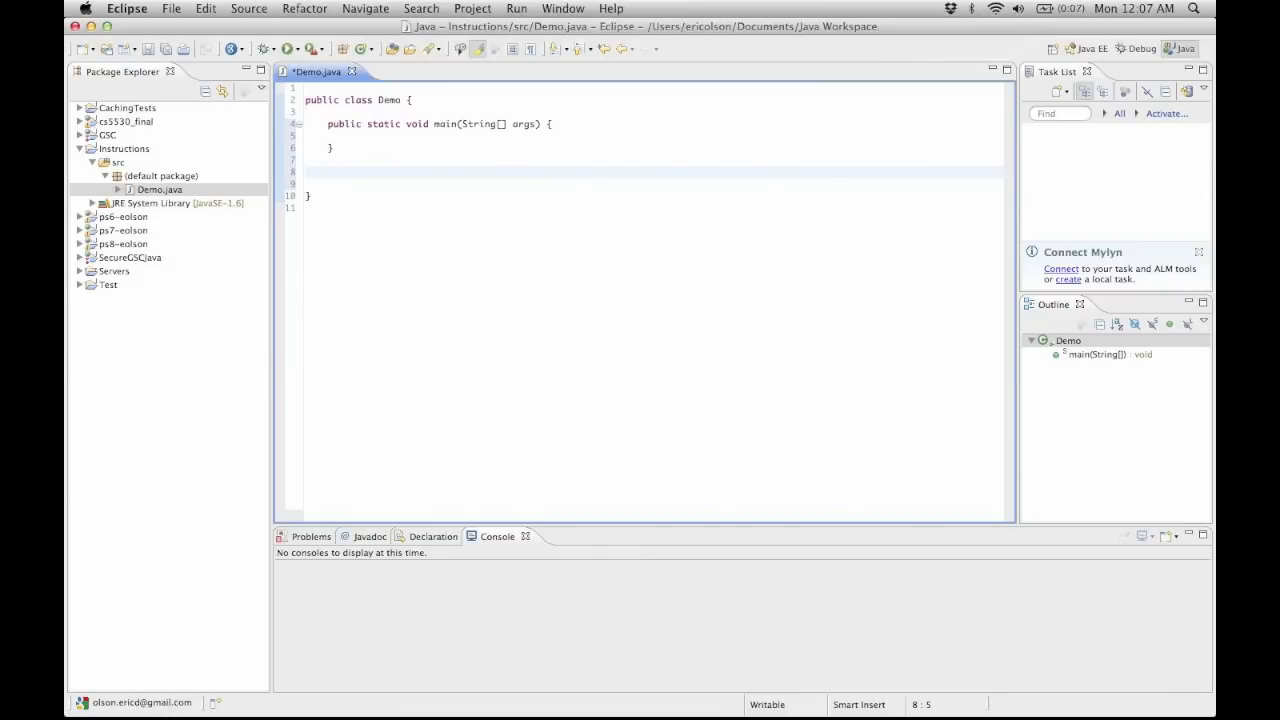
# Declare public static int summation(int x) below main
pyautogui.click(328, 172)
pyautogui.write('public')
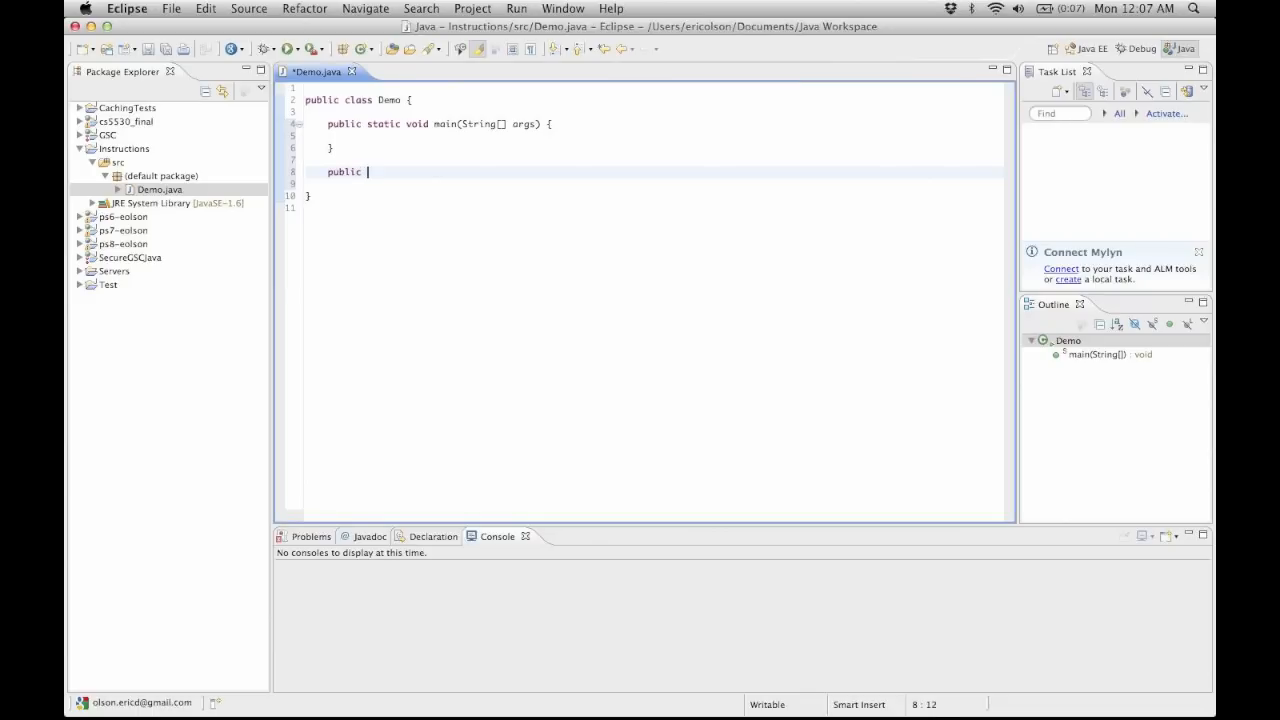
pyautogui.write('static')
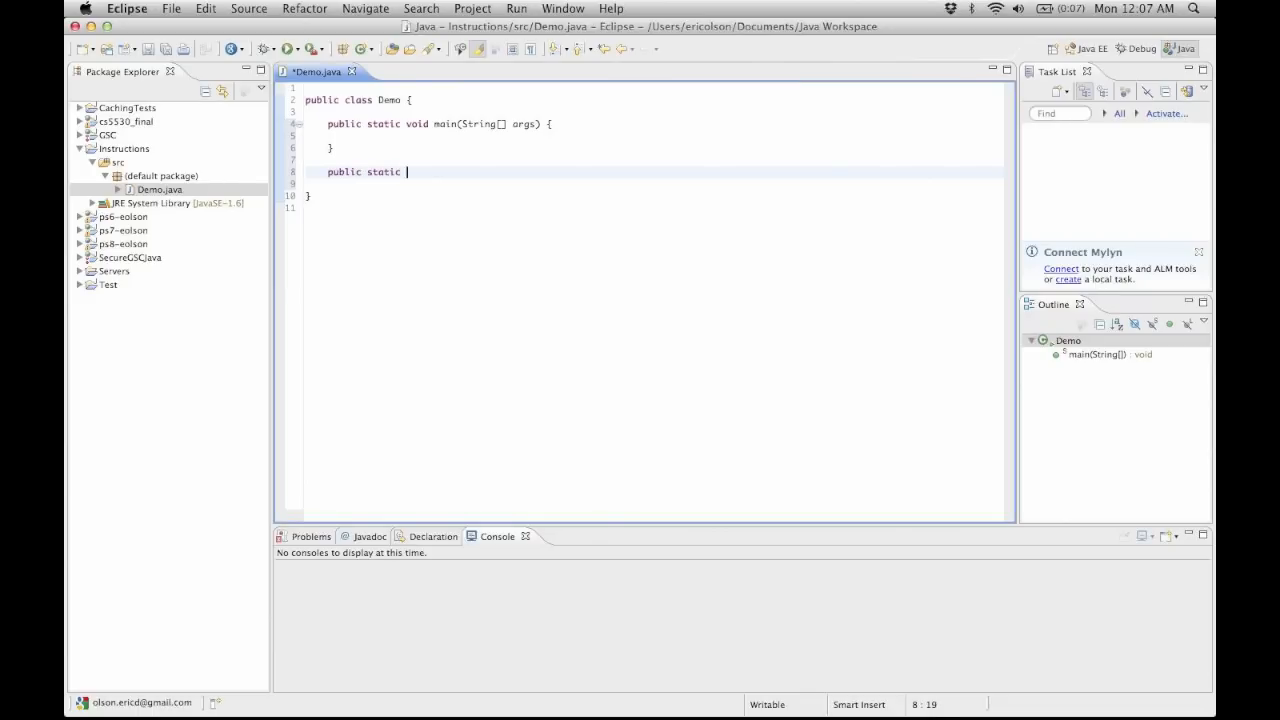
pyautogui.write('int')
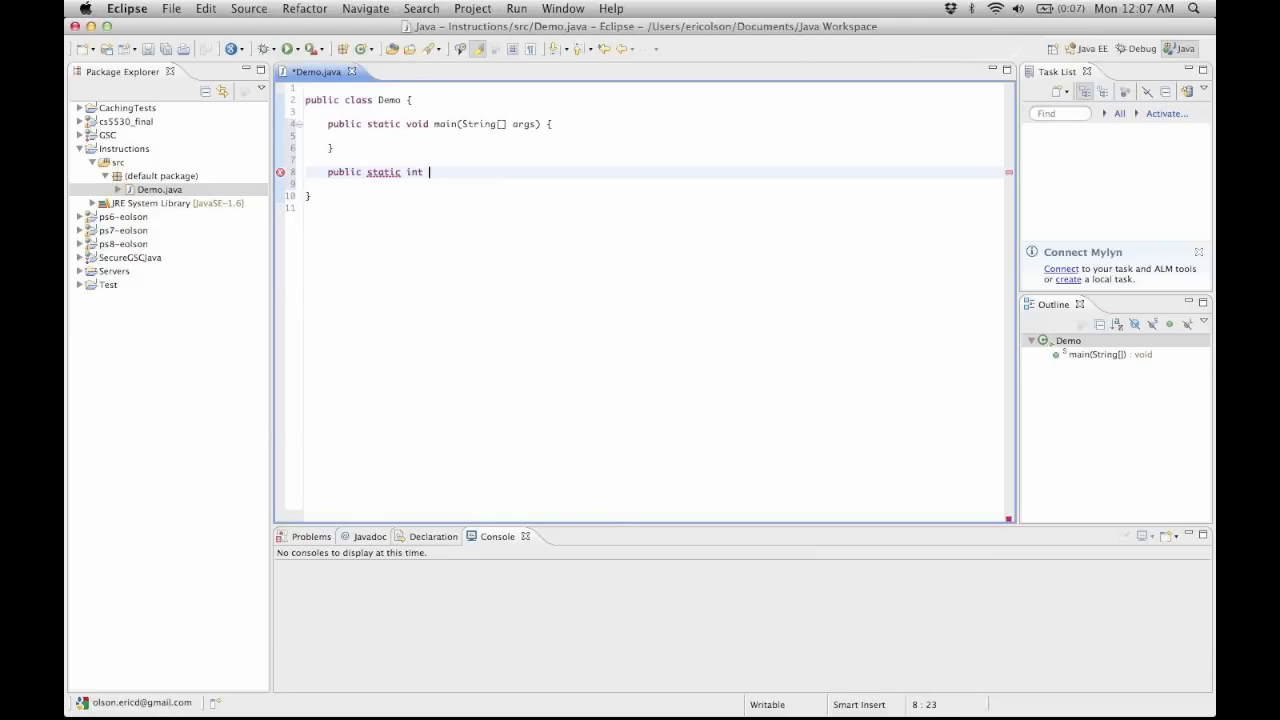
pyautogui.write('summation')
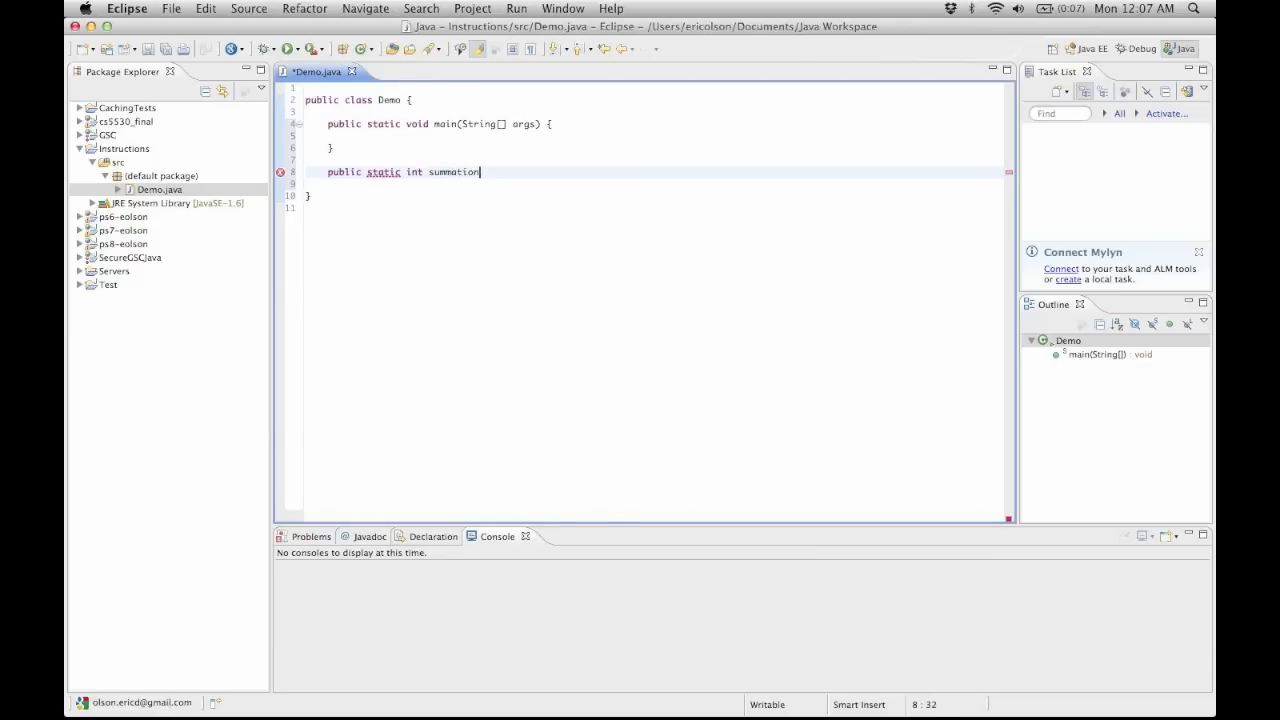
pyautogui.write('()')
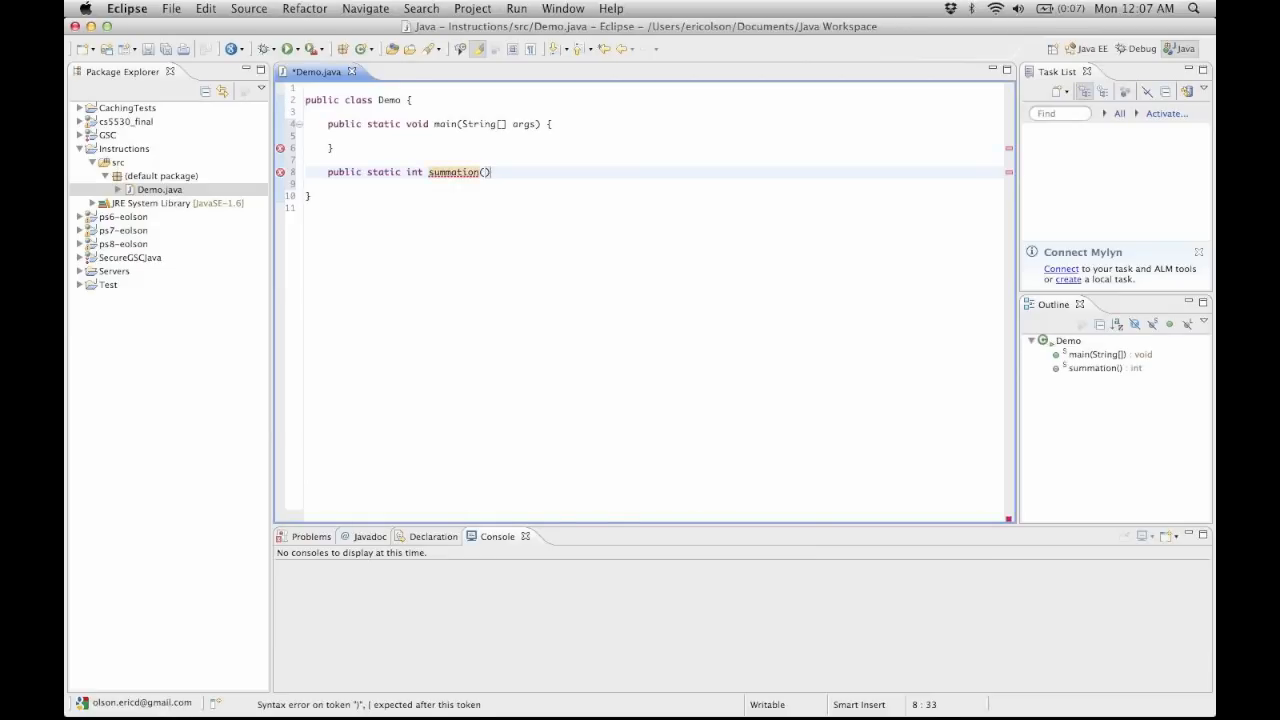
pyautogui.write('int x')
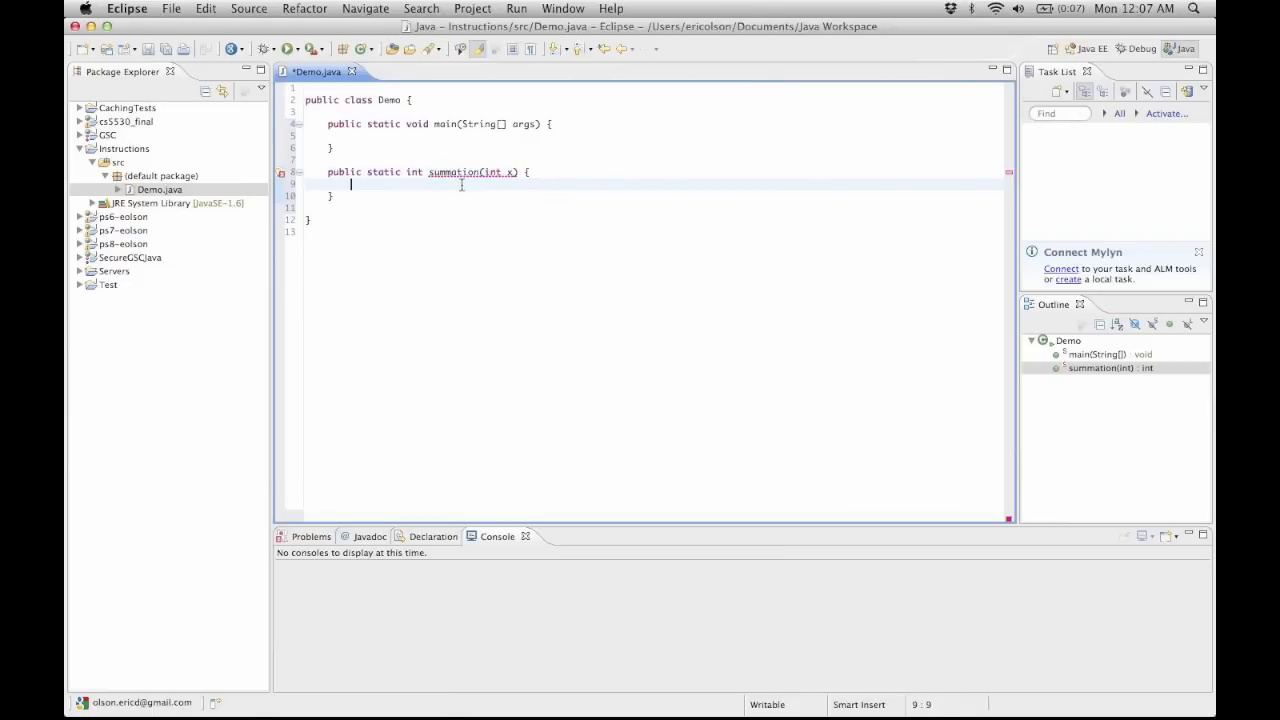
# Draft the placeholder line f(x) = x + 1 in summation's body and review its name and return type
pyautogui.write('f(x) =')
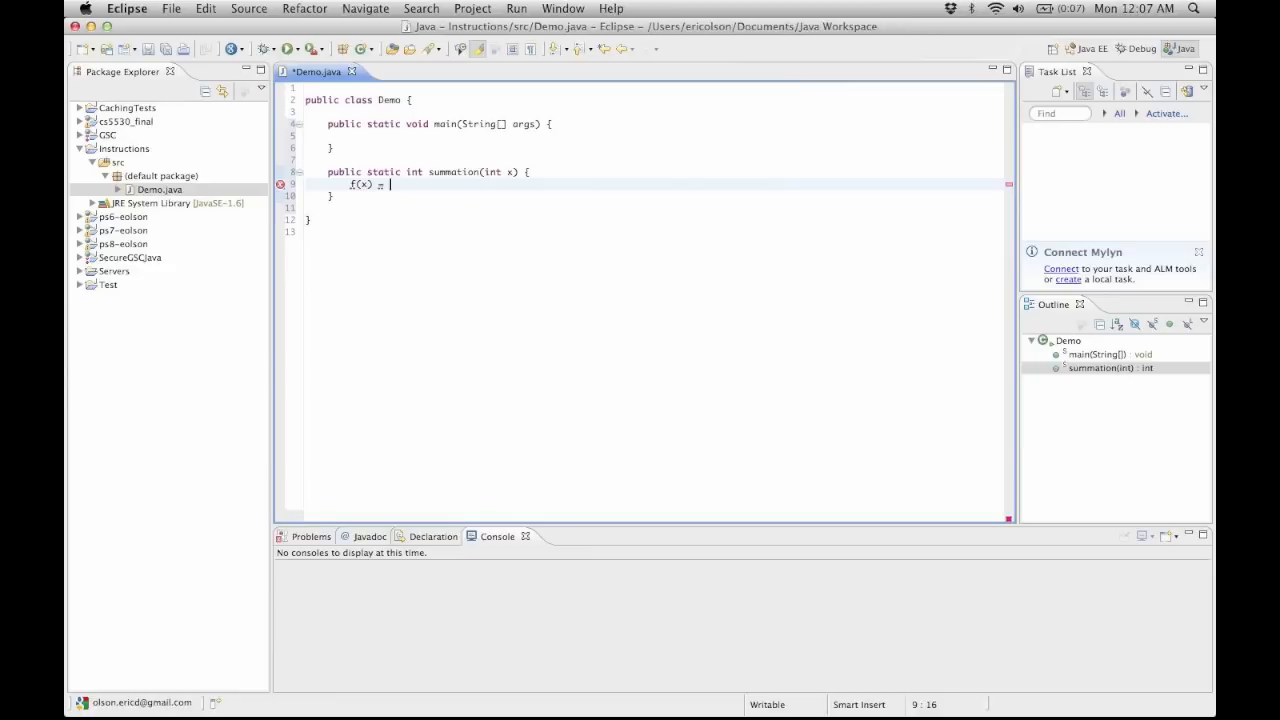
pyautogui.write('x + 1')
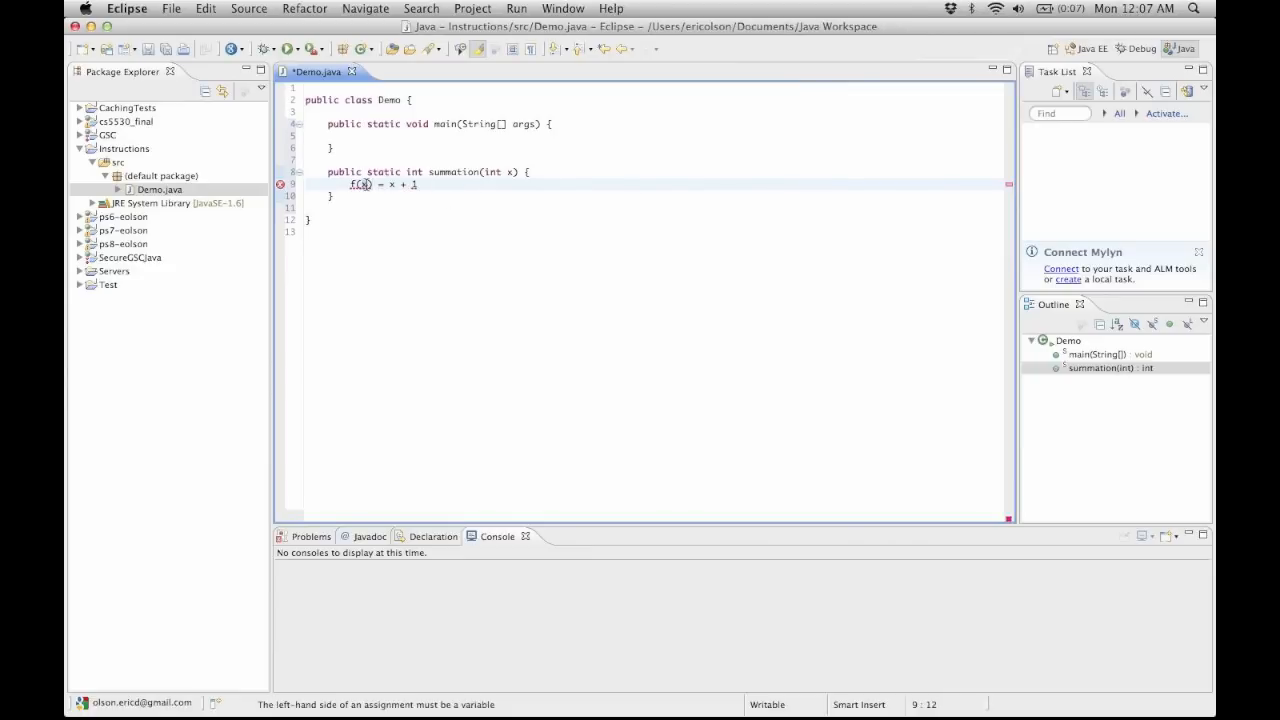
pyautogui.moveTo(362, 184)
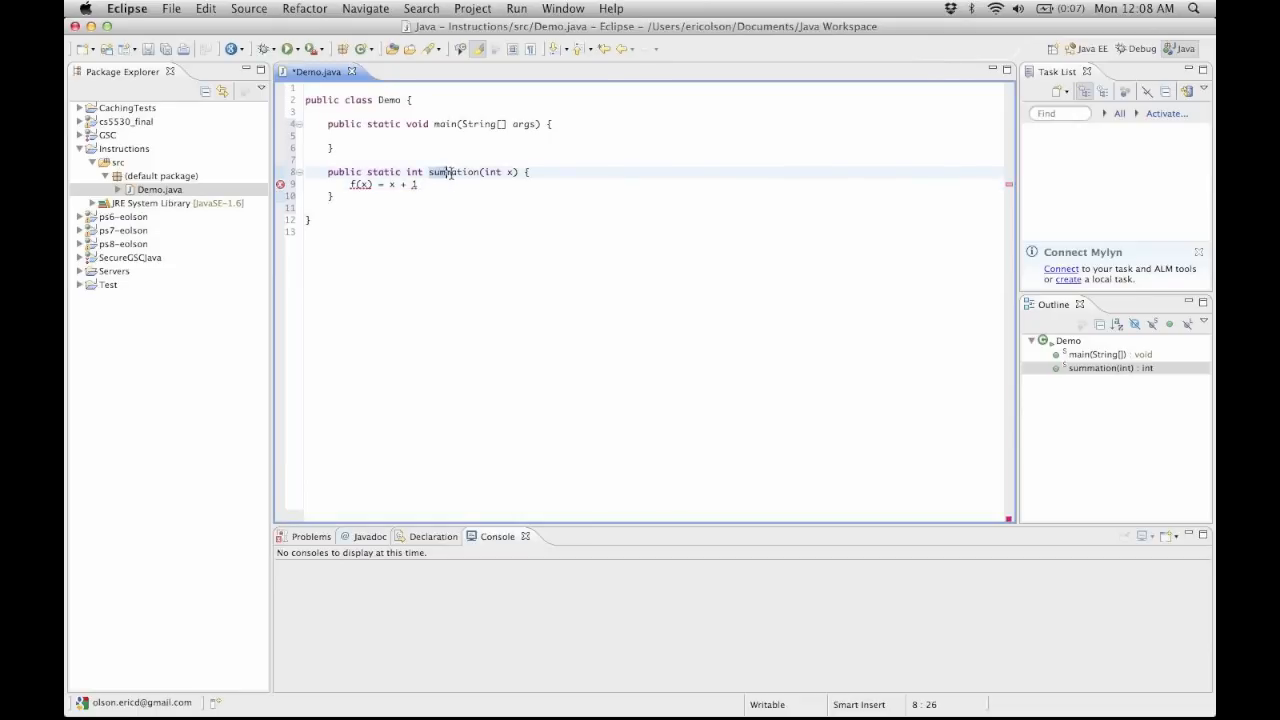
pyautogui.doubleClick(452, 172)
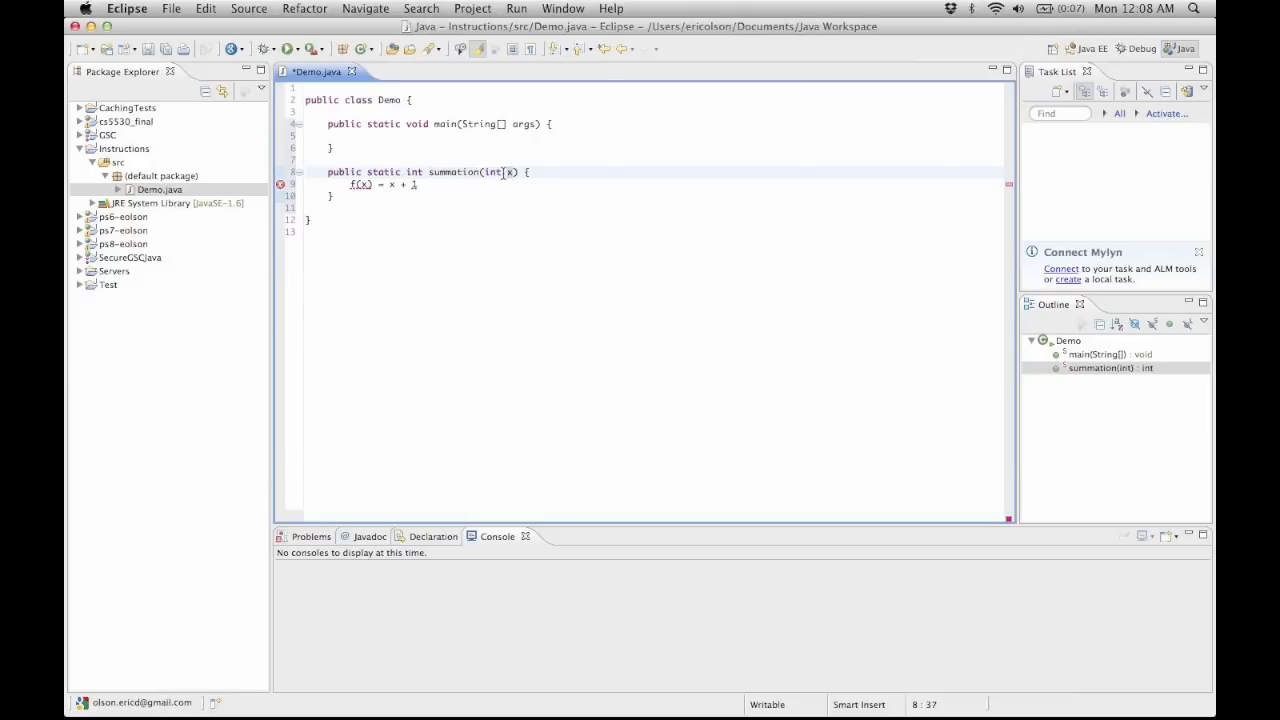
pyautogui.press('Backspace')
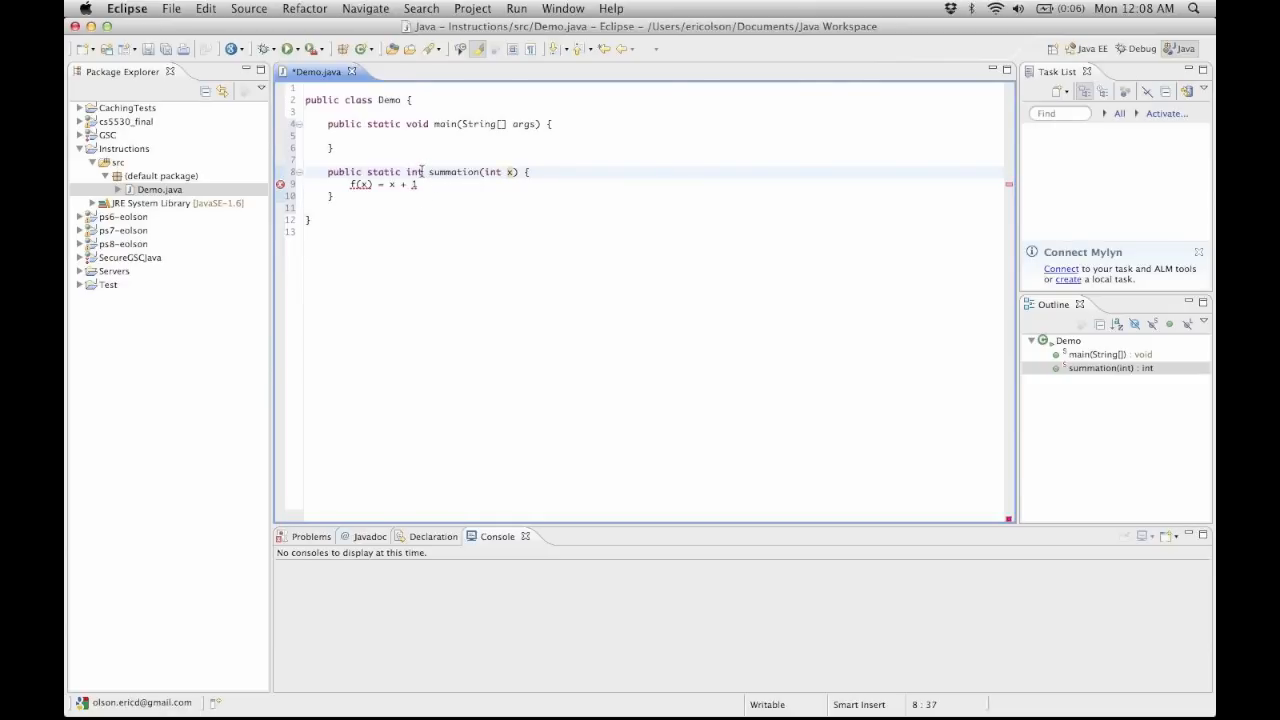
pyautogui.doubleClick(414, 172)
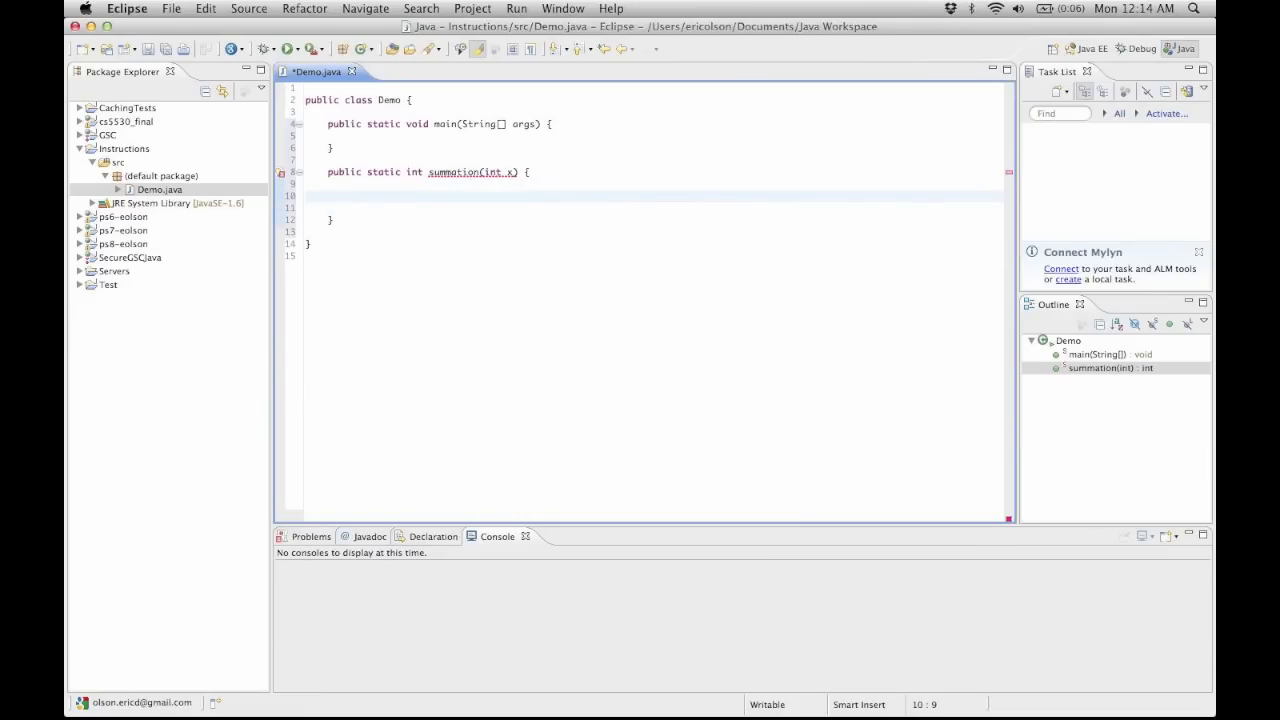
# Declare int result inside summation, experimenting with its initial value
pyautogui.click(350, 196)
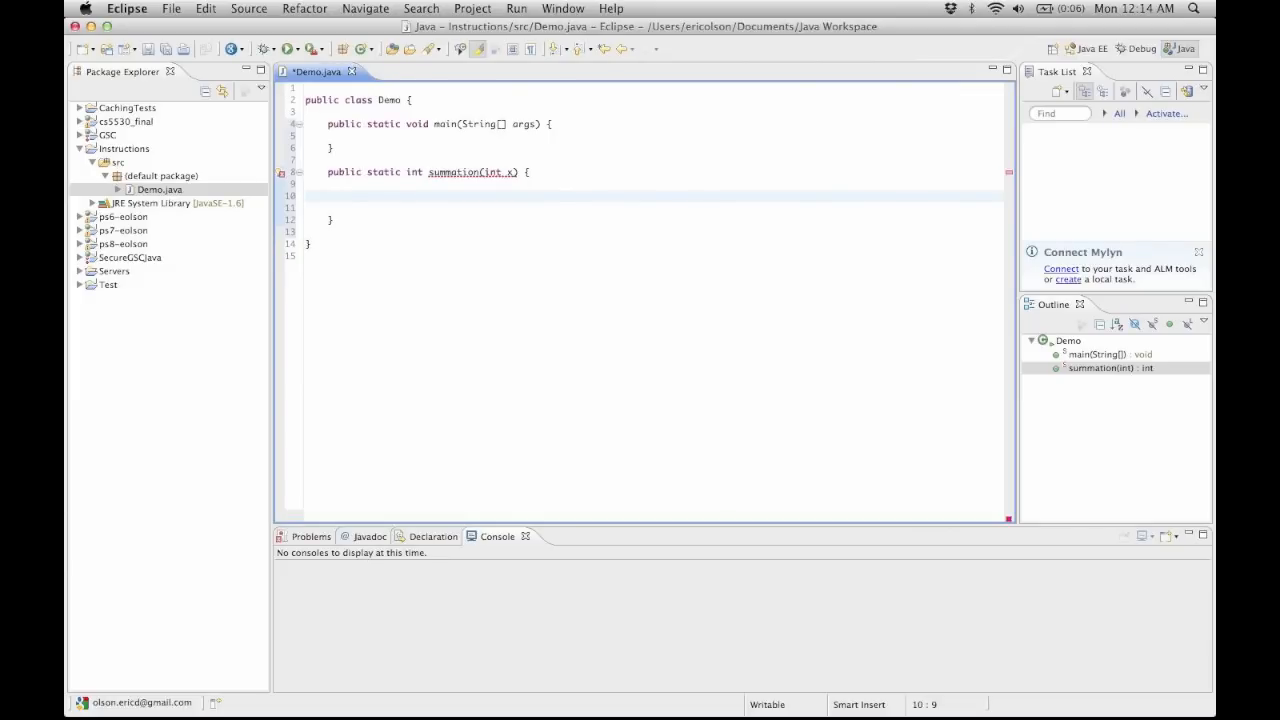
pyautogui.write('int')
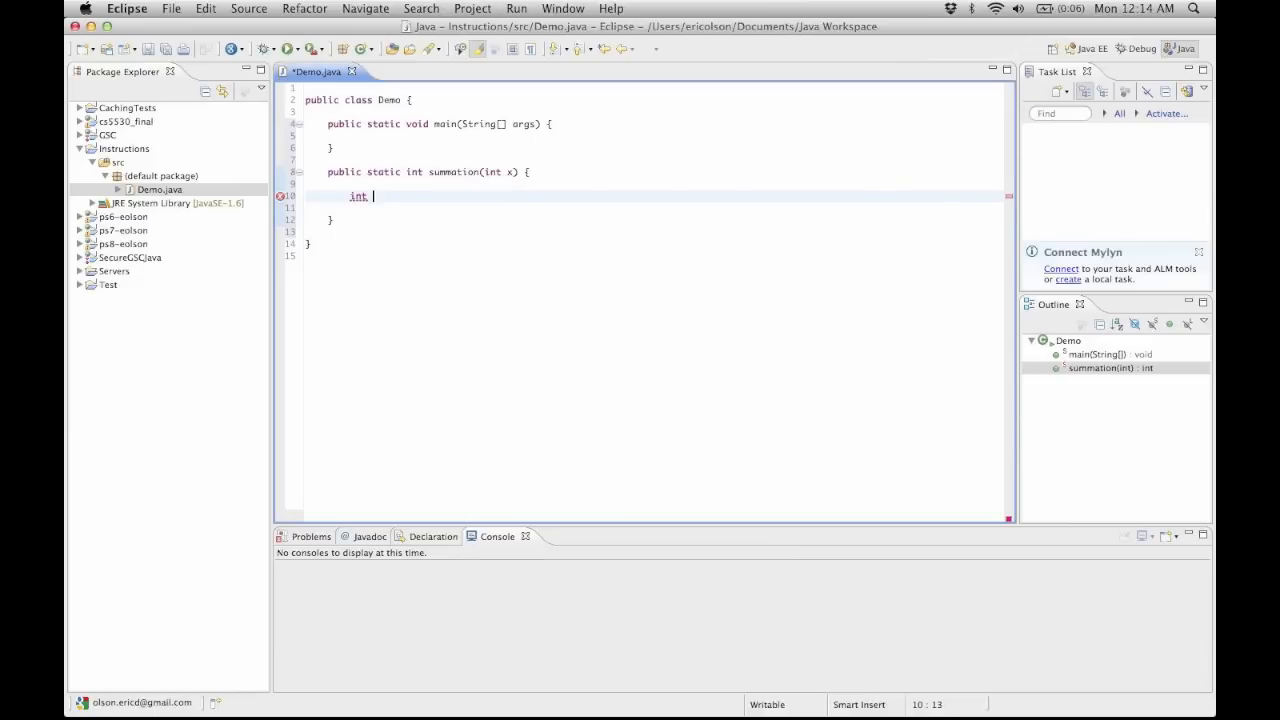
pyautogui.write('result')
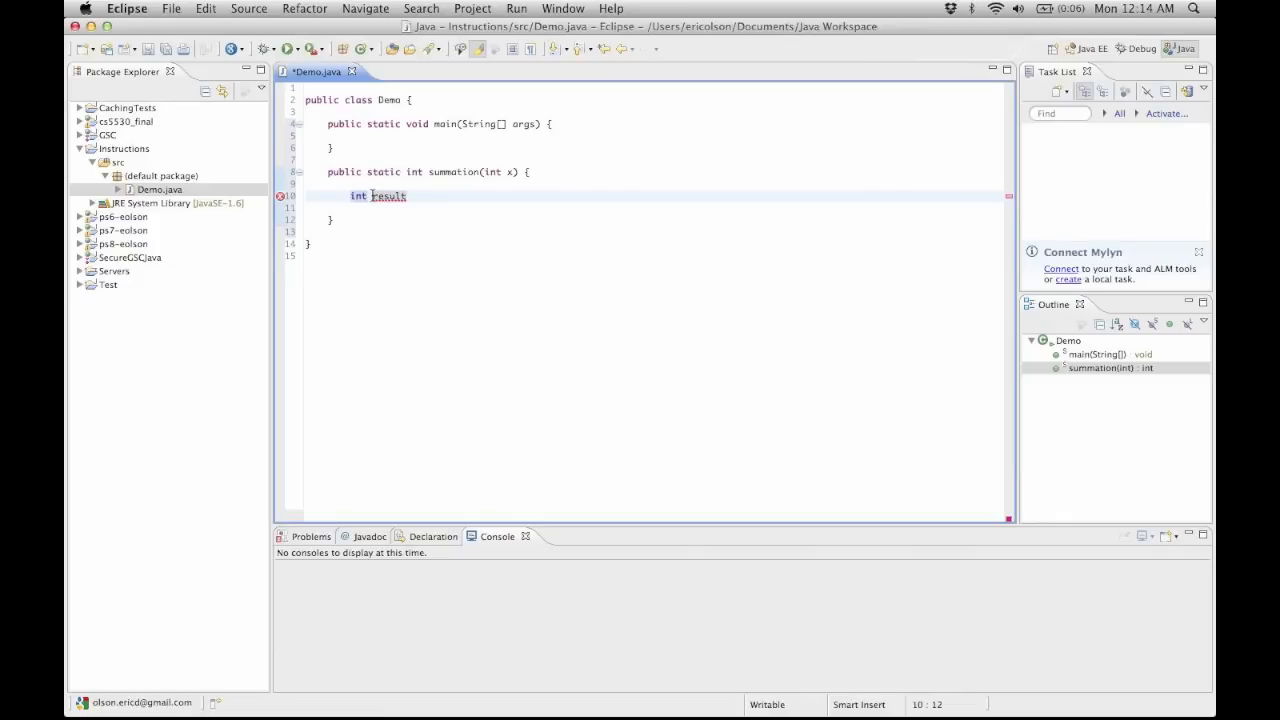
pyautogui.doubleClick(388, 196)
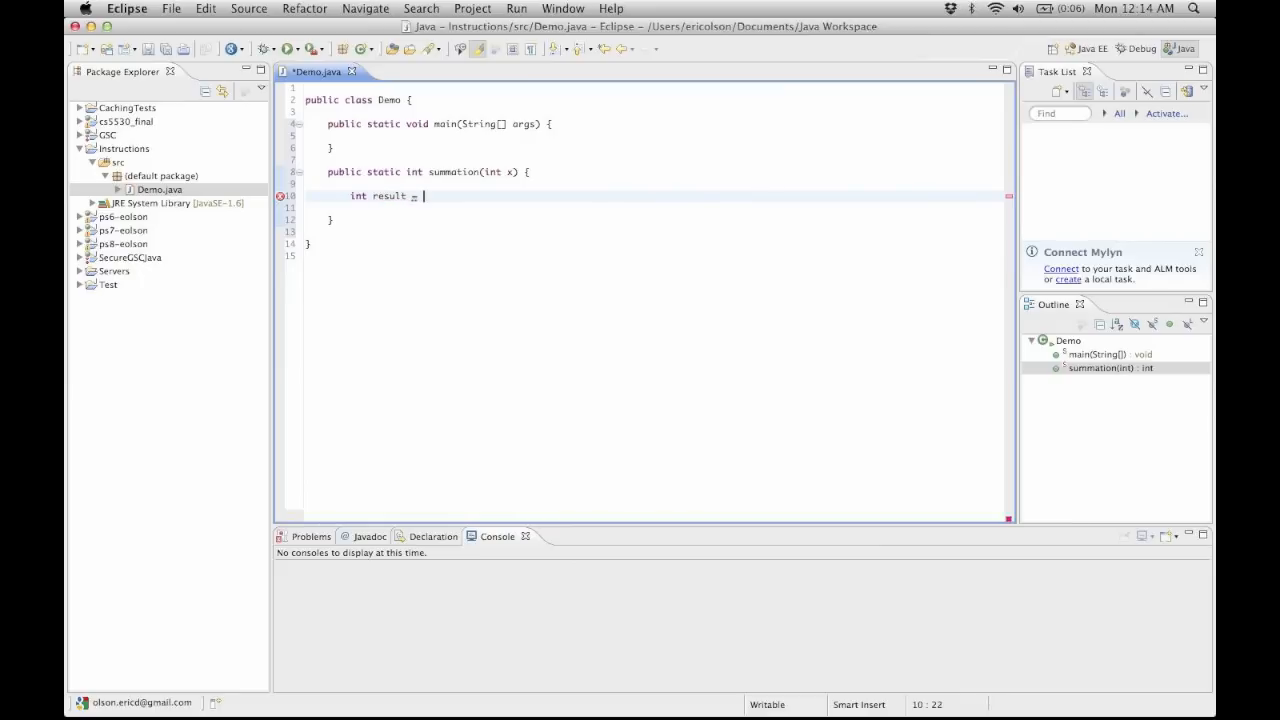
pyautogui.write('6;')
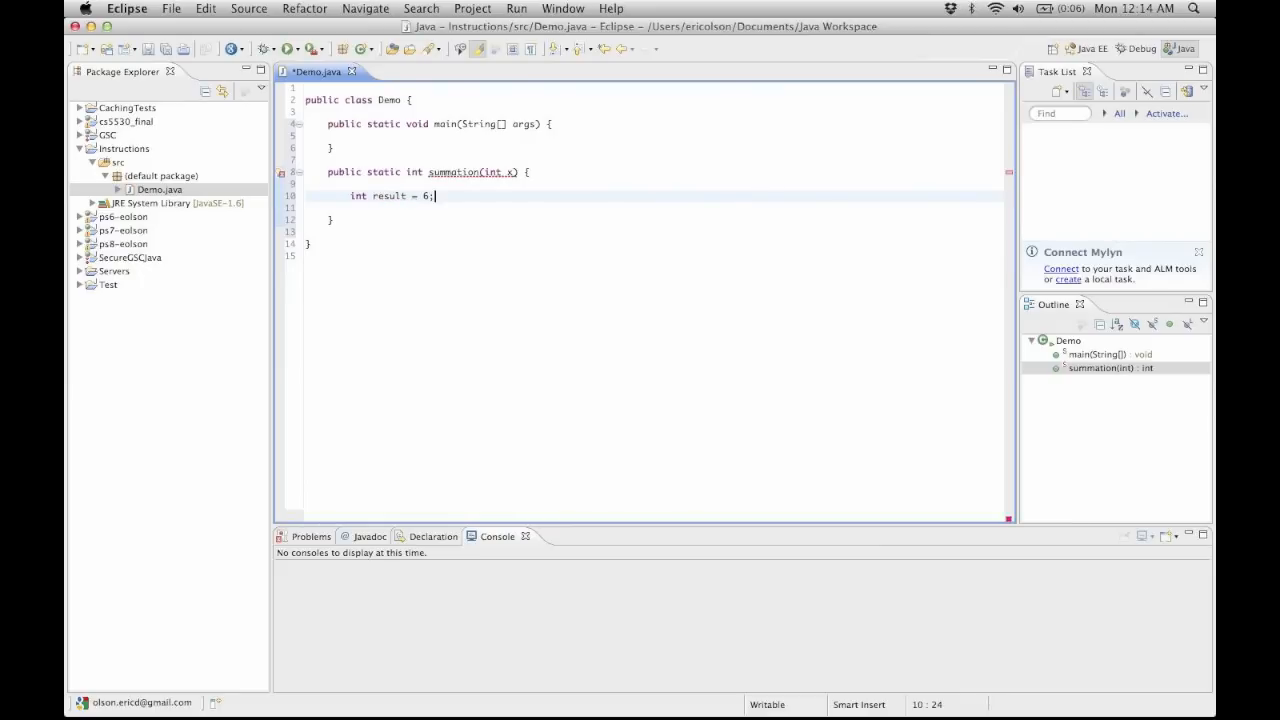
pyautogui.write('x')
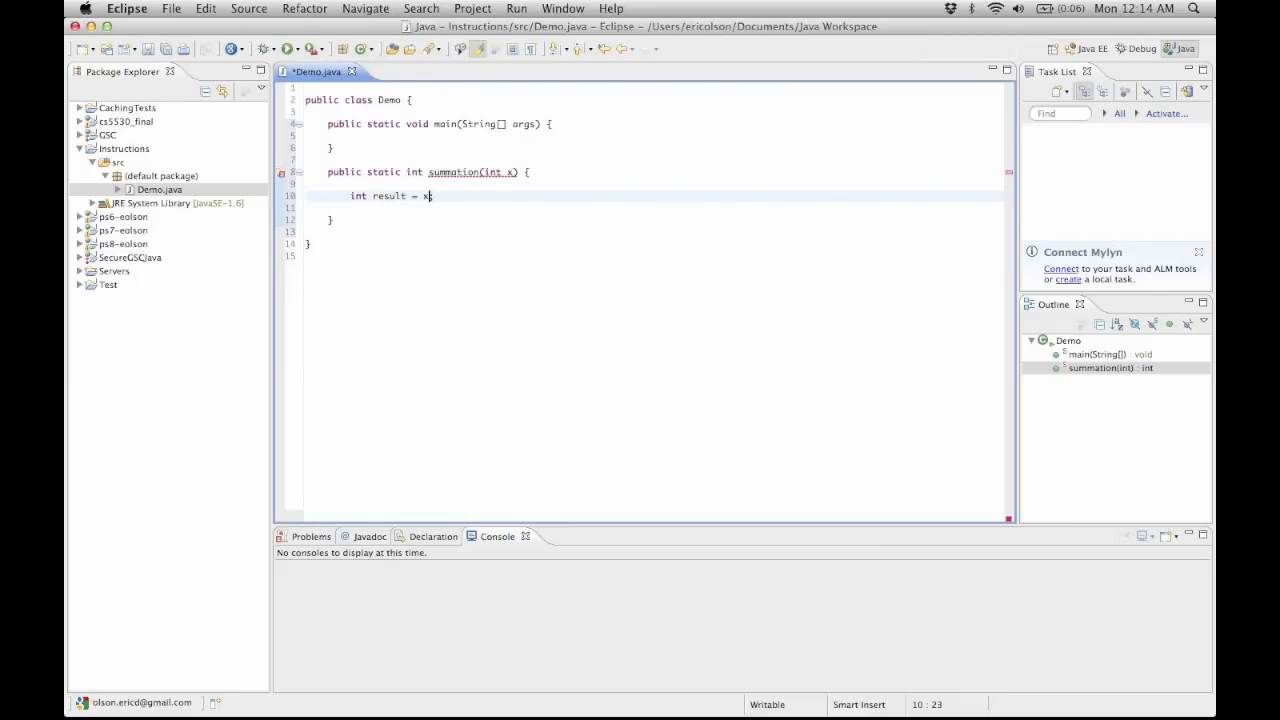
pyautogui.write(';')
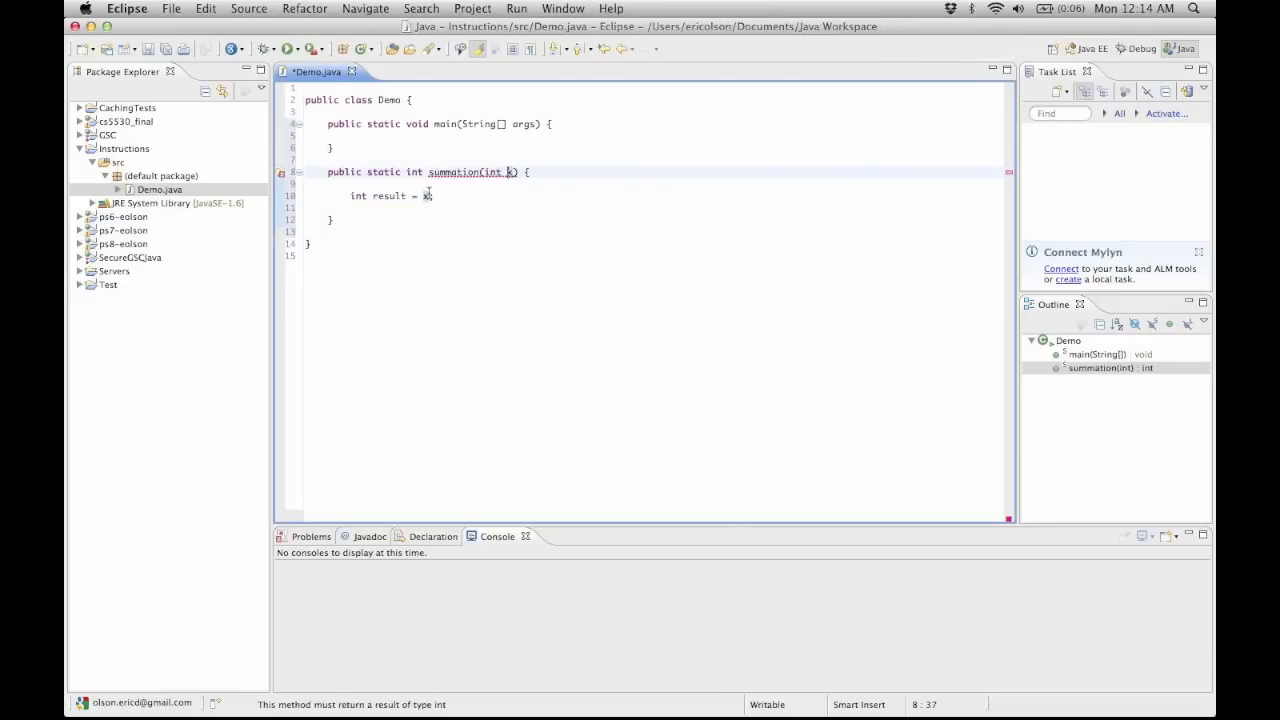
pyautogui.write(';')
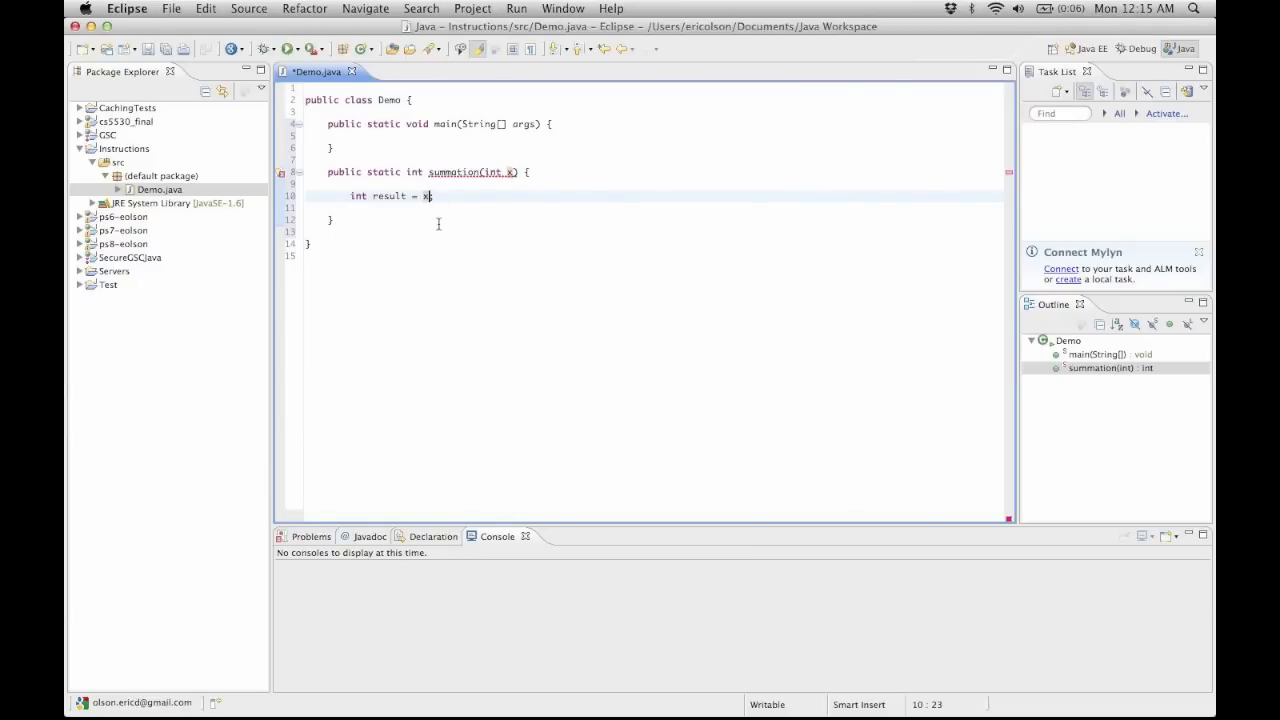
# Set result to (x * (x + 1)) / 2 and return result from summation
pyautogui.write('()')
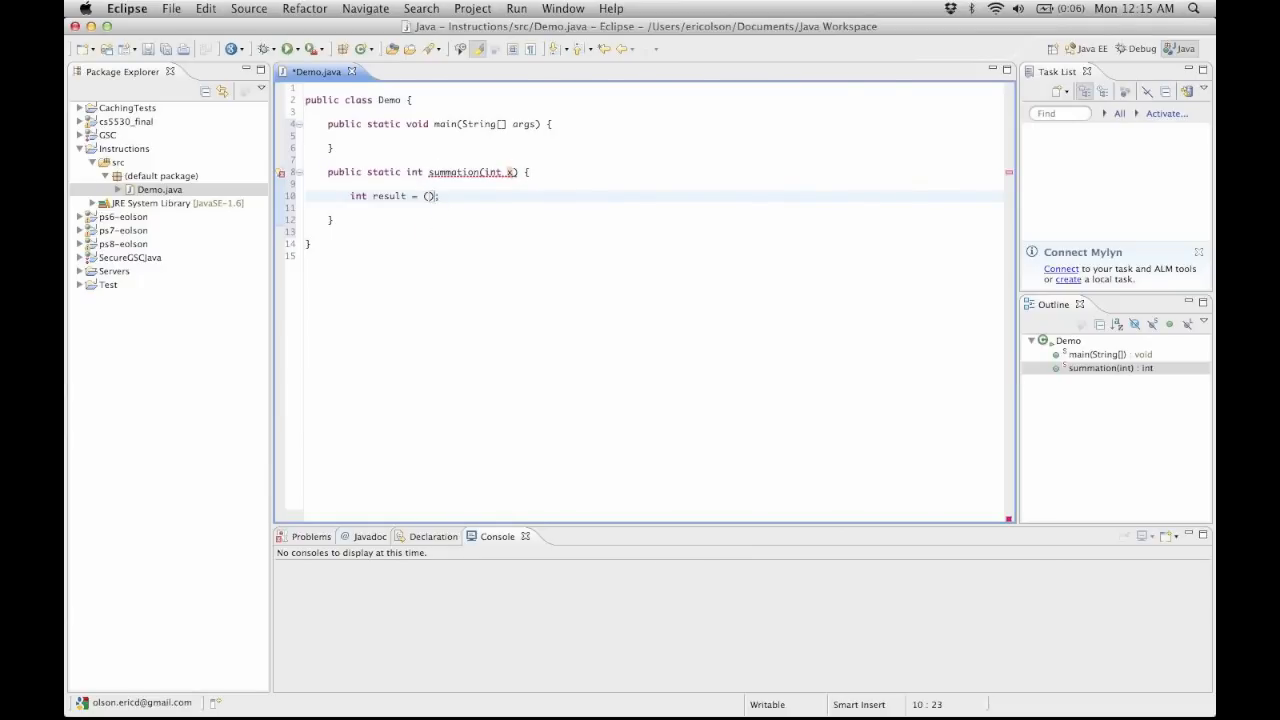
pyautogui.write('x * (')
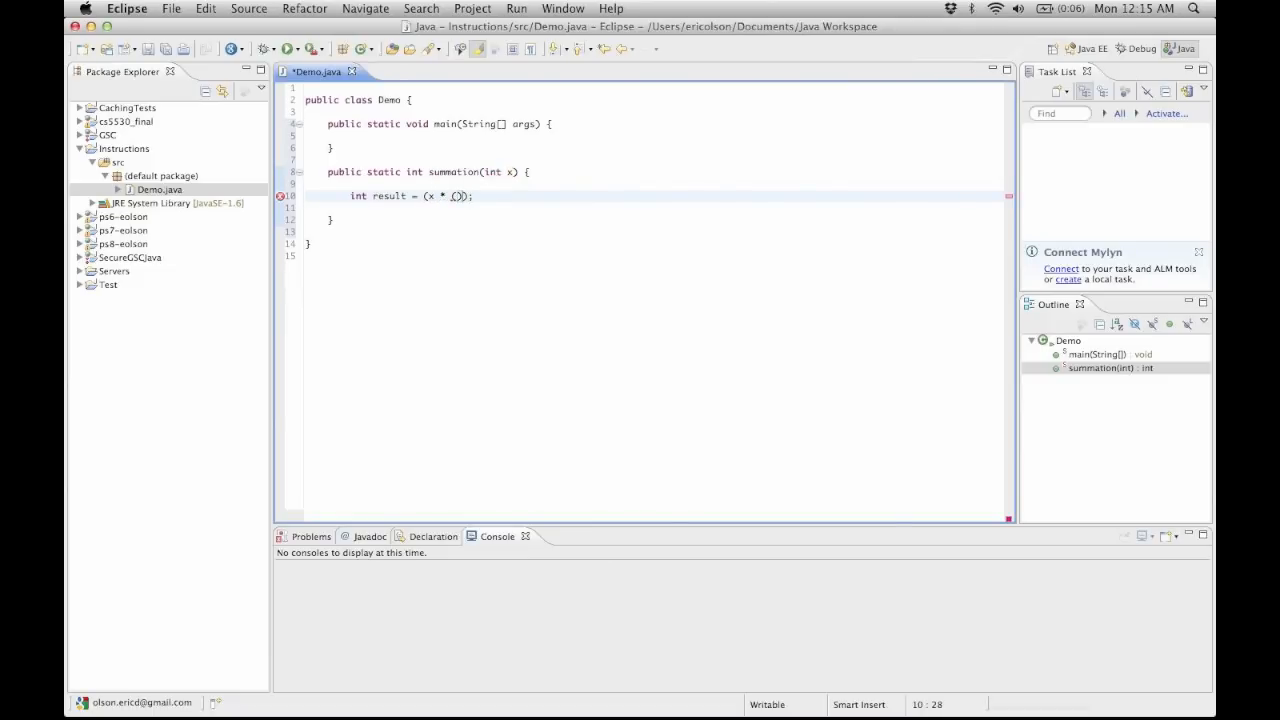
pyautogui.write('x + 1')
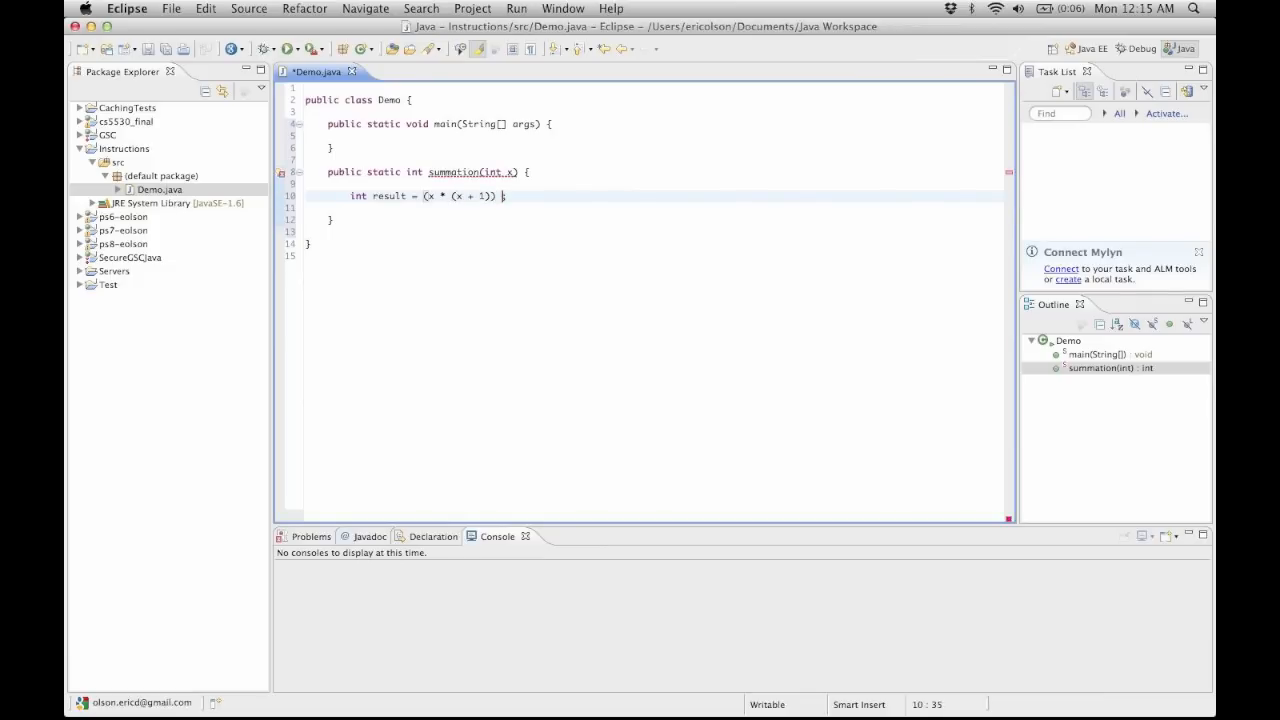
pyautogui.write('/ 2')
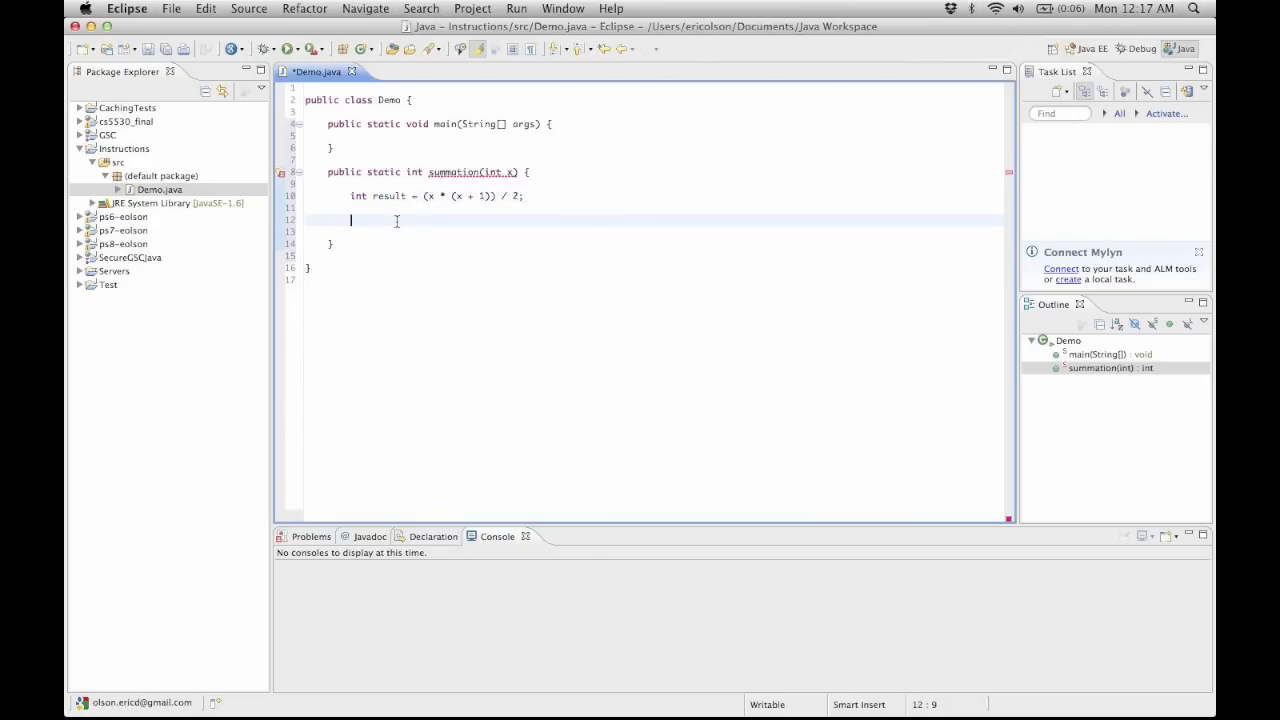
pyautogui.write('ret')
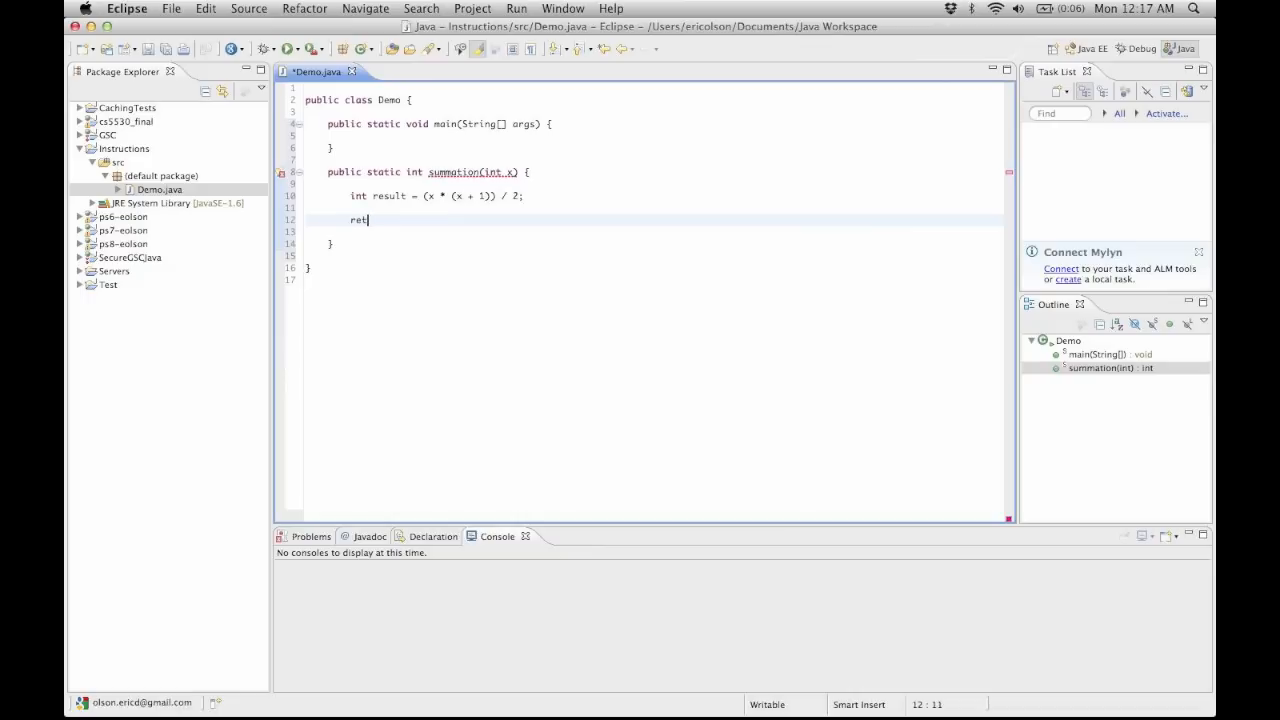
pyautogui.write('urn')
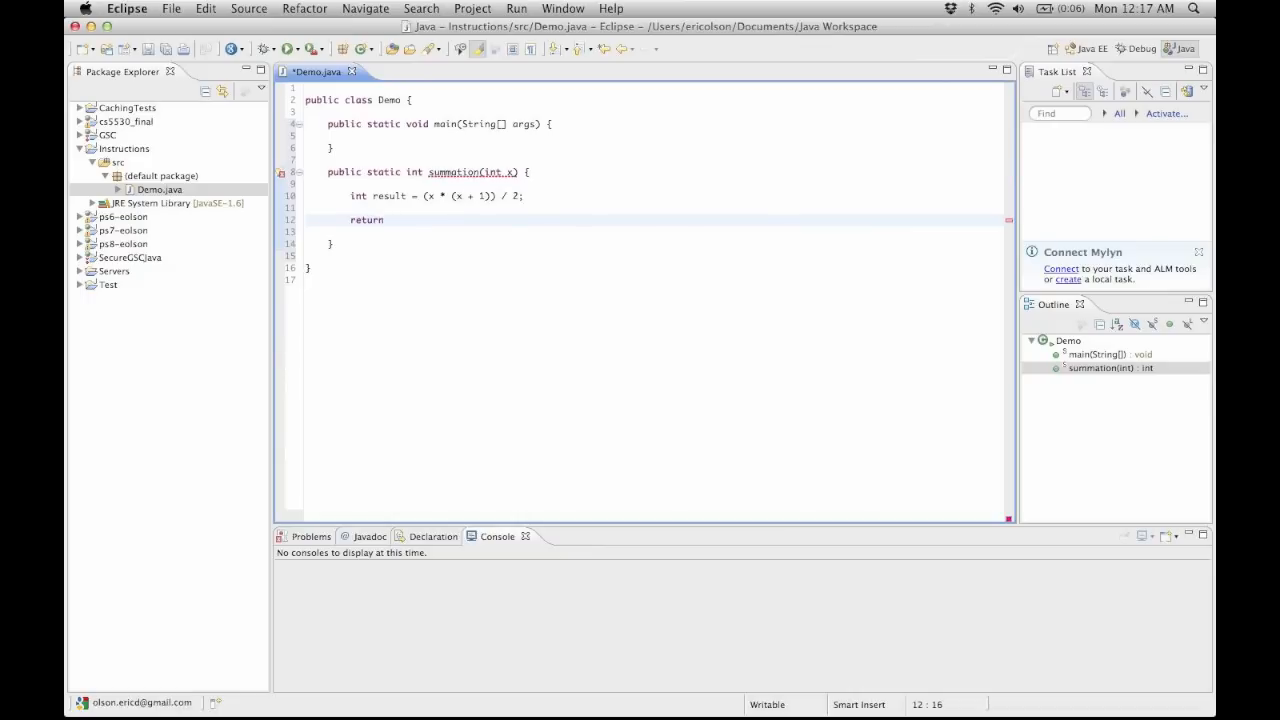
pyautogui.write('result;')
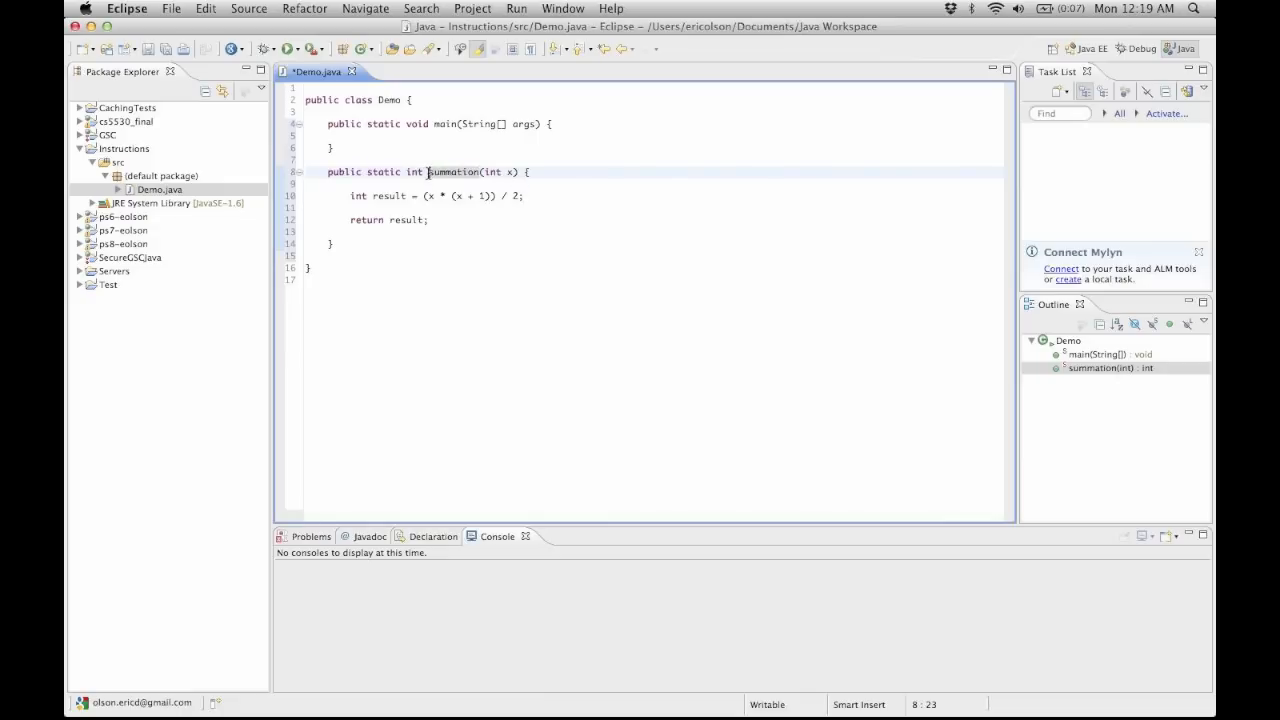
# Declare int input in main, trying a large value before settling on 30
pyautogui.doubleClick(452, 172)
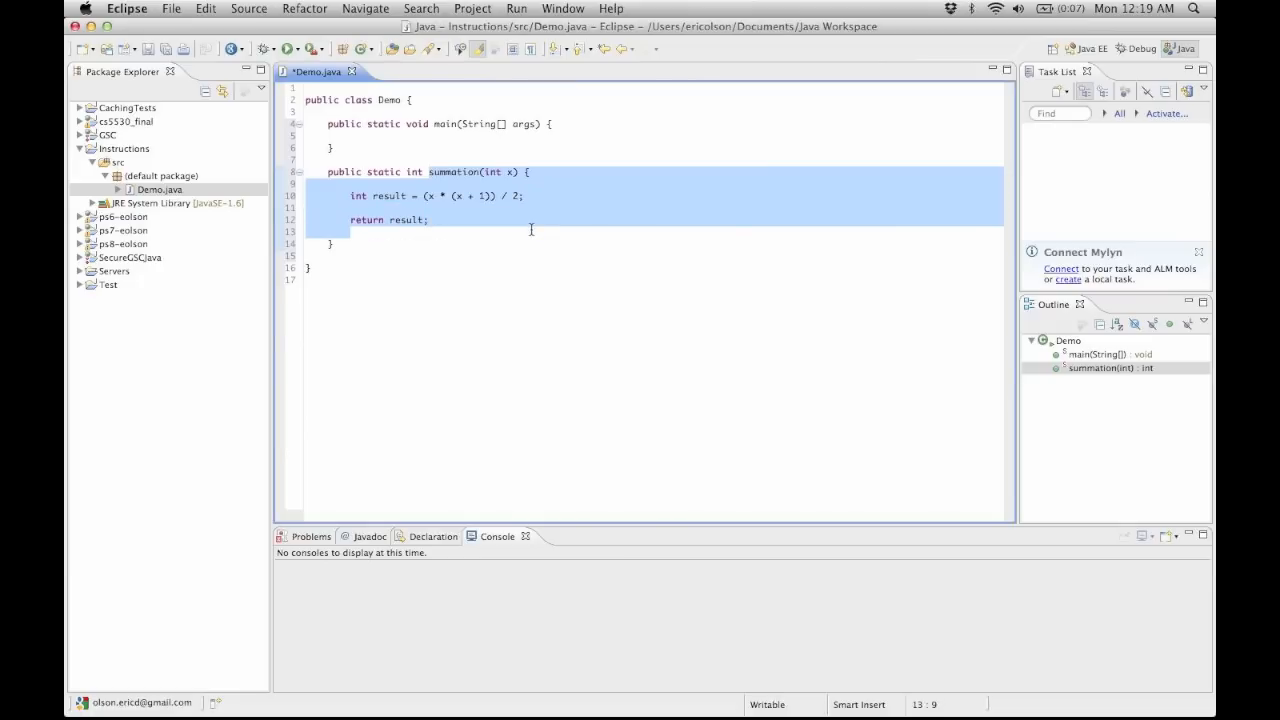
pyautogui.click(464, 136)
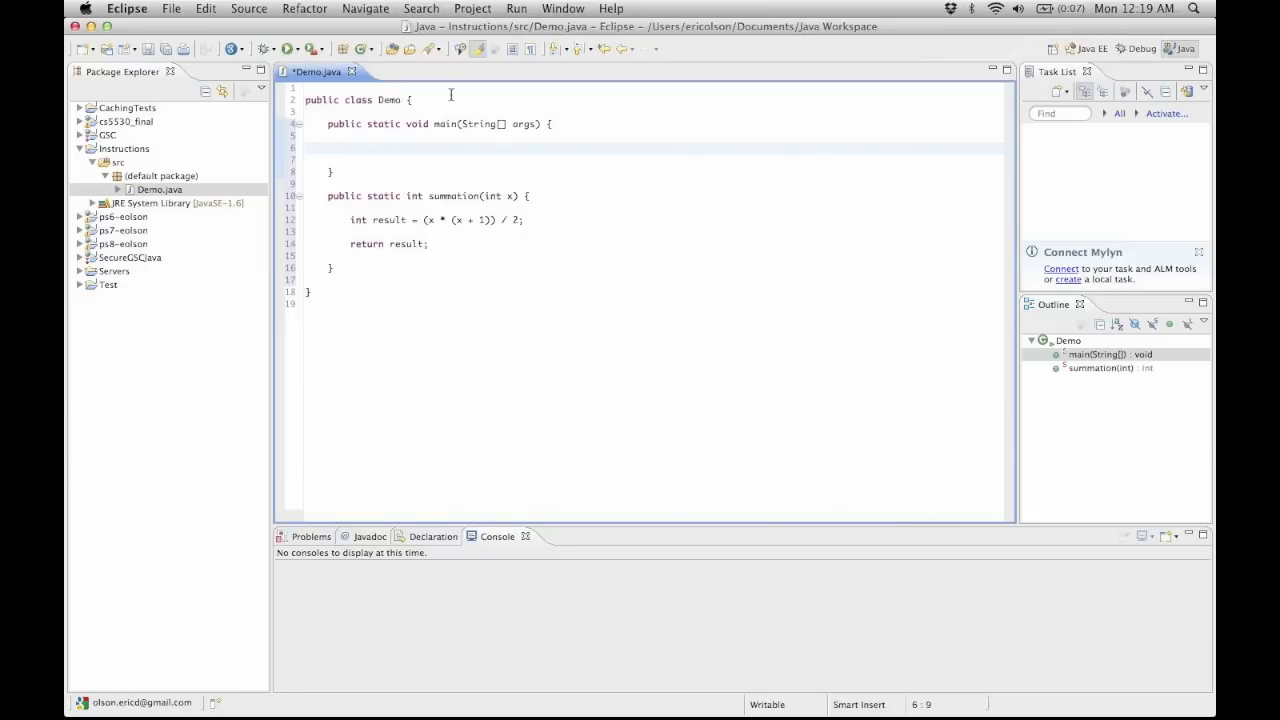
pyautogui.write('int')
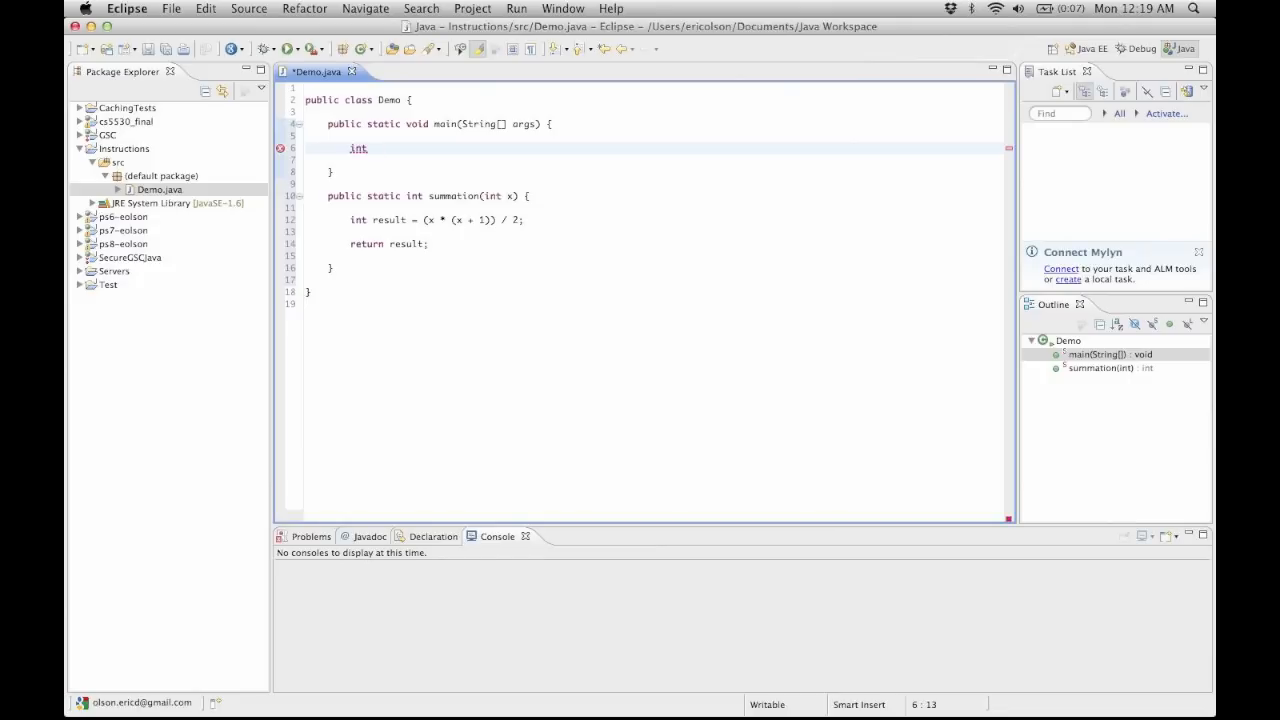
pyautogui.write('input = 80;')
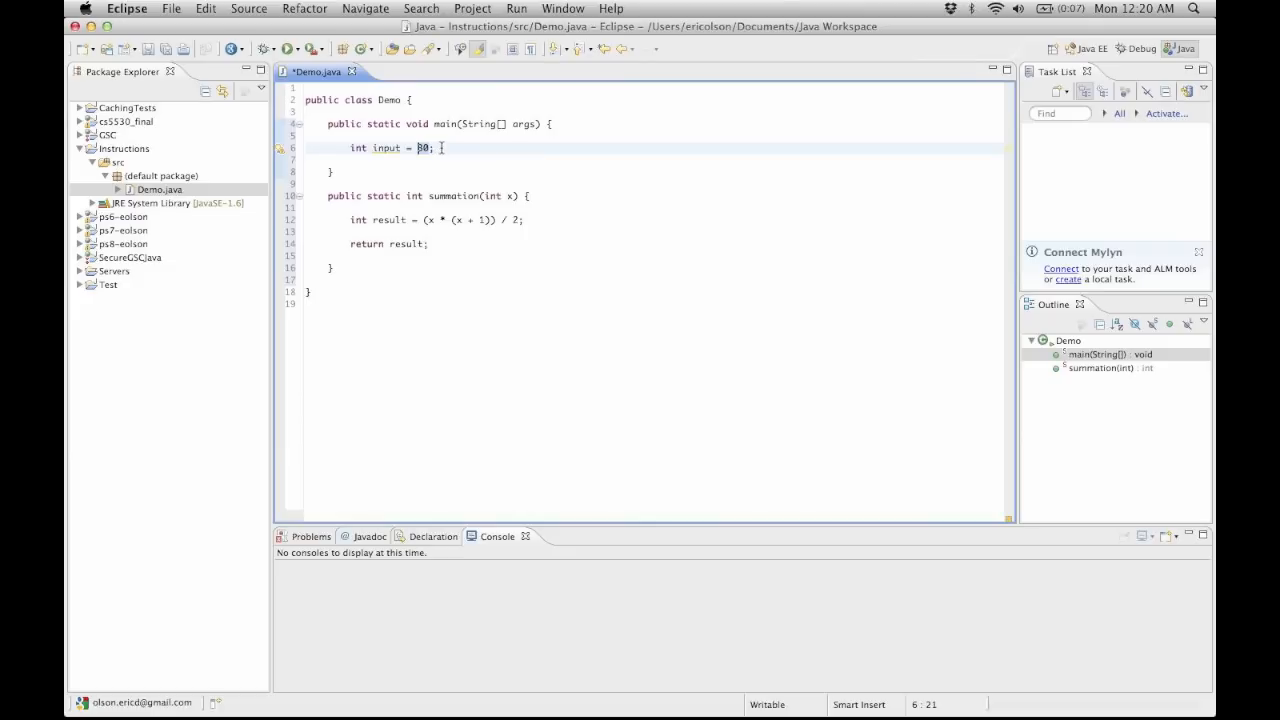
pyautogui.press('Backspace')
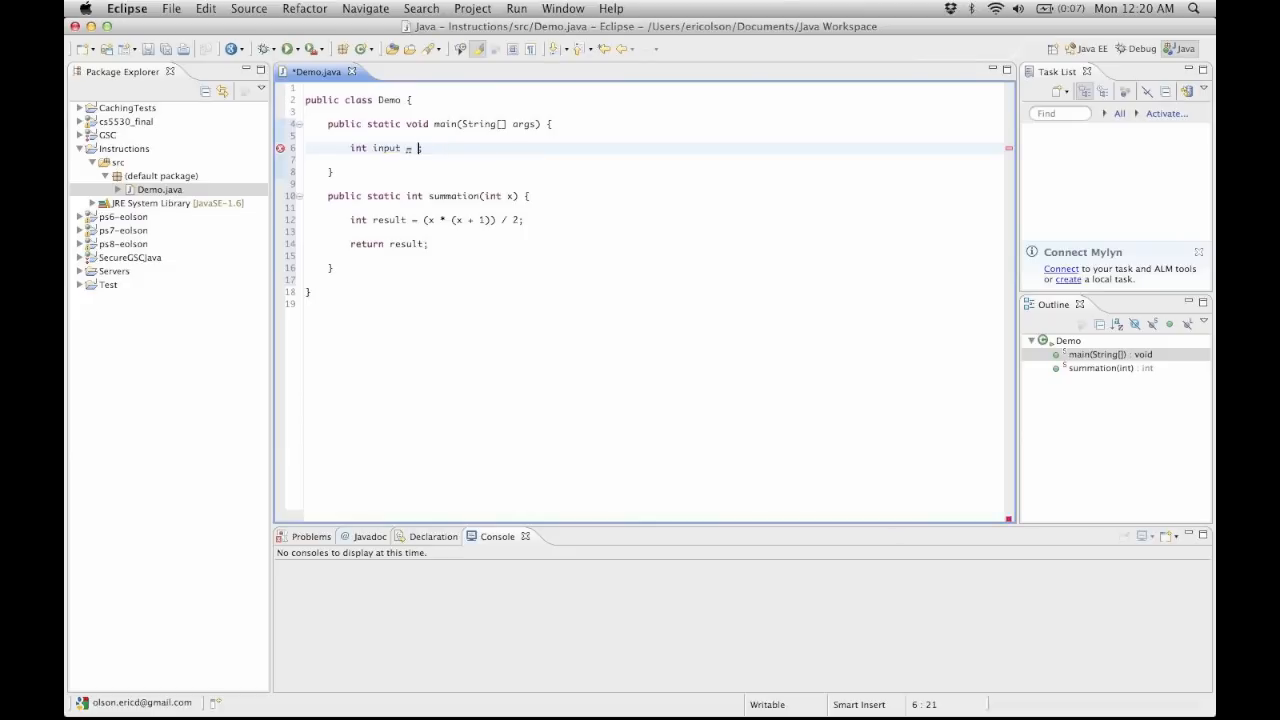
pyautogui.write('24')
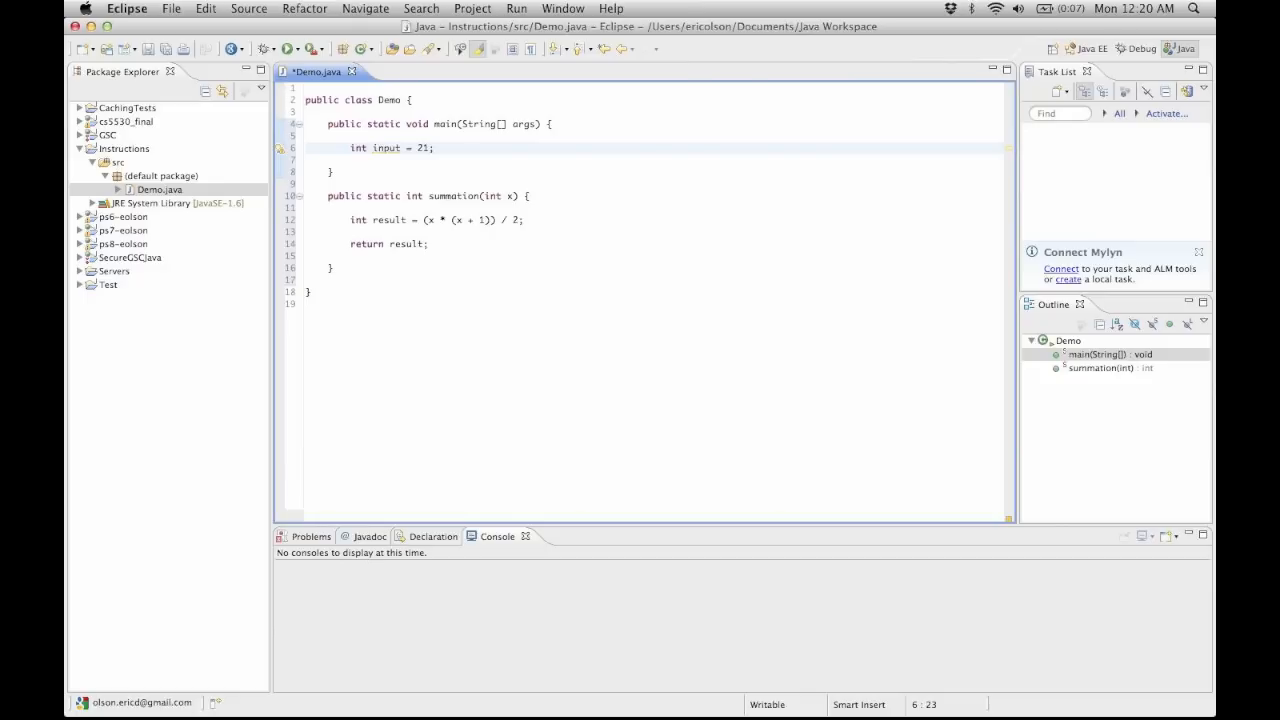
pyautogui.write('8')
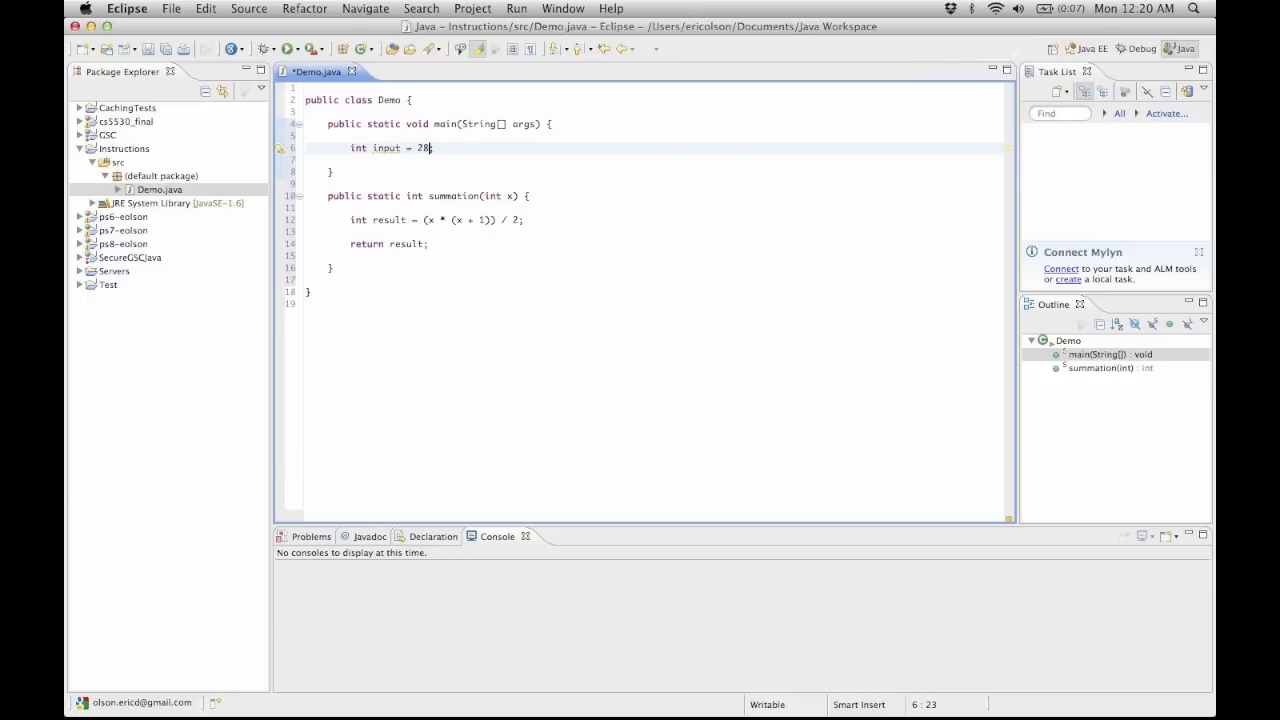
pyautogui.write('39734;')
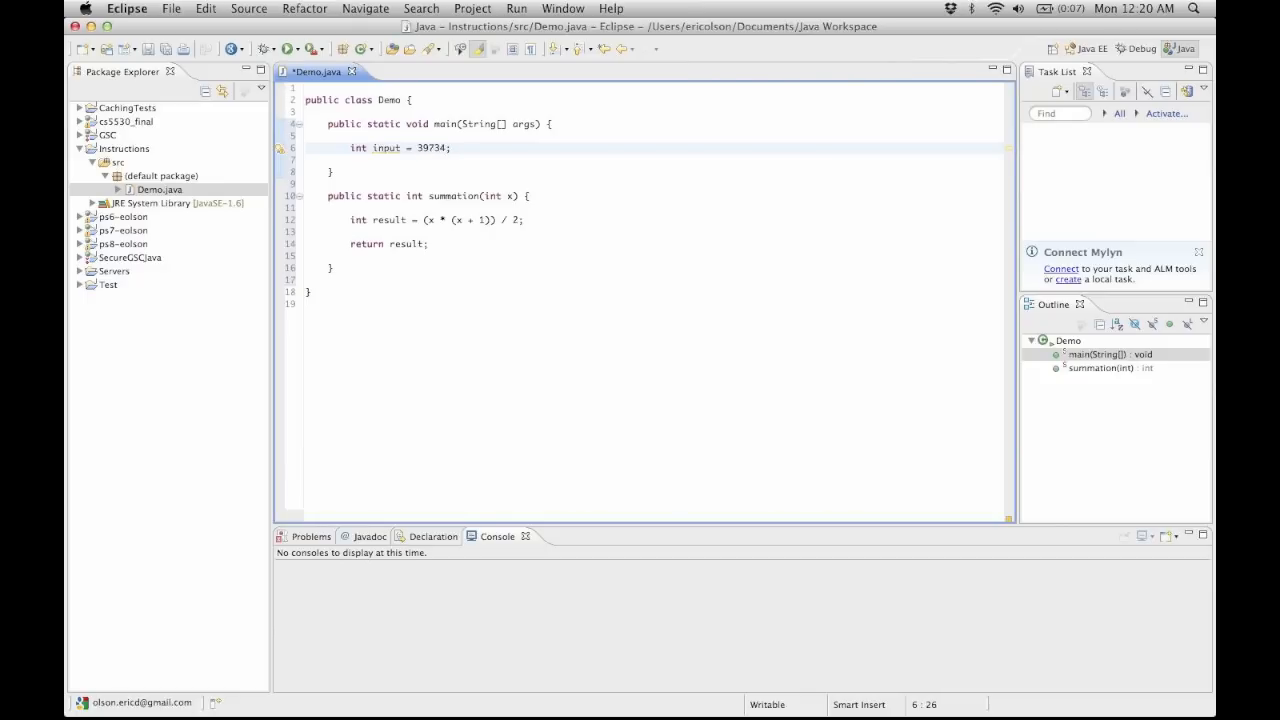
pyautogui.press('Backspace')
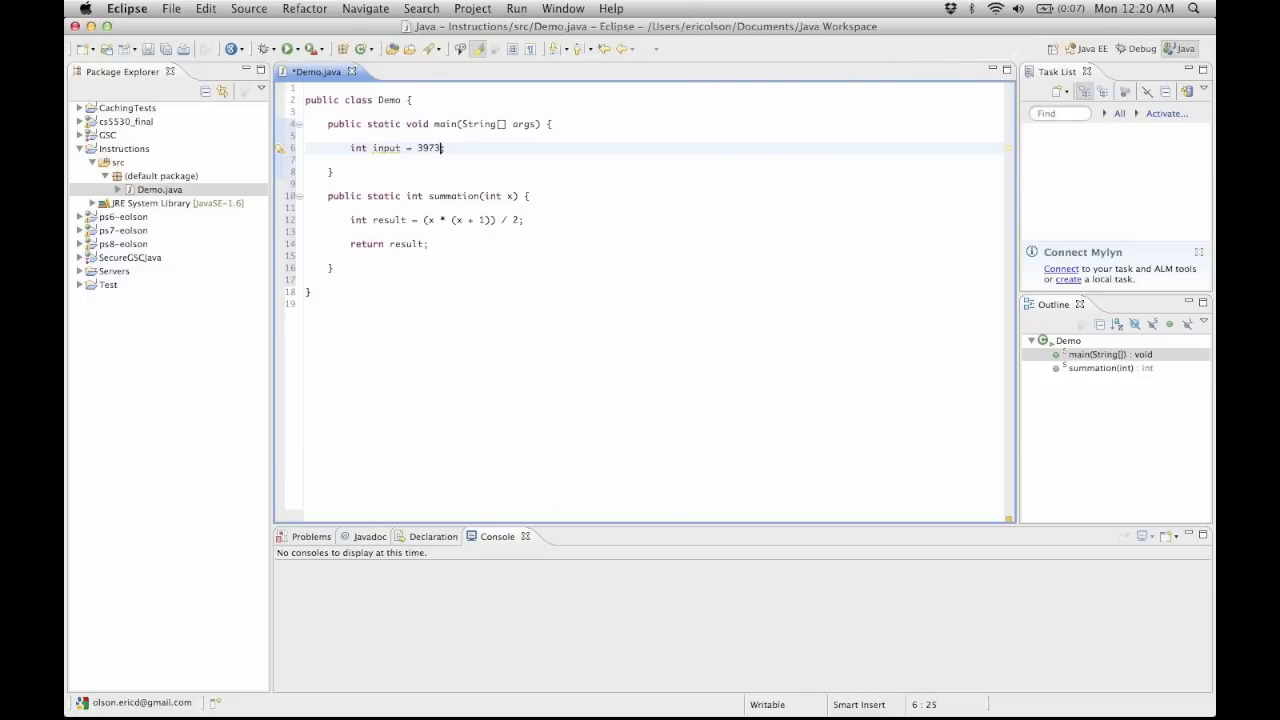
pyautogui.write('30;')
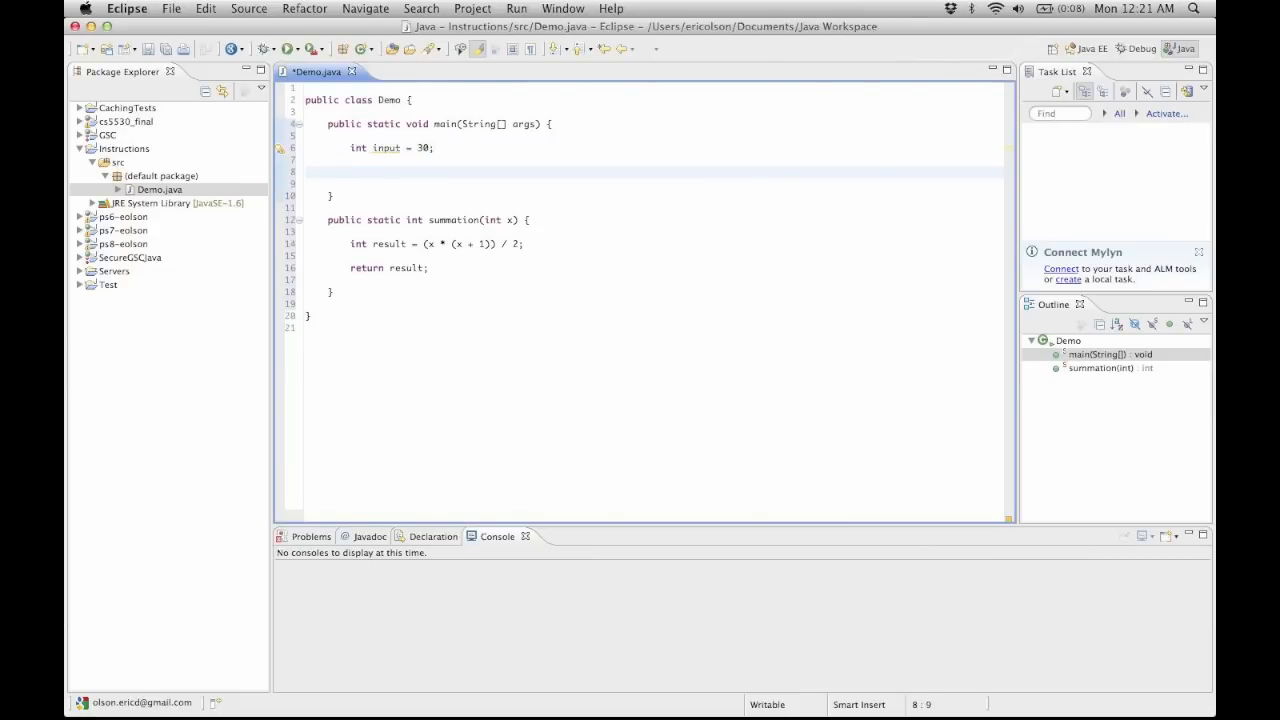
# Call summation(input); in main, replacing a literal 35 argument with input
pyautogui.write('summa')
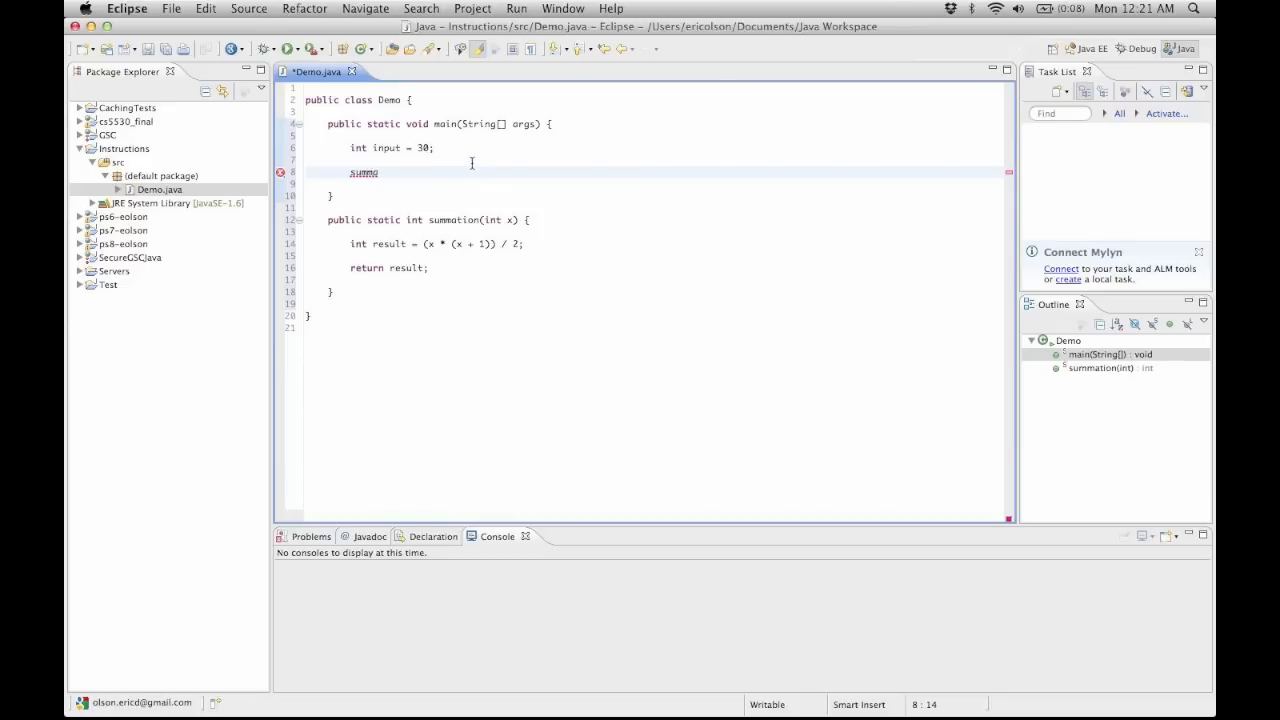
pyautogui.write('tion')
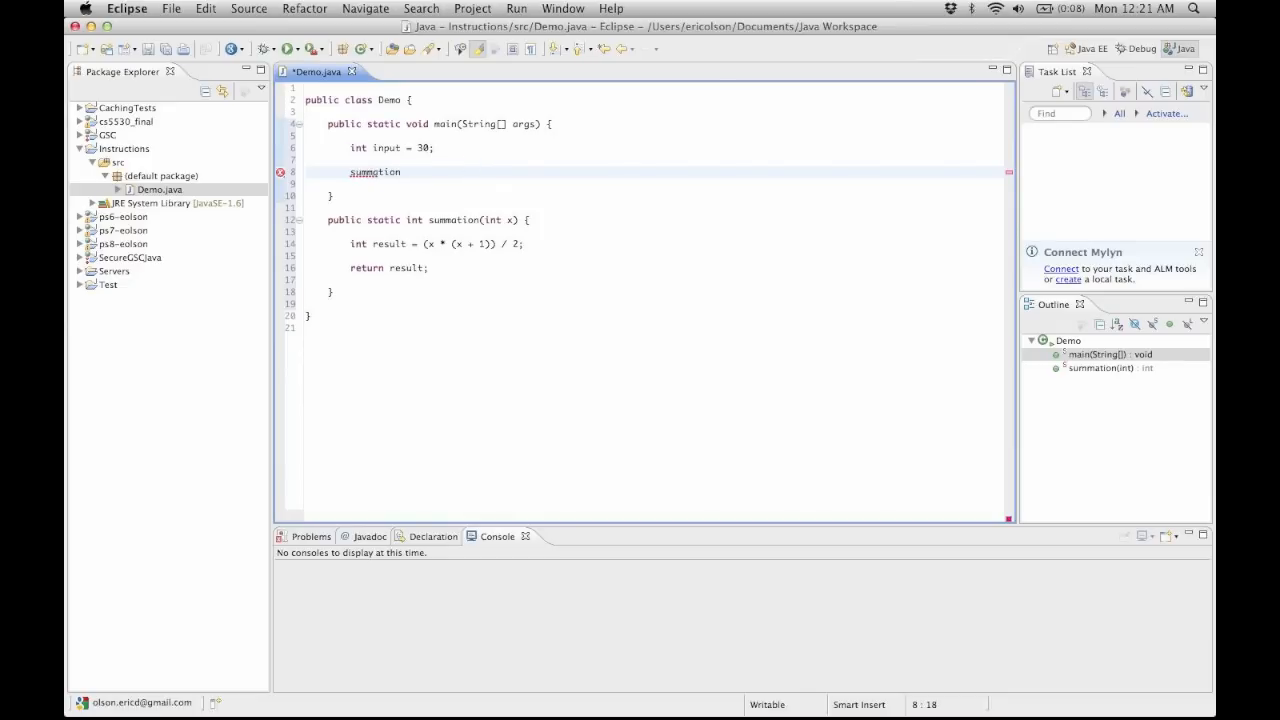
pyautogui.write('()')
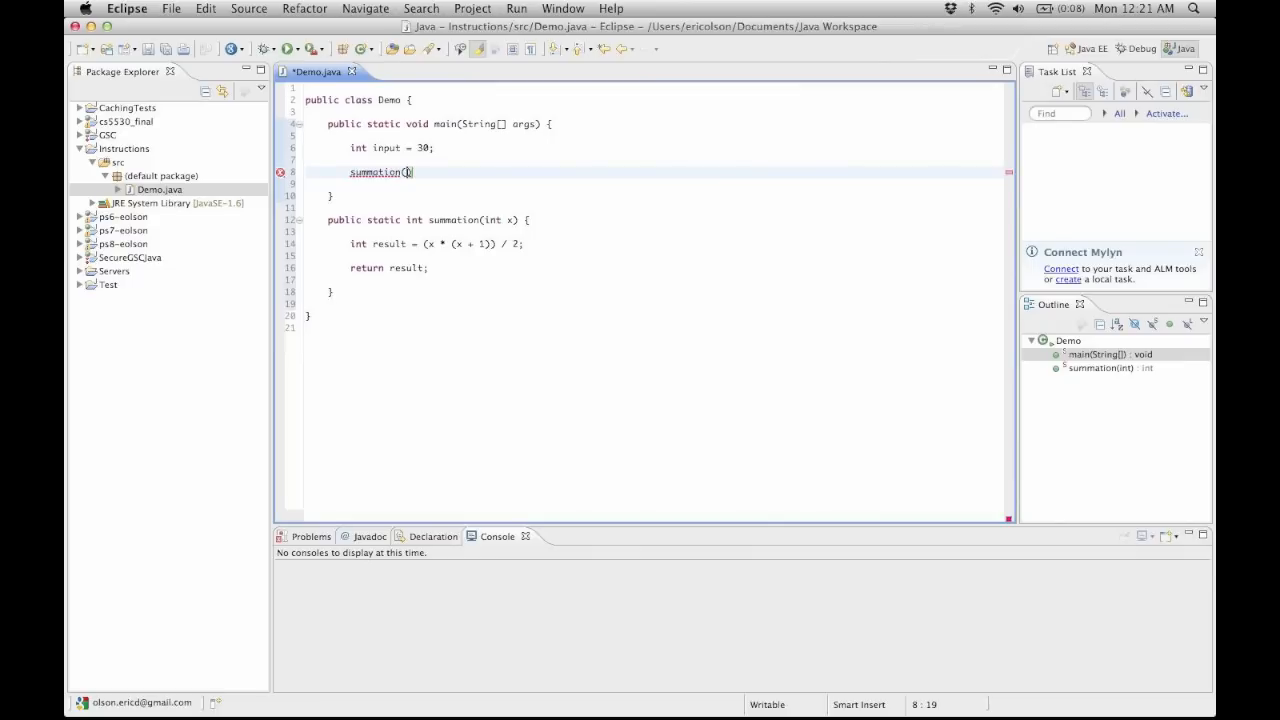
pyautogui.write('35')
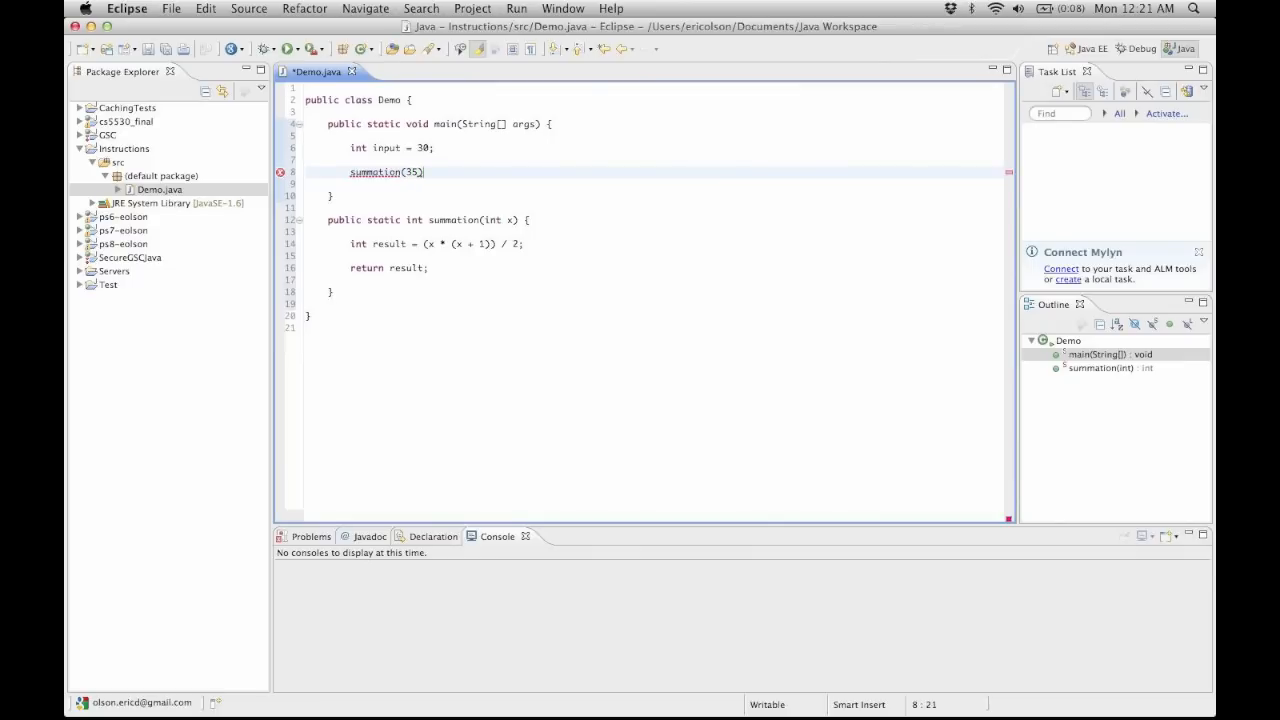
pyautogui.press('Backspace')
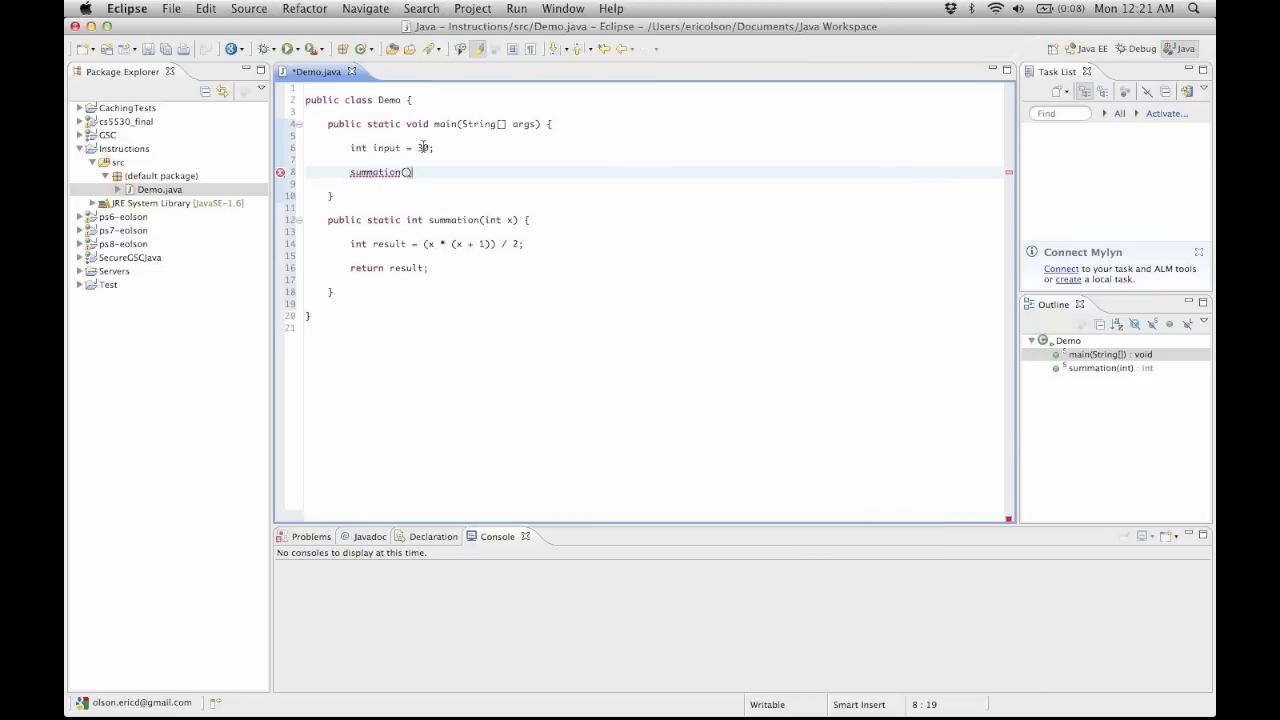
pyautogui.write('input')
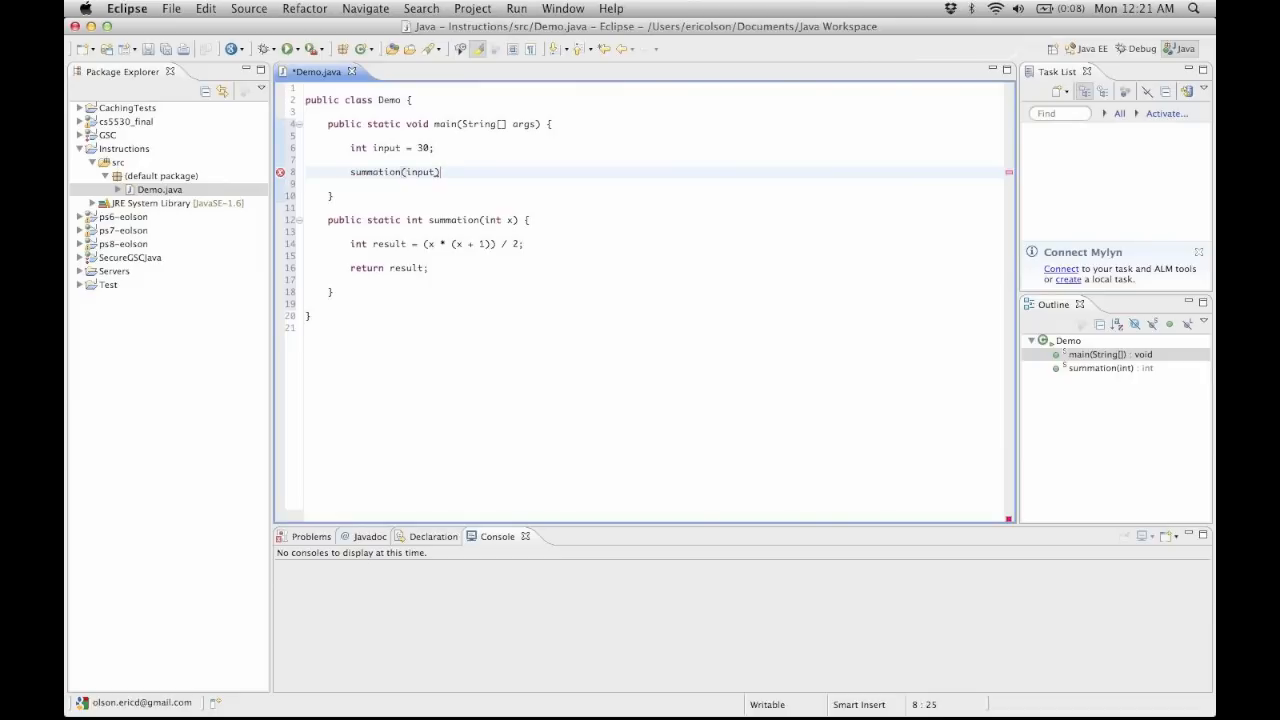
pyautogui.write(';')
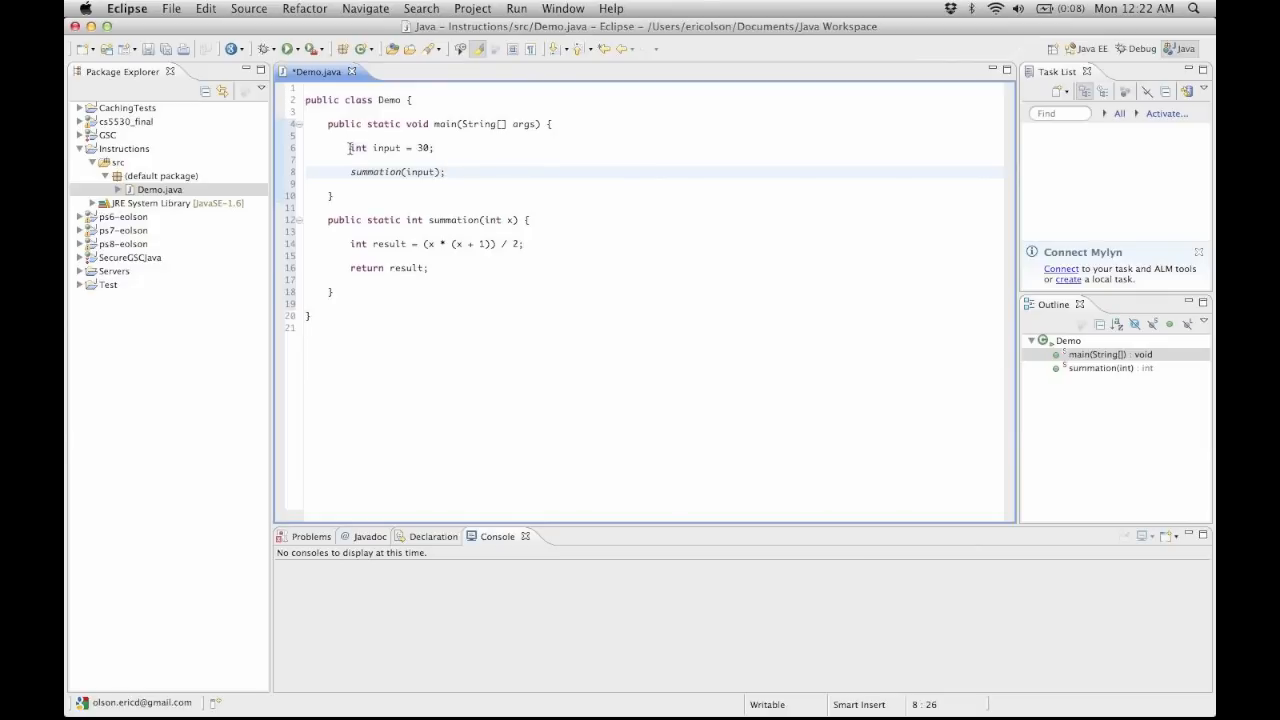
# Store the call's return value as int result = summation(input);
pyautogui.click(420, 148)
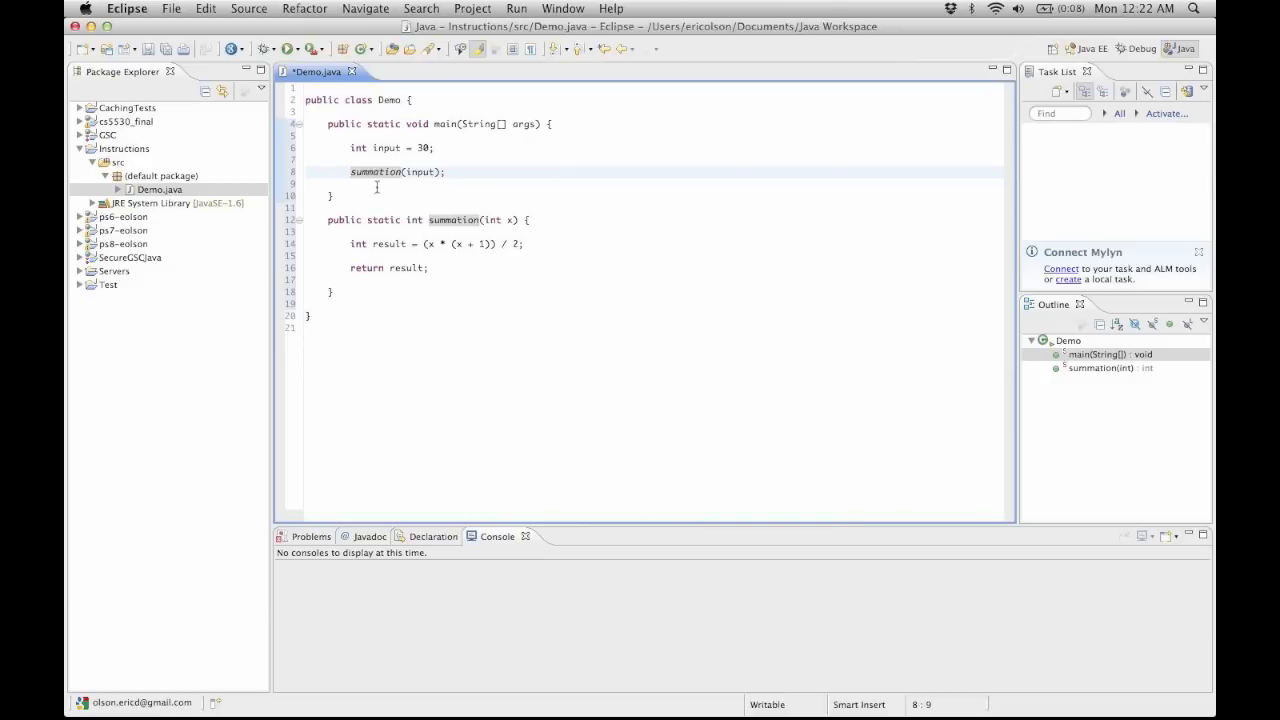
pyautogui.write('int')
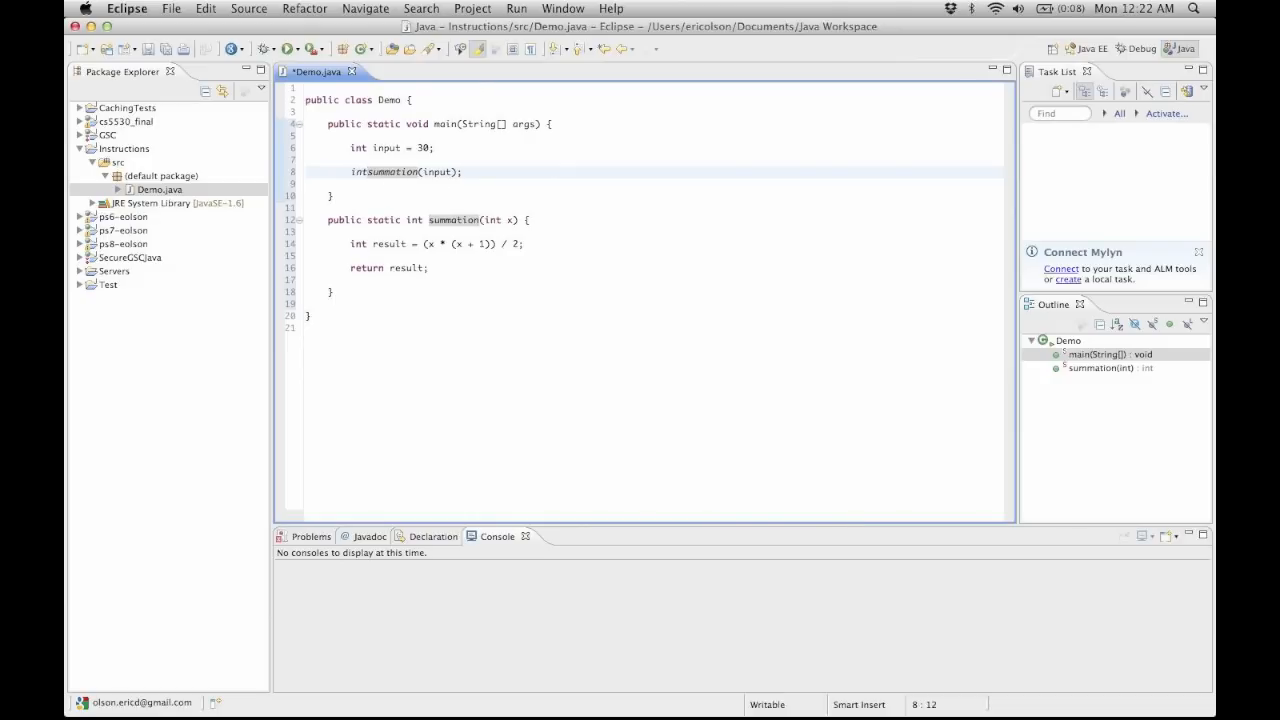
pyautogui.write('result =')
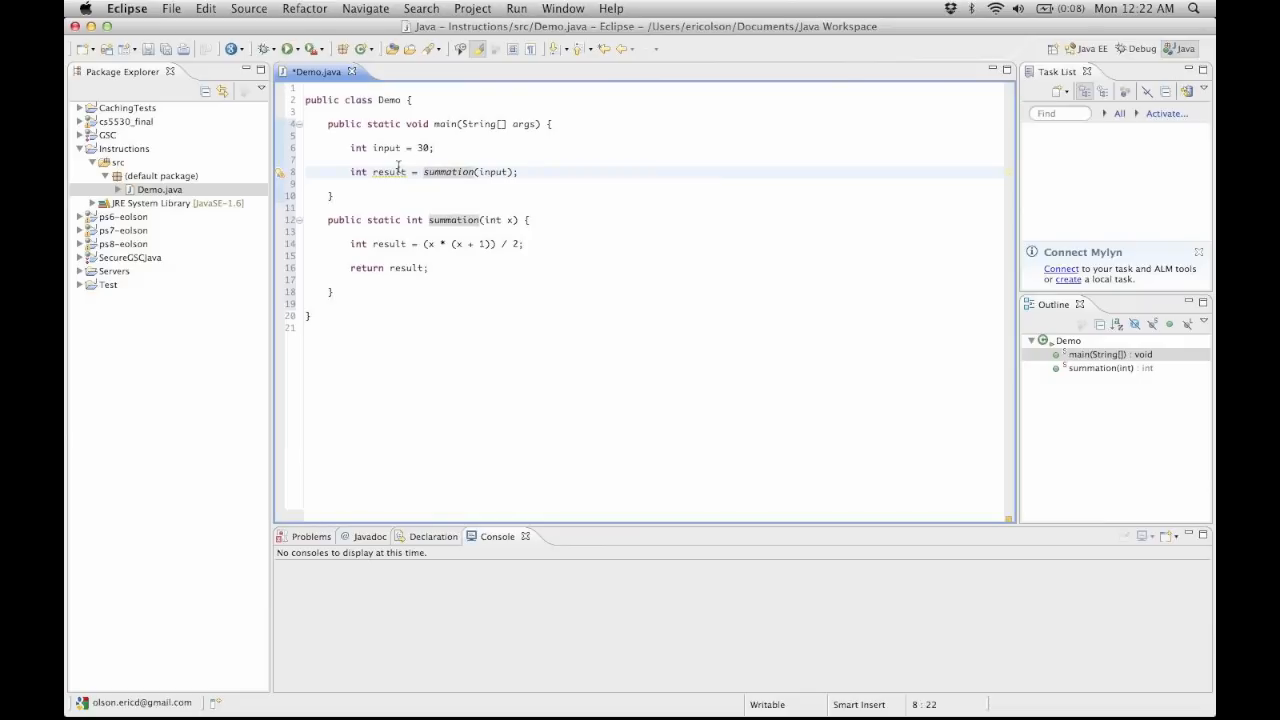
pyautogui.doubleClick(388, 172)
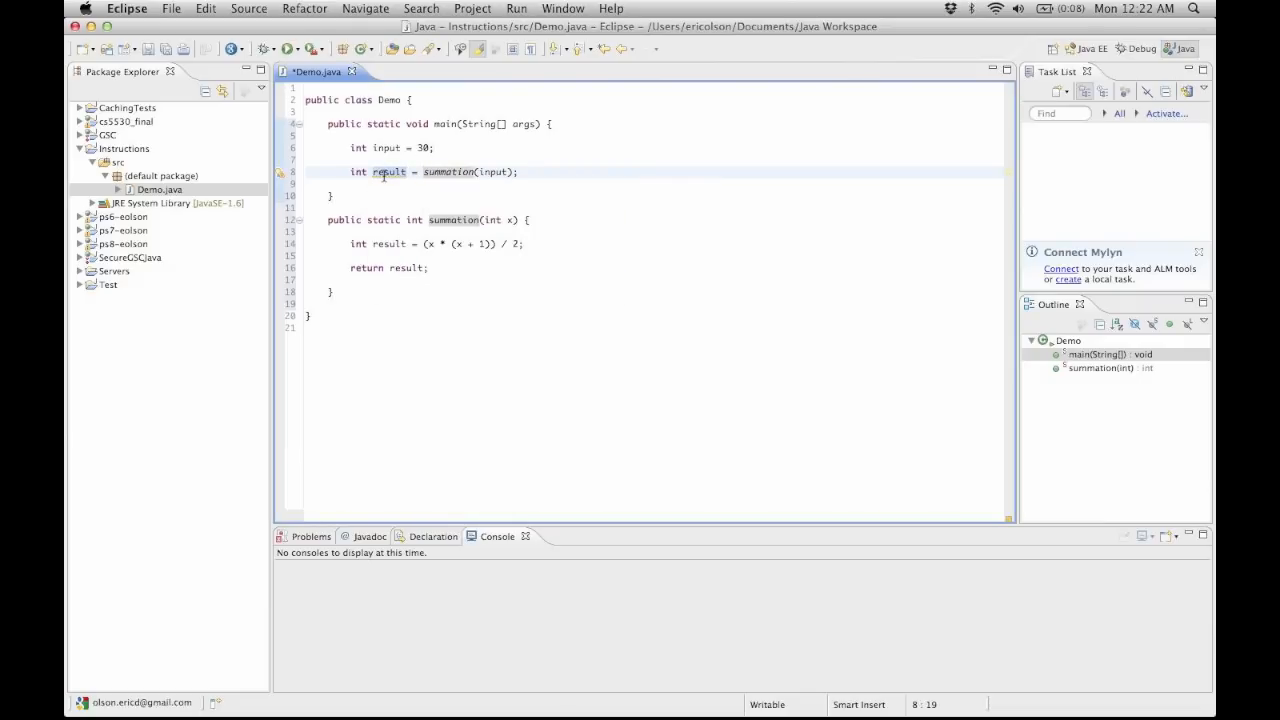
pyautogui.click(408, 172)
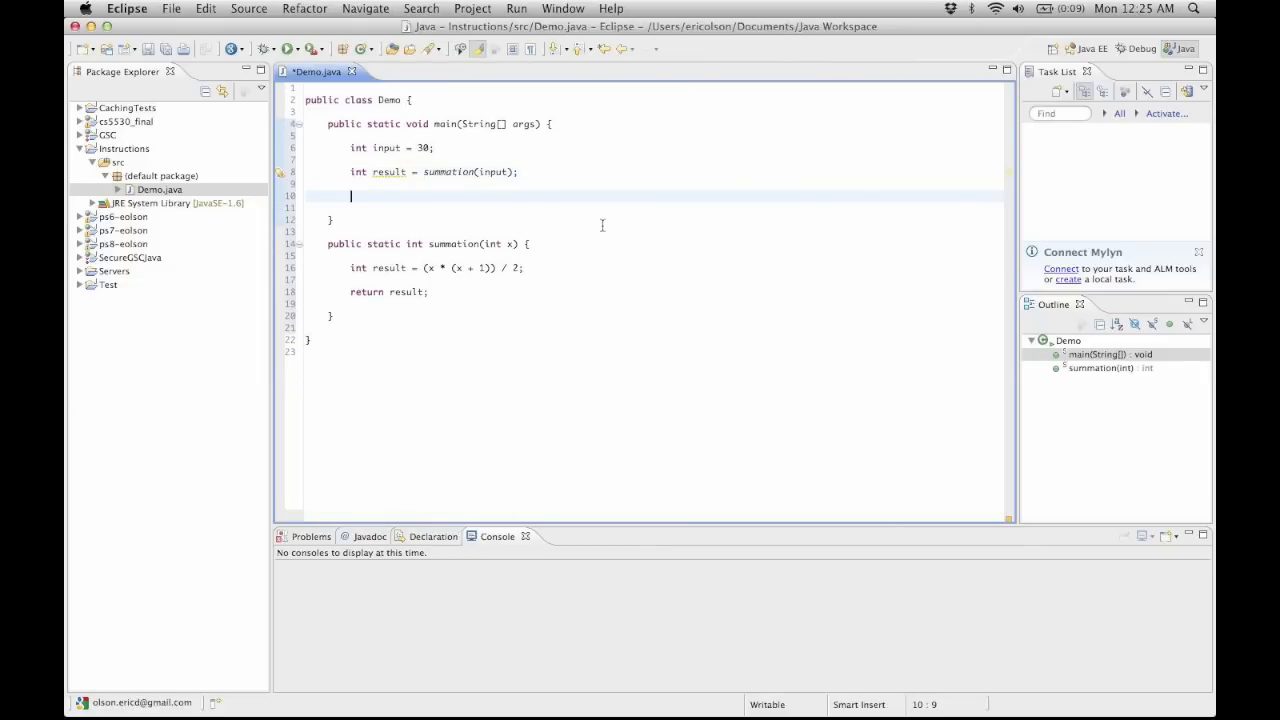
pyautogui.moveTo(604, 228)
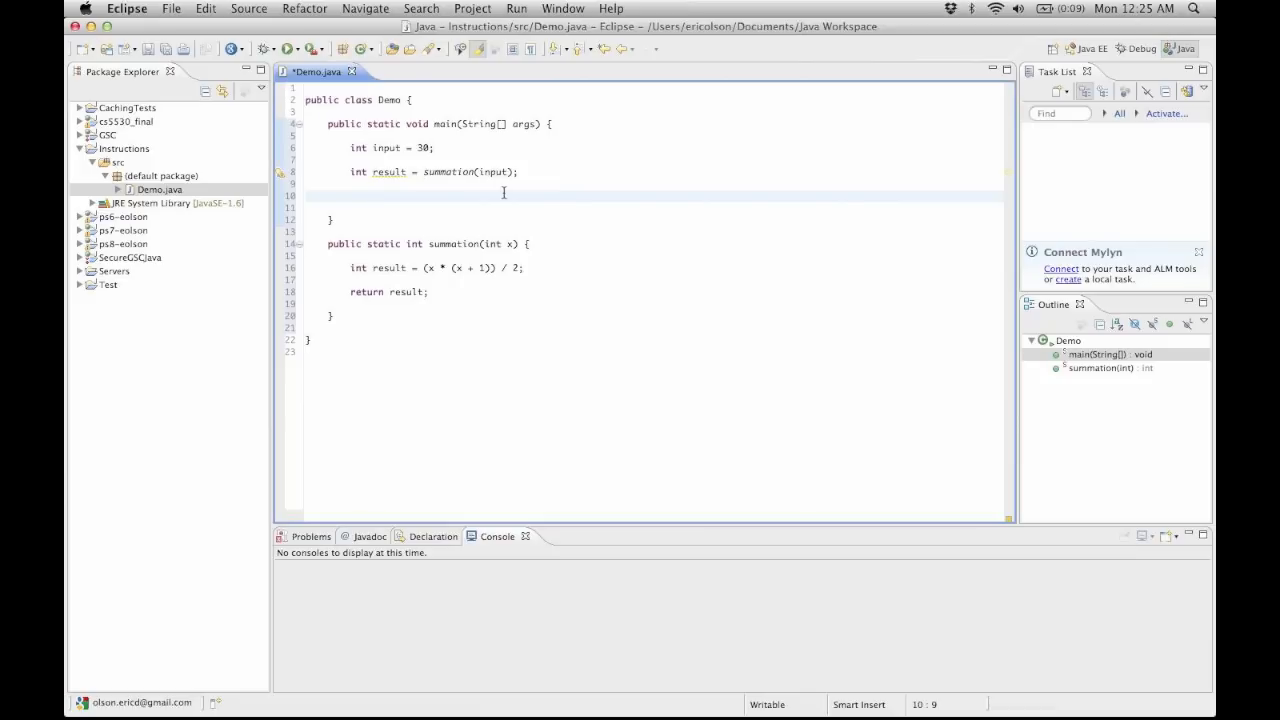
# Add System.out.print(result); after the summation call in main
pyautogui.click(350, 196)
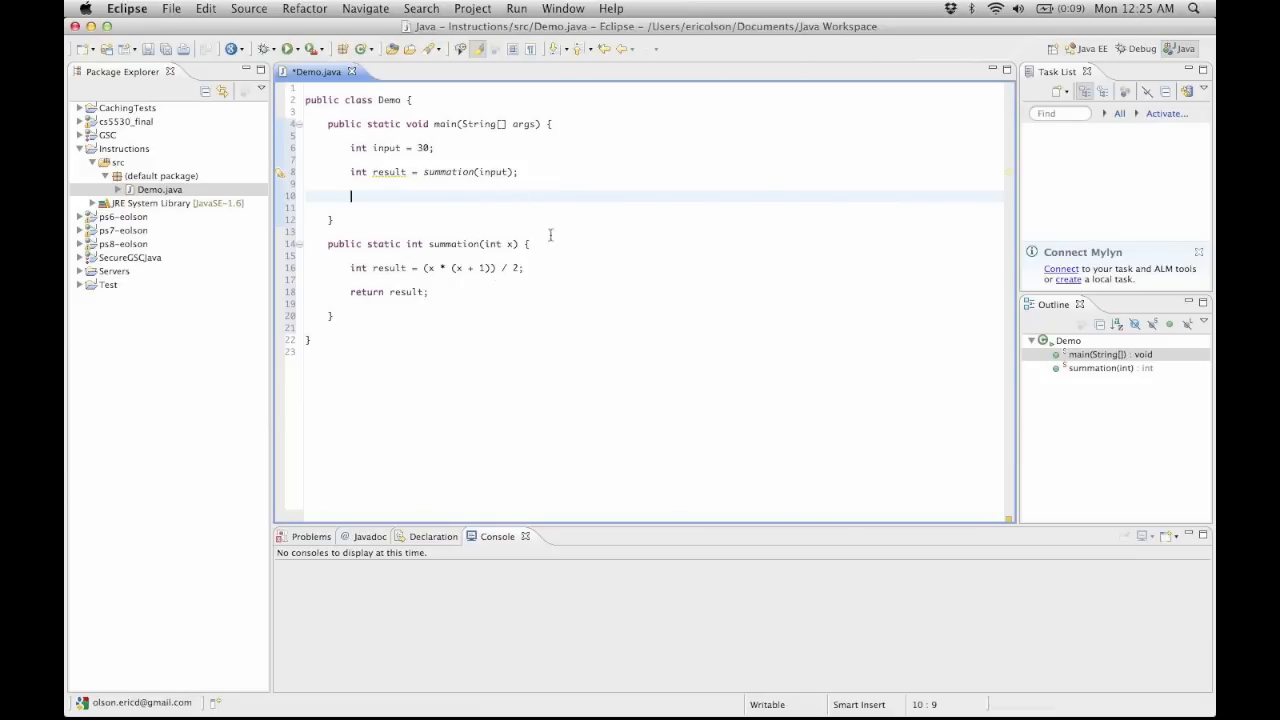
pyautogui.moveTo(538, 188)
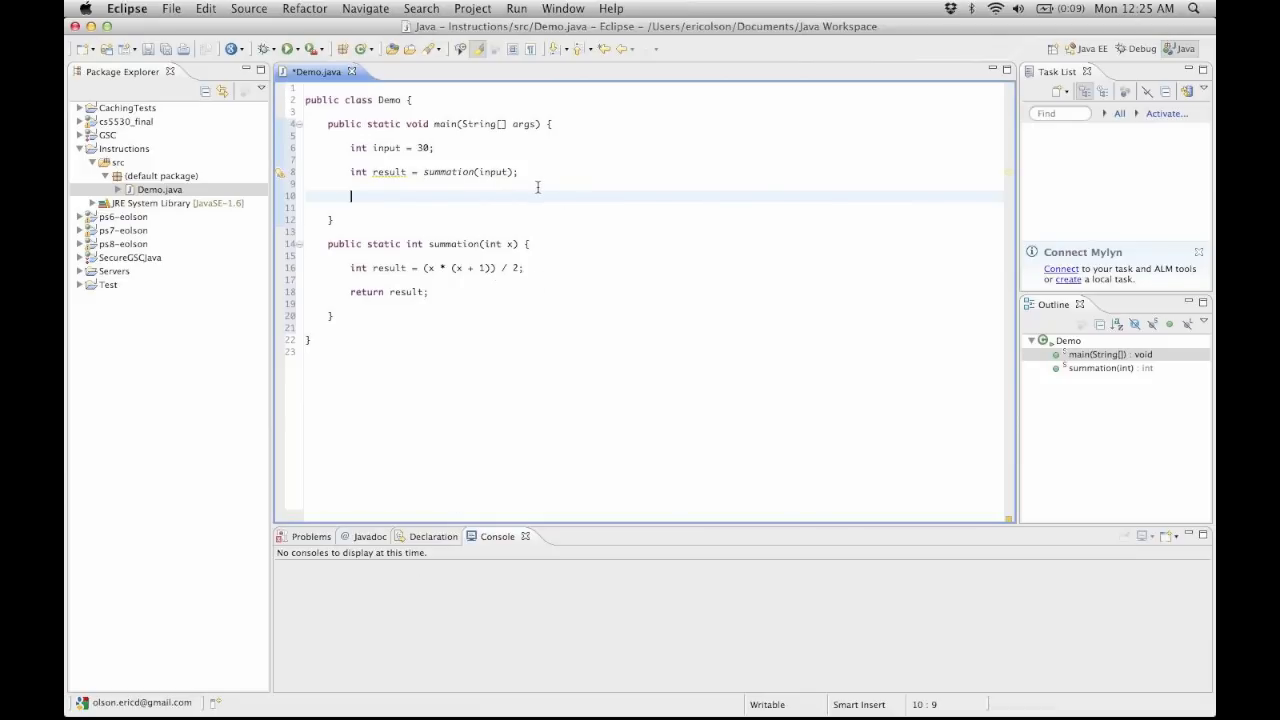
pyautogui.write('Sysy')
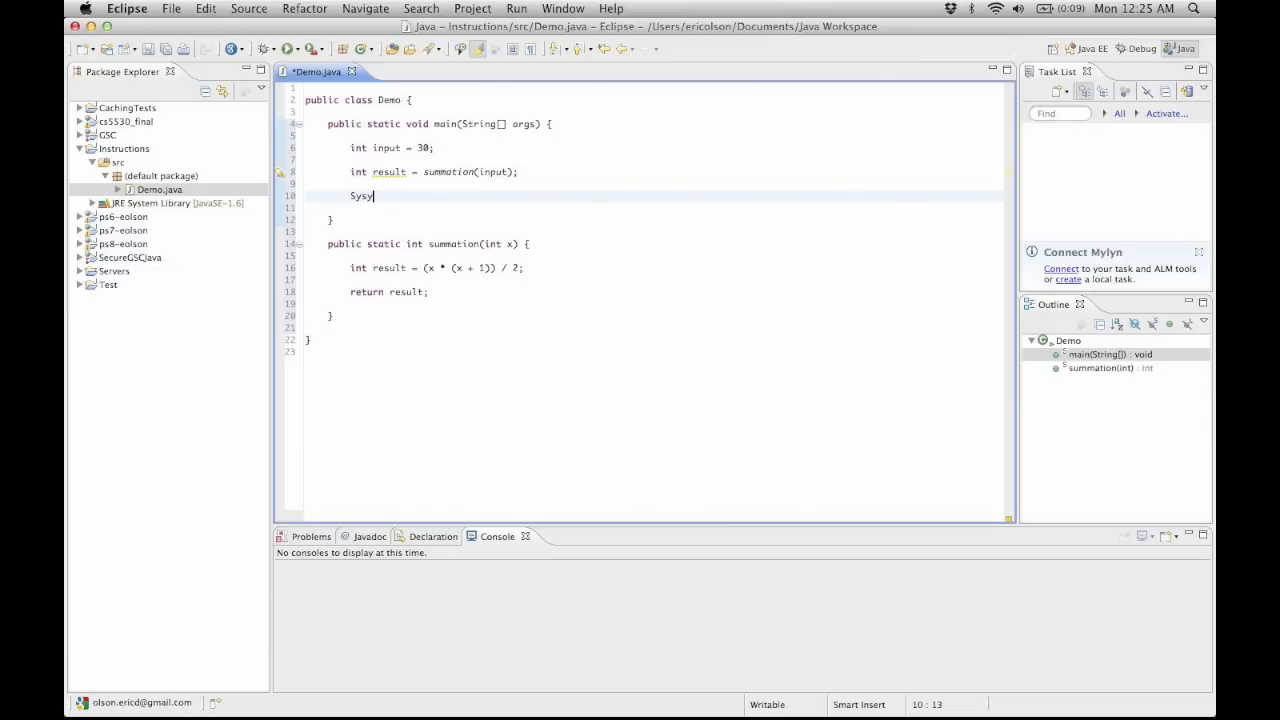
pyautogui.write('tem.out.')
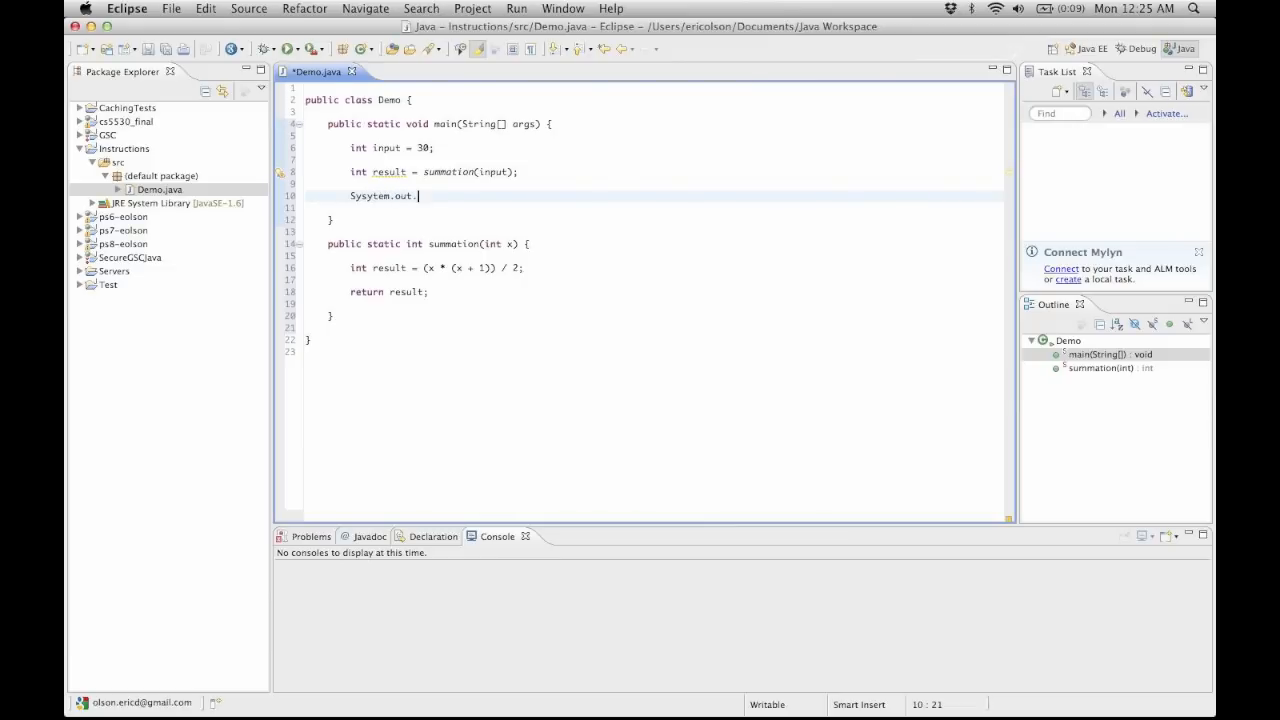
pyautogui.write('print')
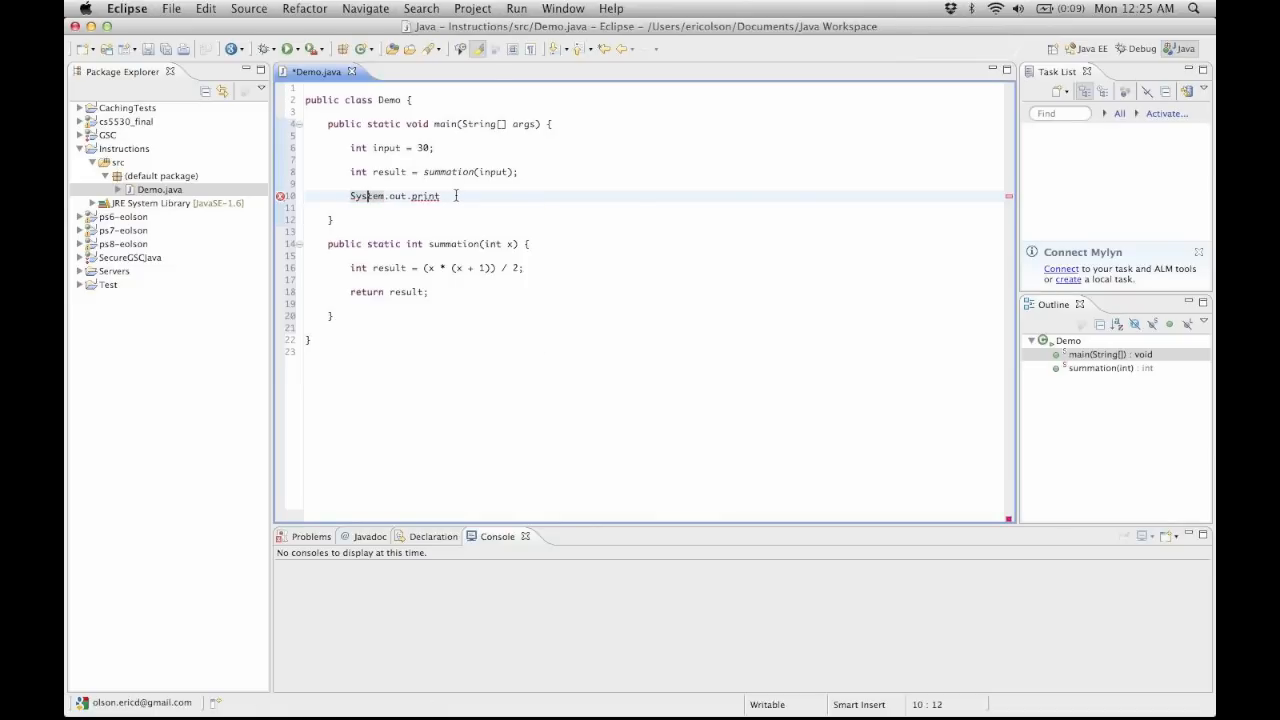
pyautogui.write('()')
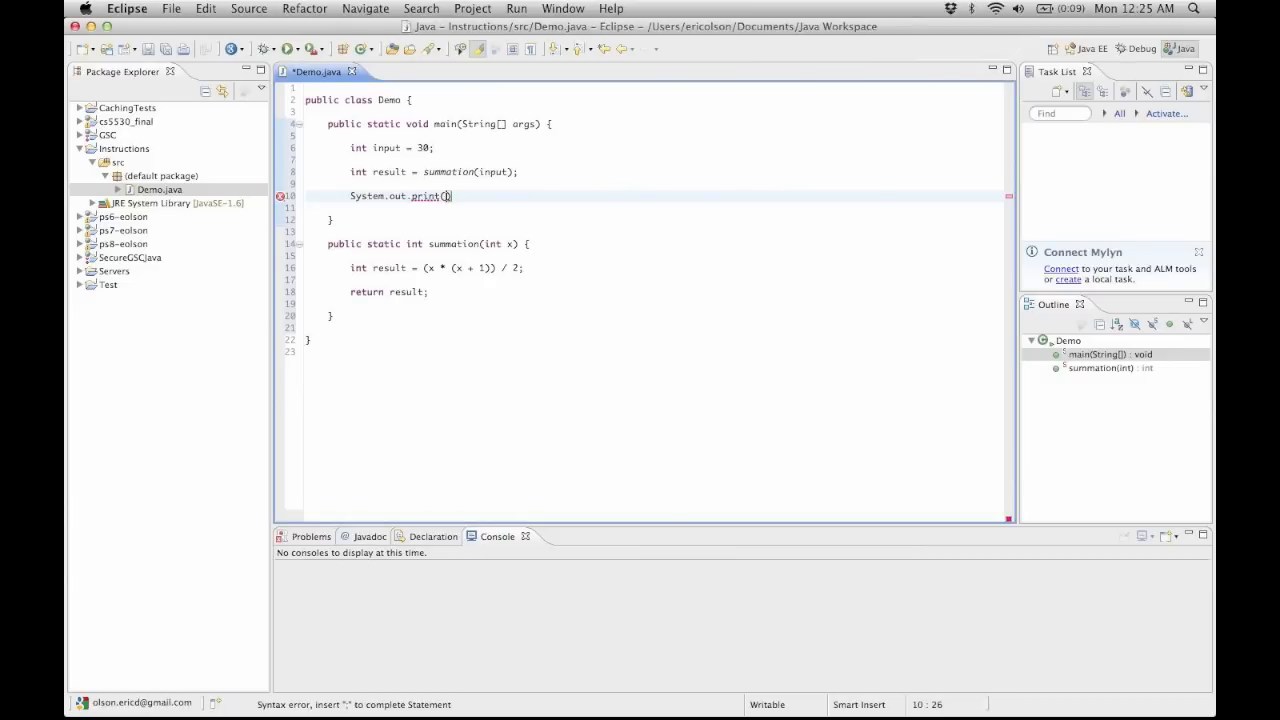
pyautogui.write('result')
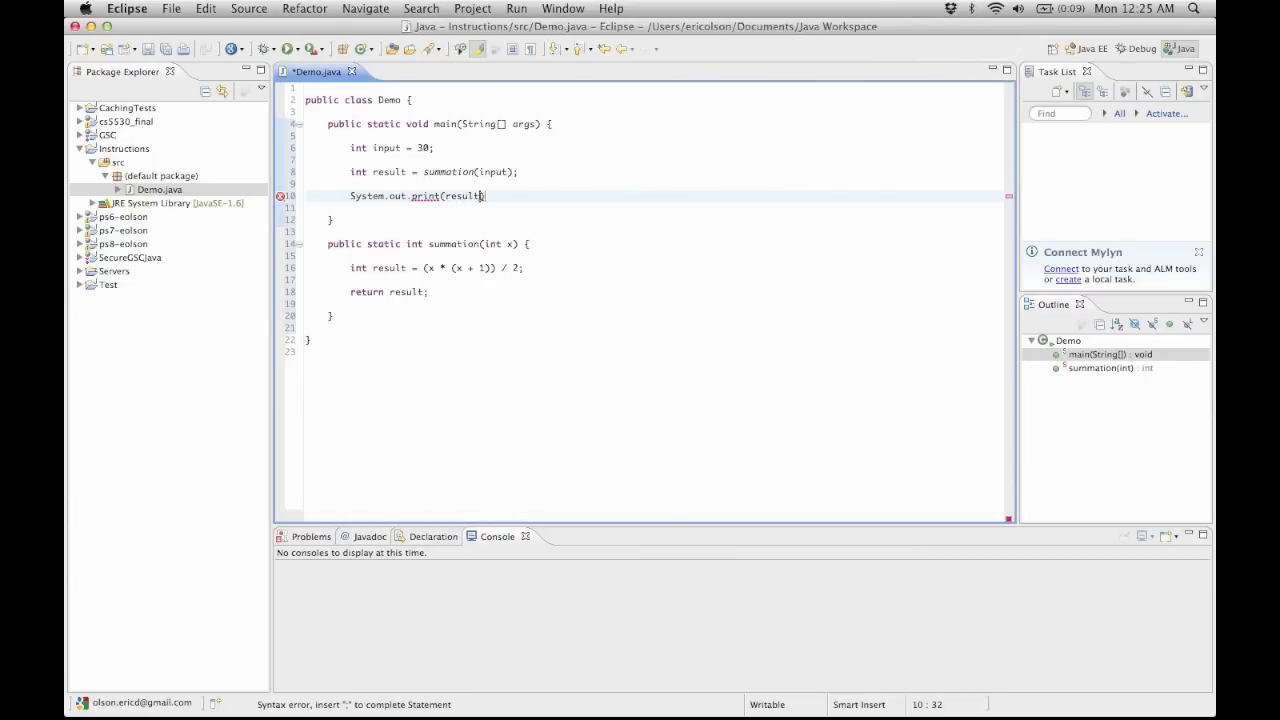
pyautogui.write(';')
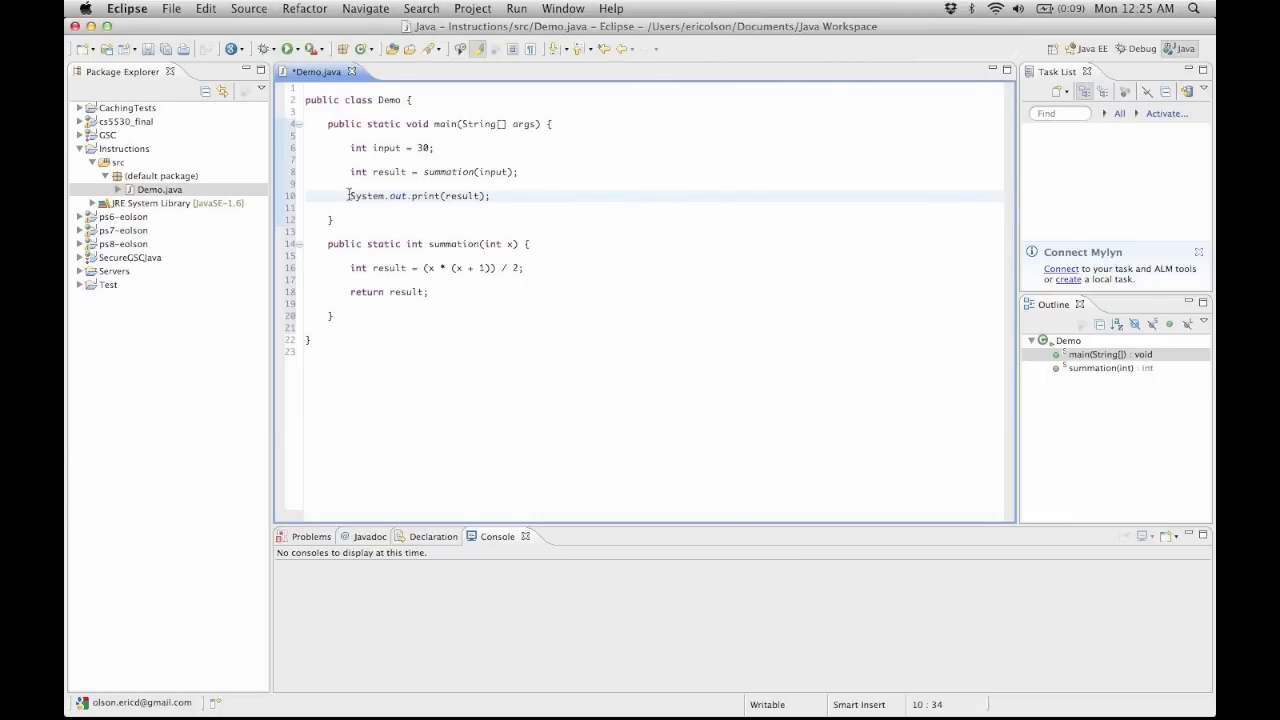
pyautogui.moveTo(428, 596)
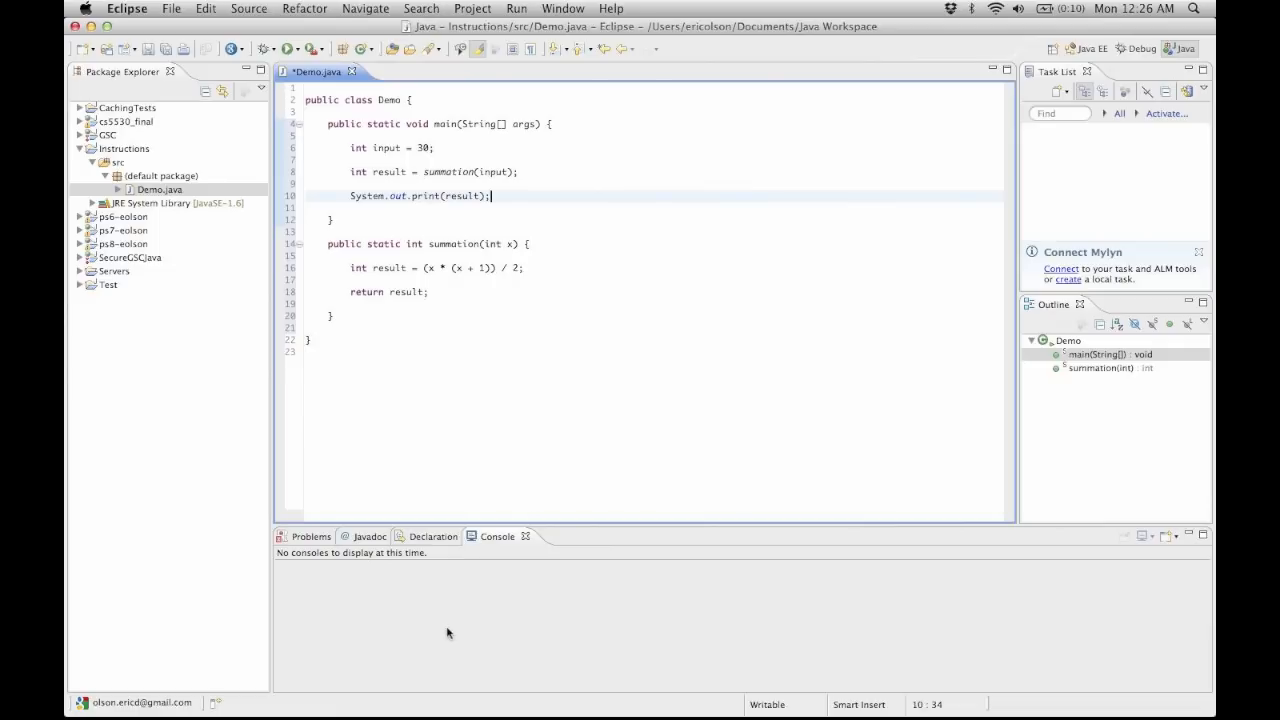
pyautogui.moveTo(592, 384)
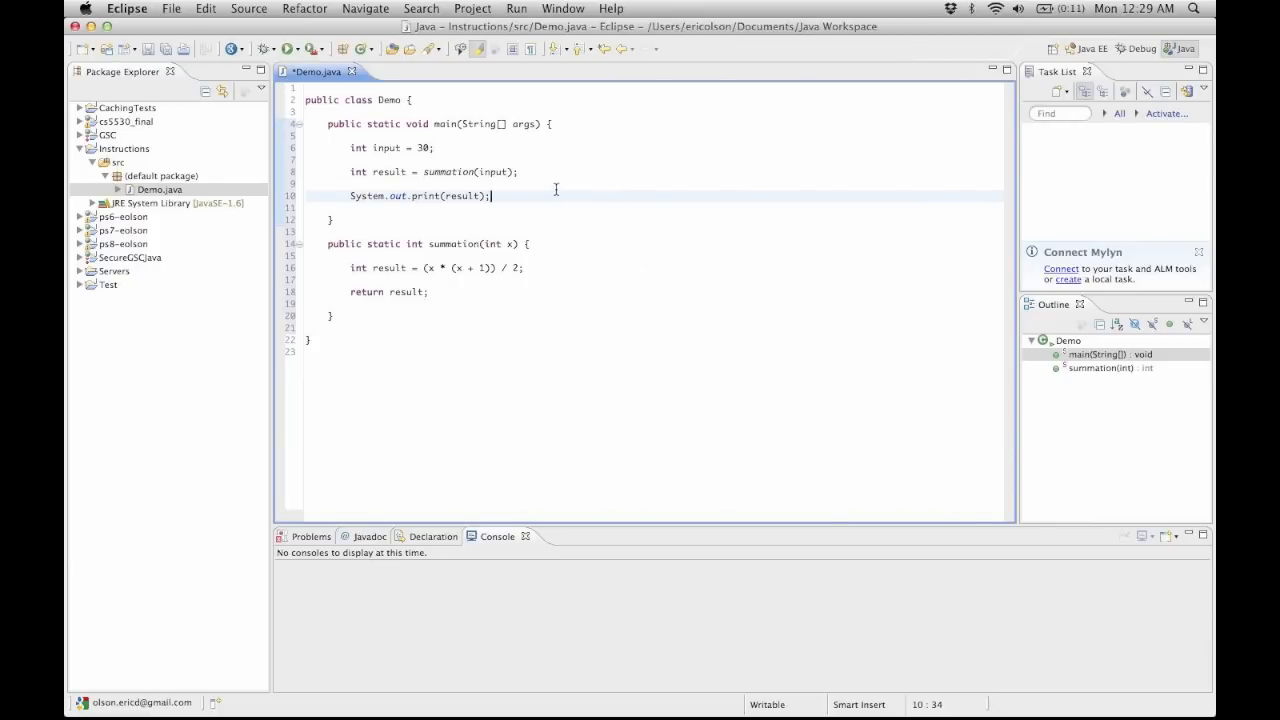
pyautogui.click(434, 148)
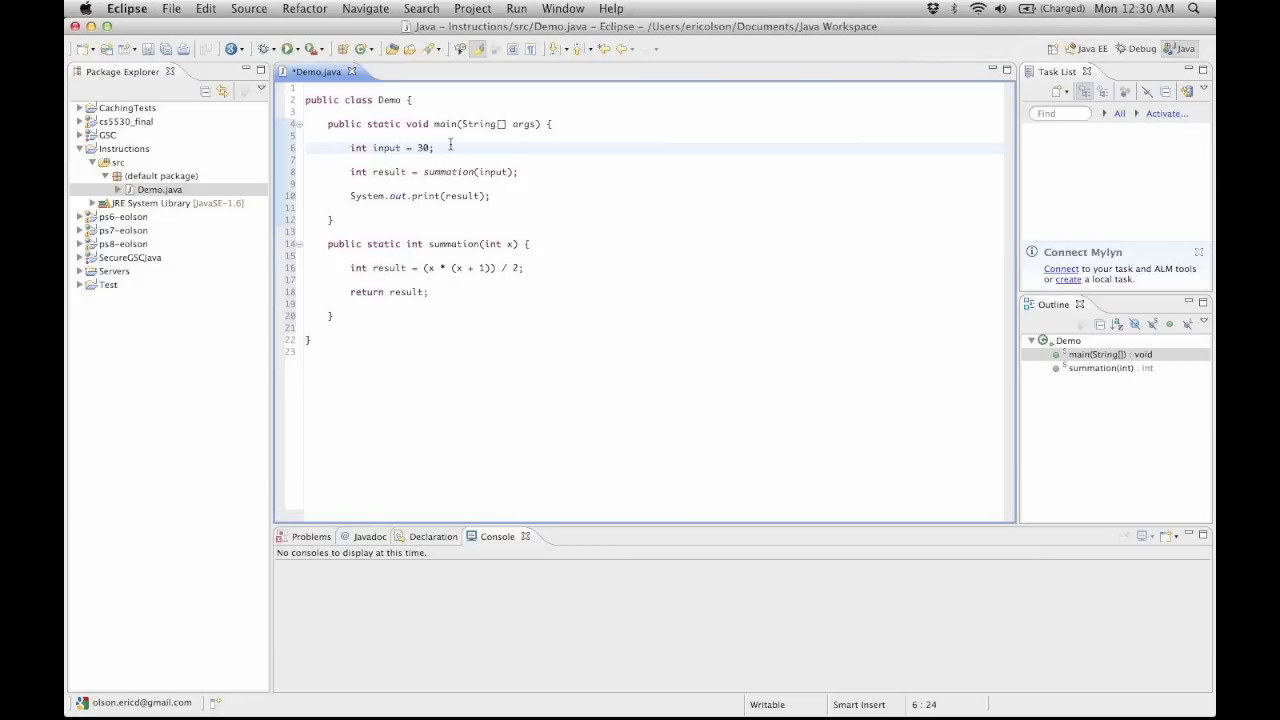
pyautogui.click(436, 148)
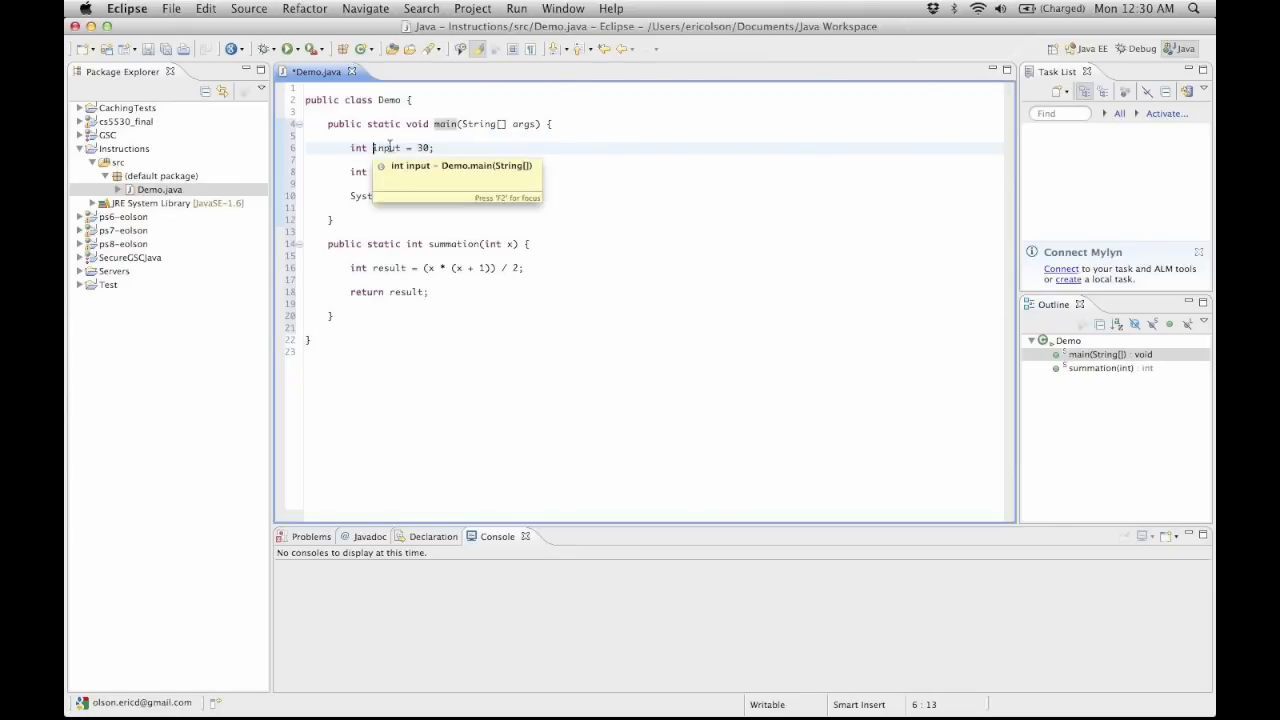
pyautogui.doubleClick(384, 148)
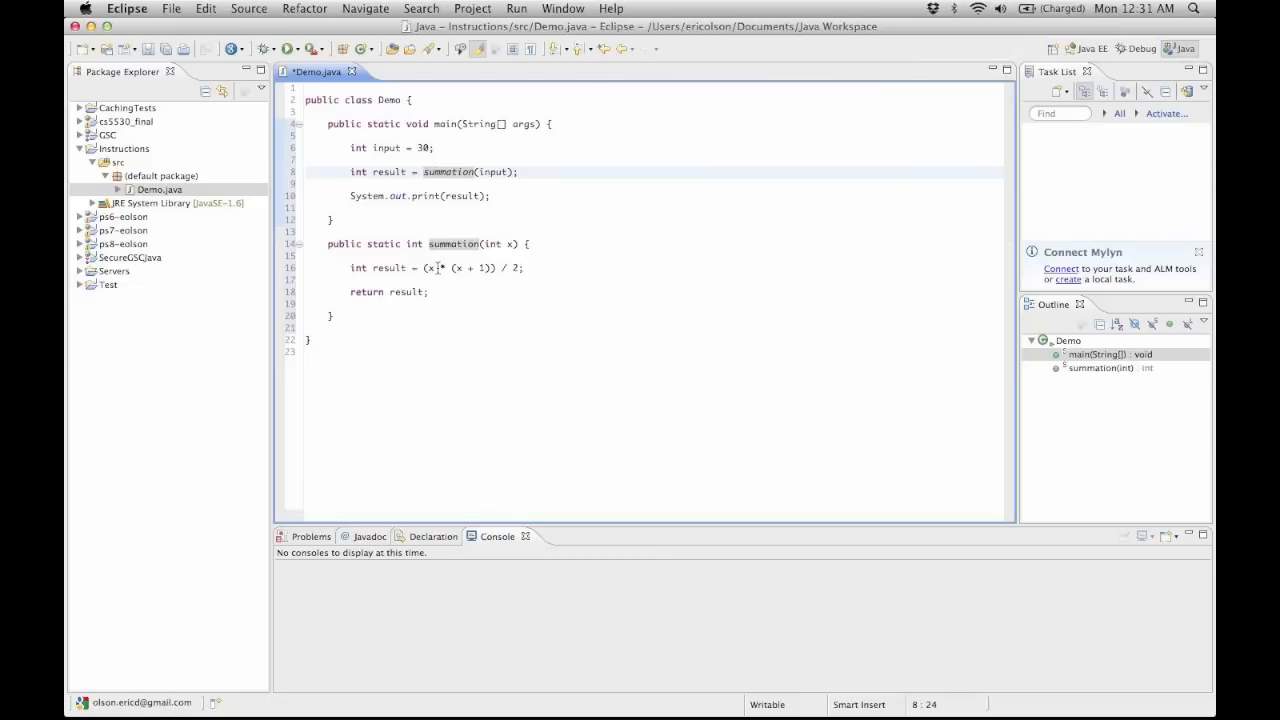
pyautogui.moveTo(432, 268)
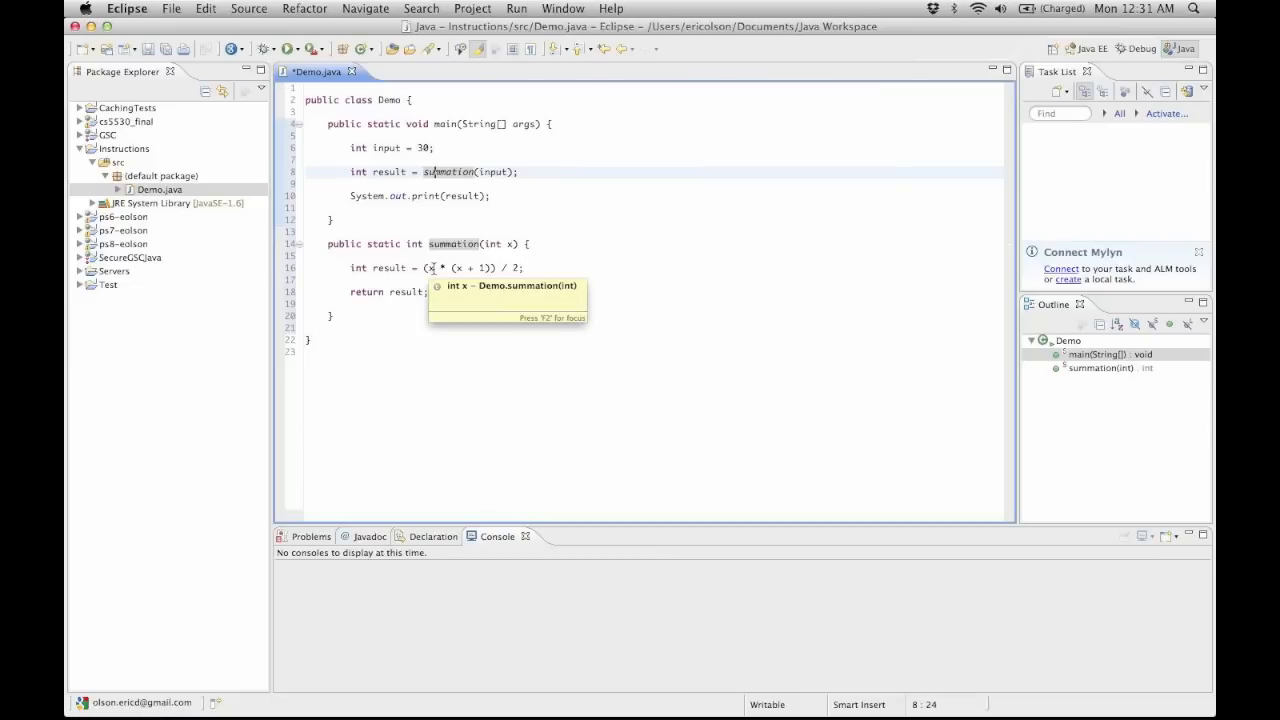
pyautogui.click(456, 268)
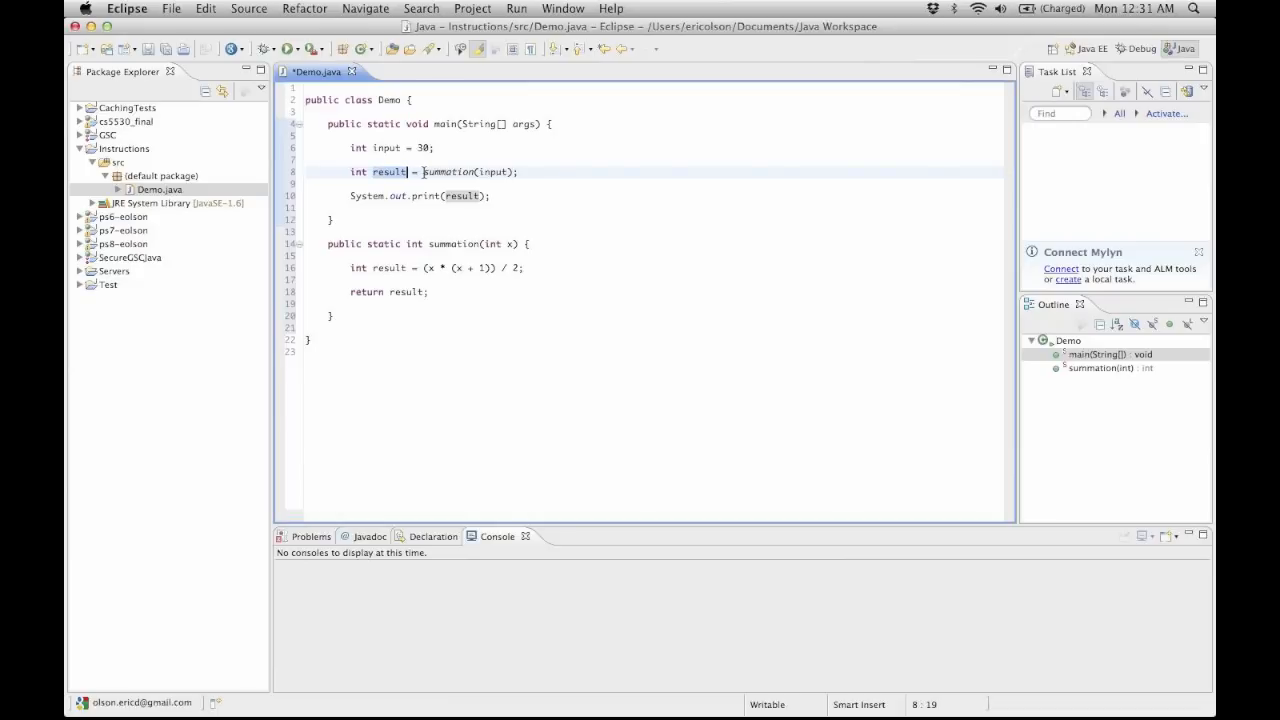
pyautogui.click(516, 172)
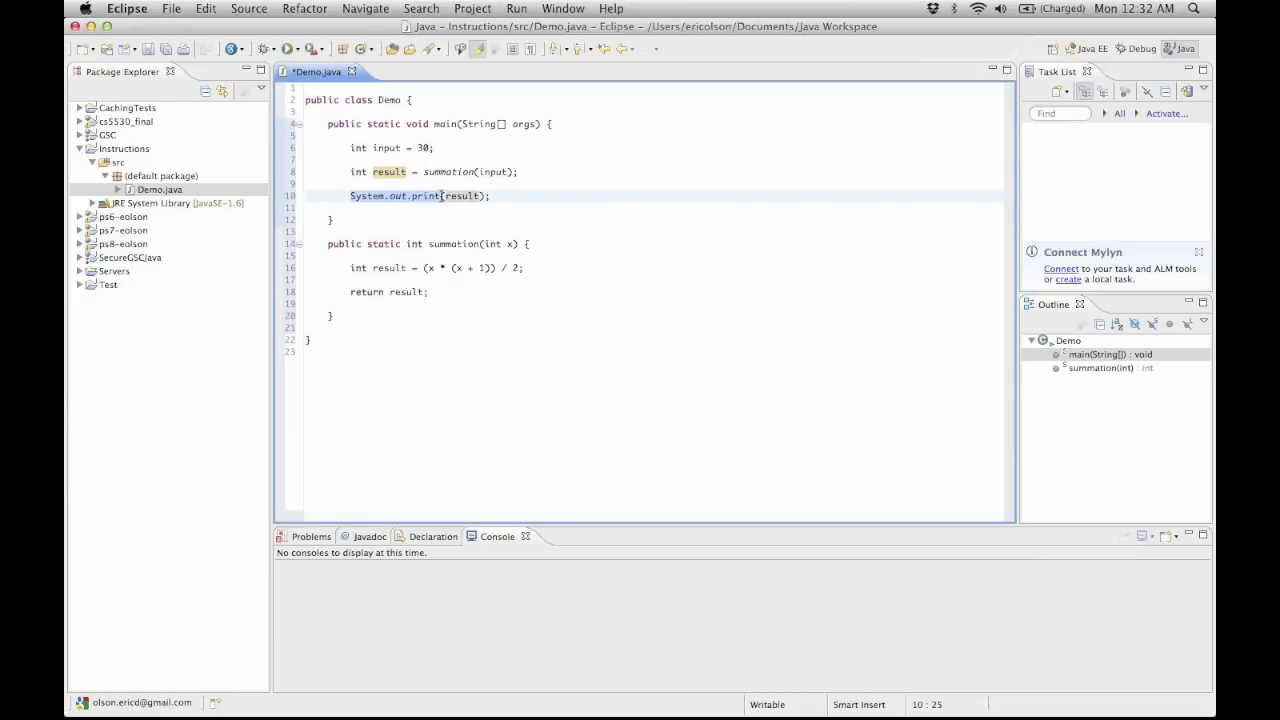
pyautogui.doubleClick(462, 196)
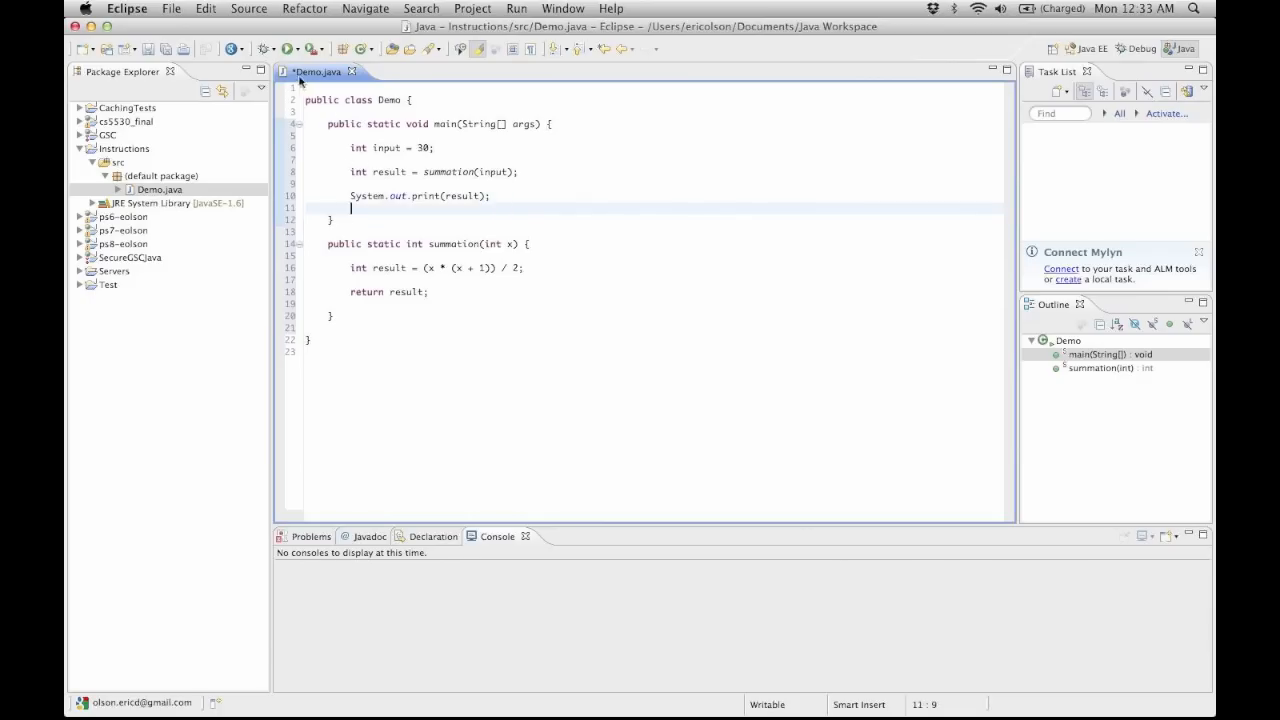
pyautogui.moveTo(318, 72)
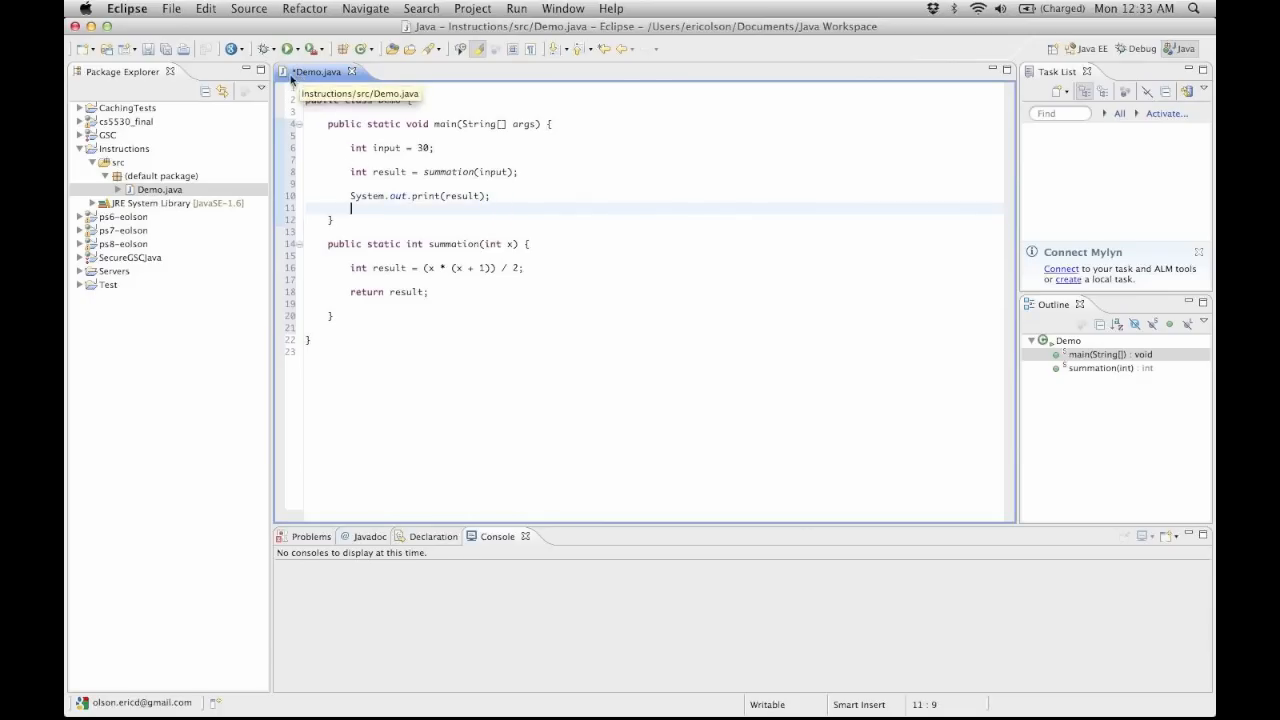
pyautogui.moveTo(388, 142)
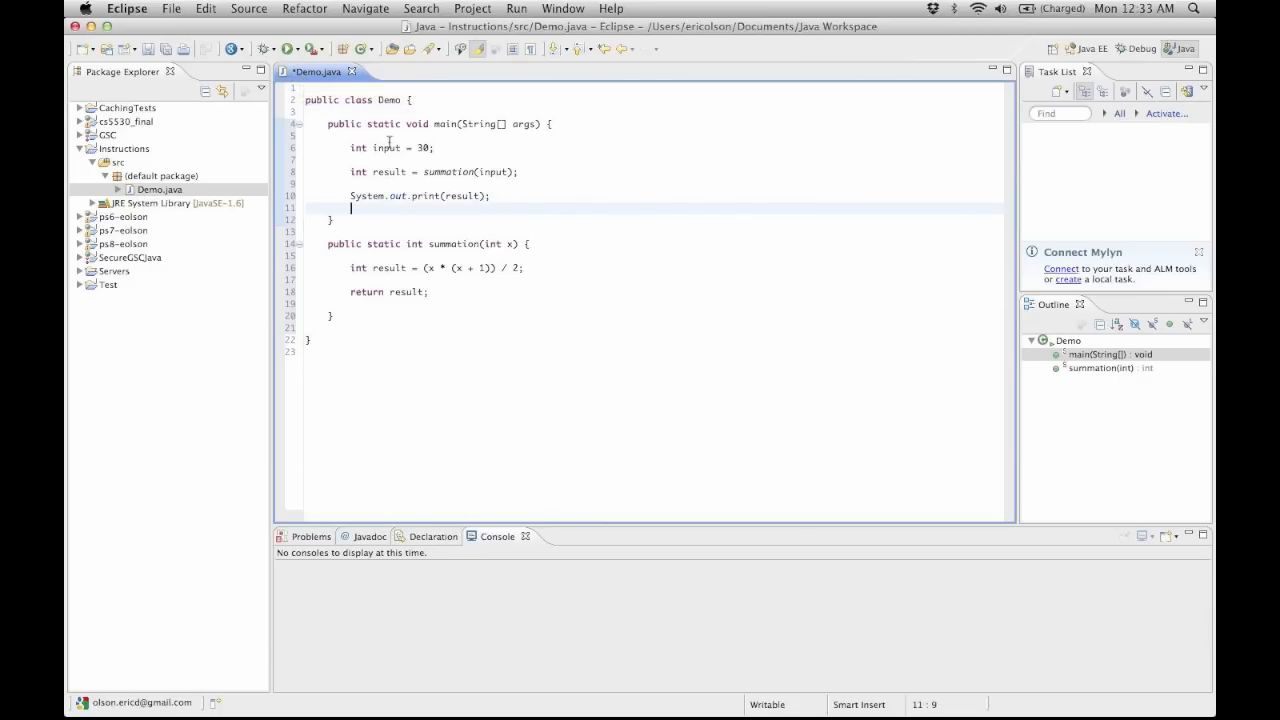
# Save Demo.java from the File menu so the editor no longer shows it as modified
pyautogui.click(172, 8)
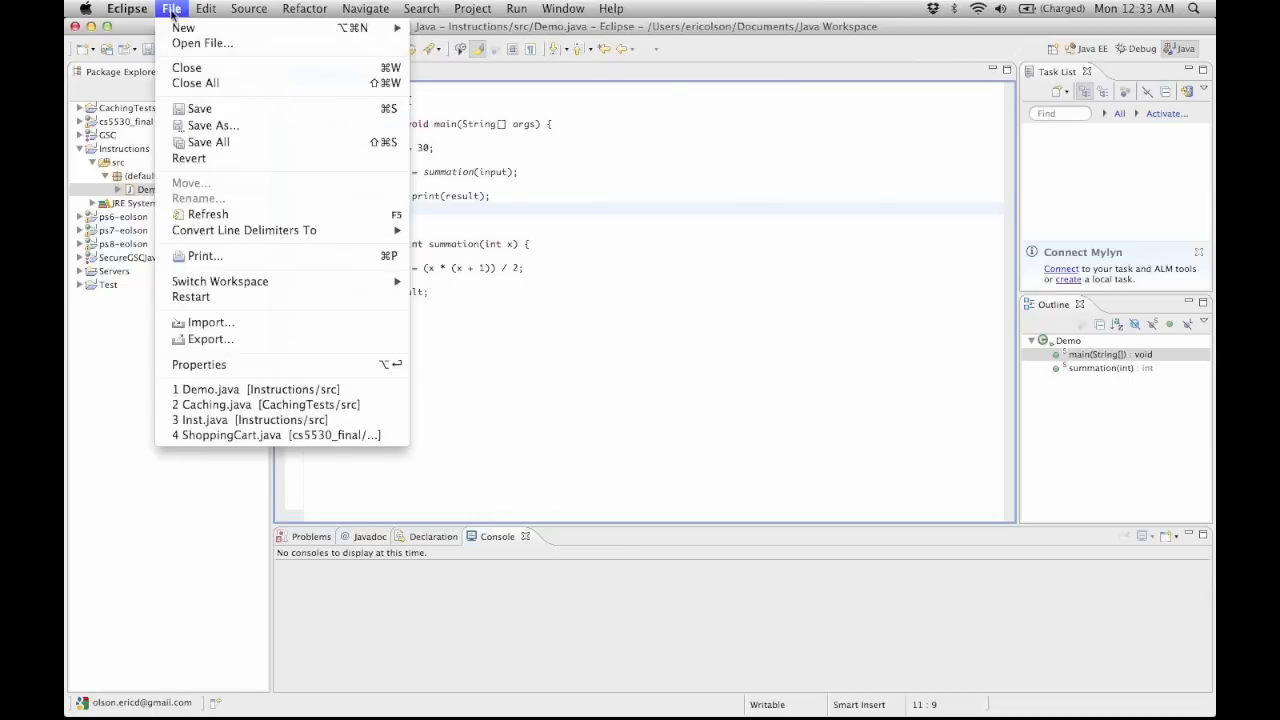
pyautogui.moveTo(548, 170)
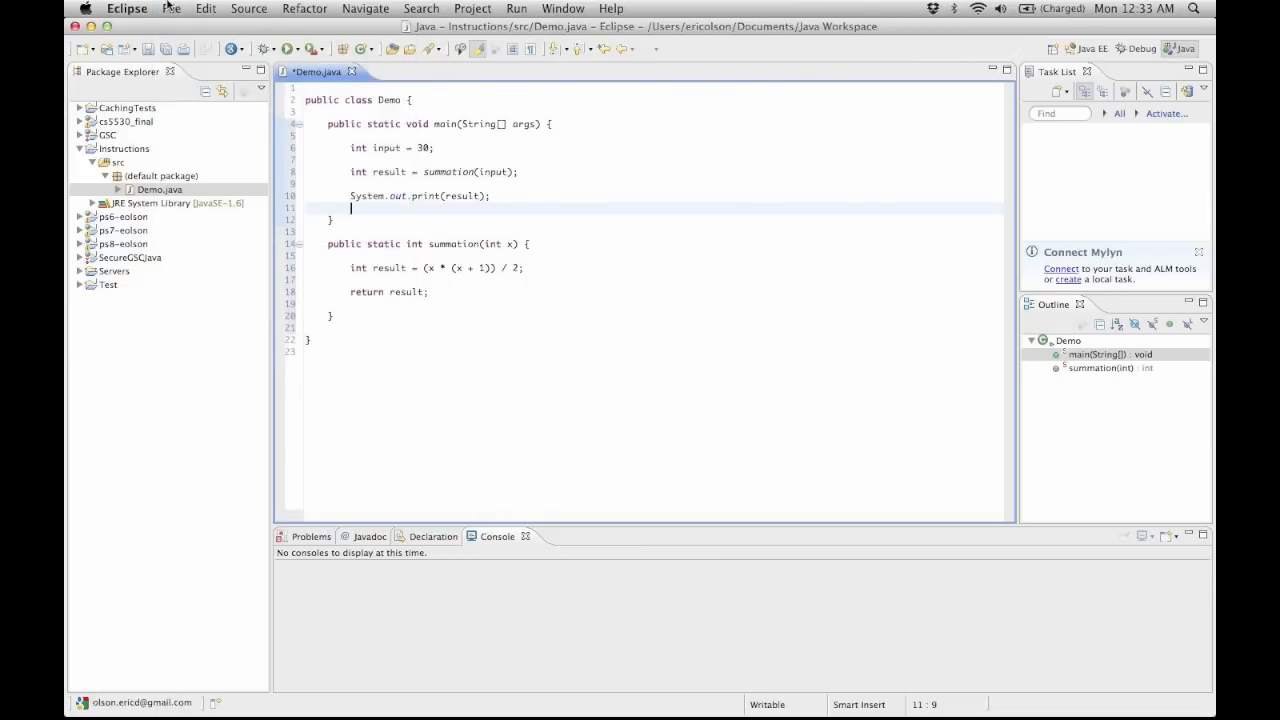
pyautogui.click(172, 8)
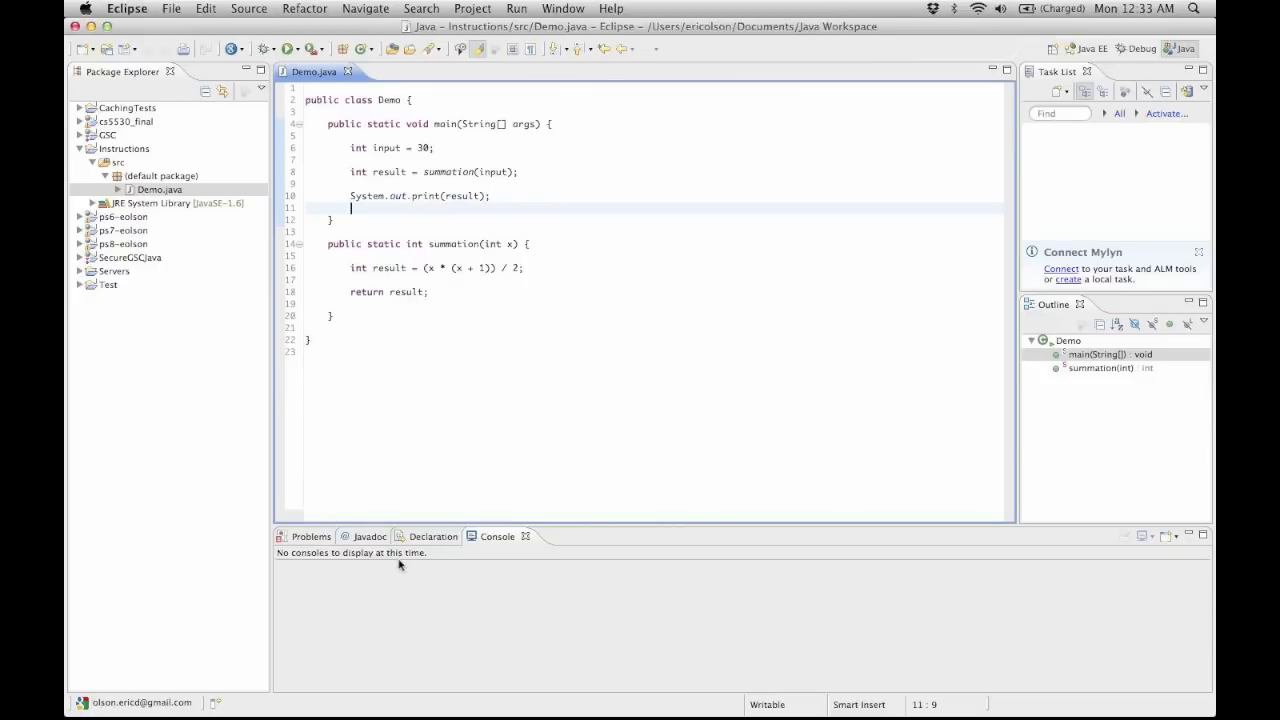
pyautogui.moveTo(336, 574)
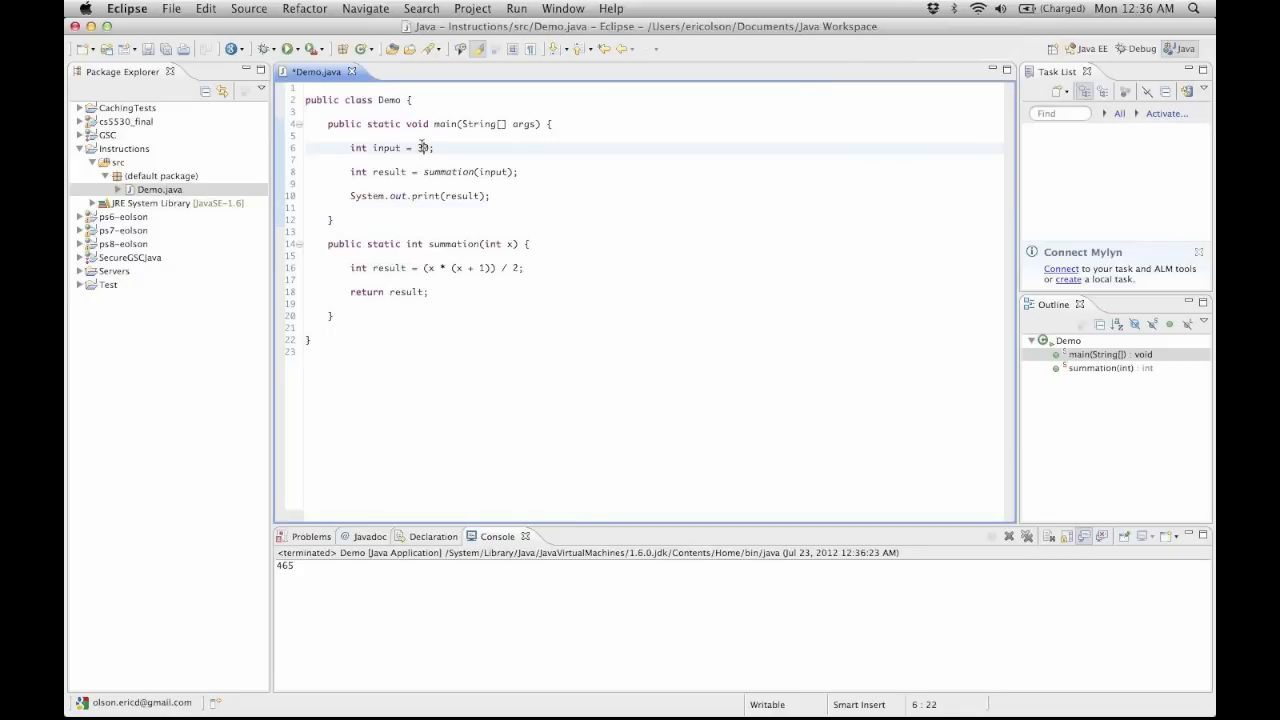
# Run Demo with input 10 printing 55, then with input 10000 printing 50005000
pyautogui.write('1')
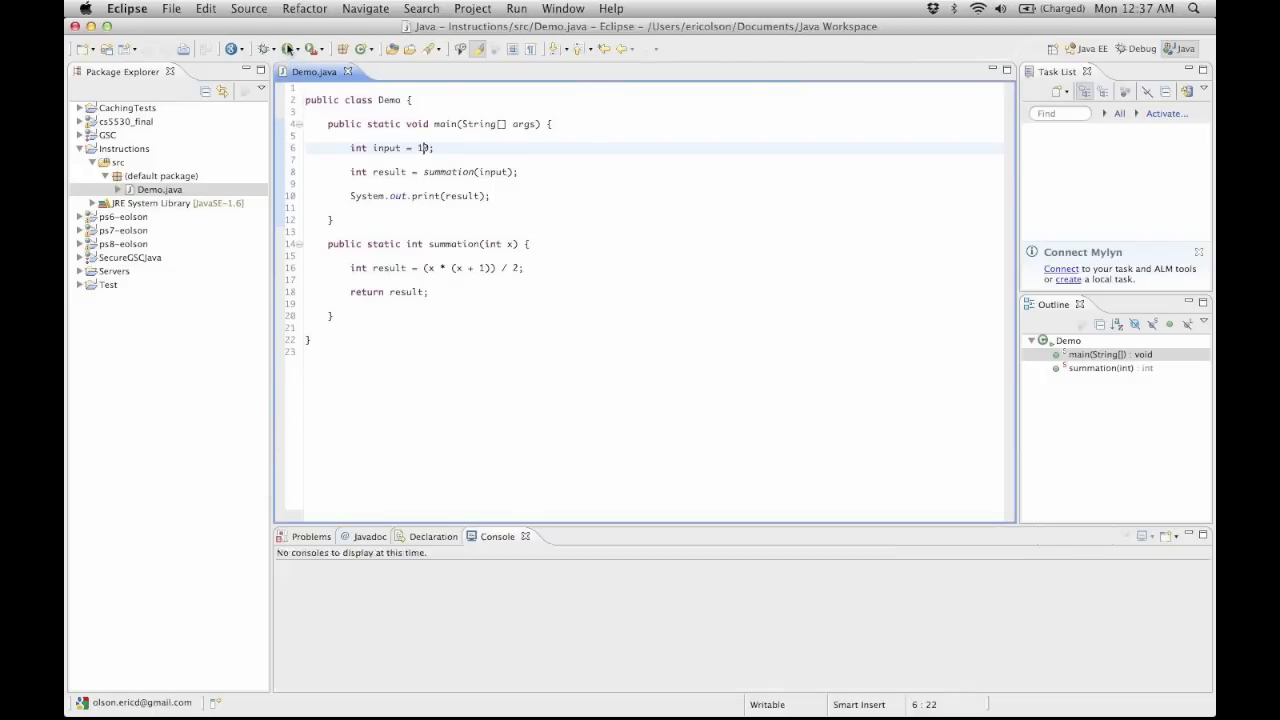
pyautogui.click(288, 48)
pyautogui.write('000')
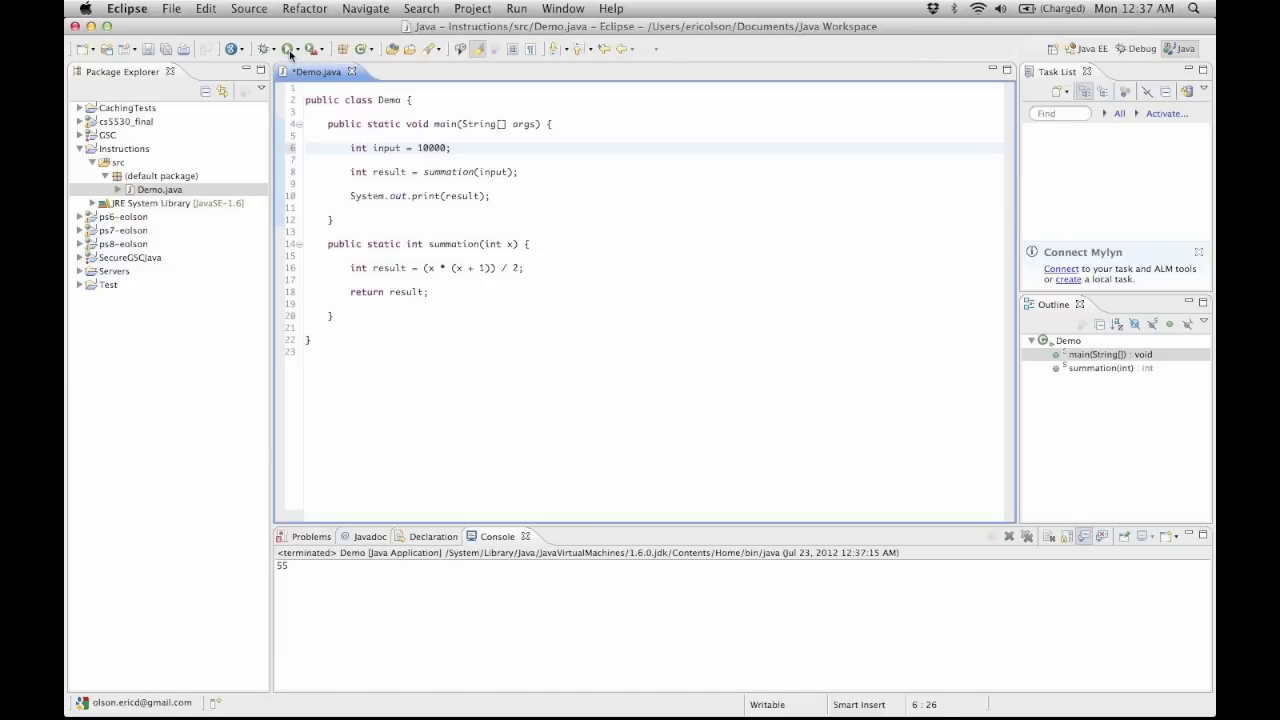
pyautogui.click(288, 48)
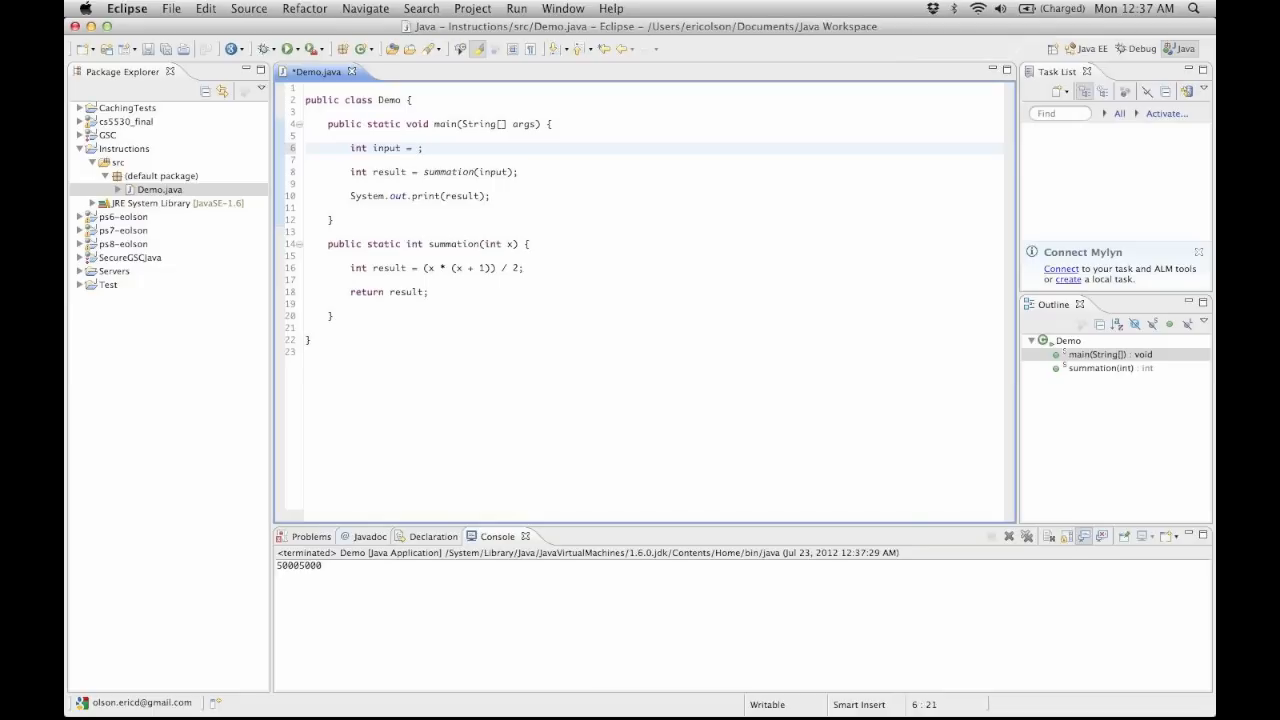
# Set the input to 37, save, and run Demo again
pyautogui.write('37')
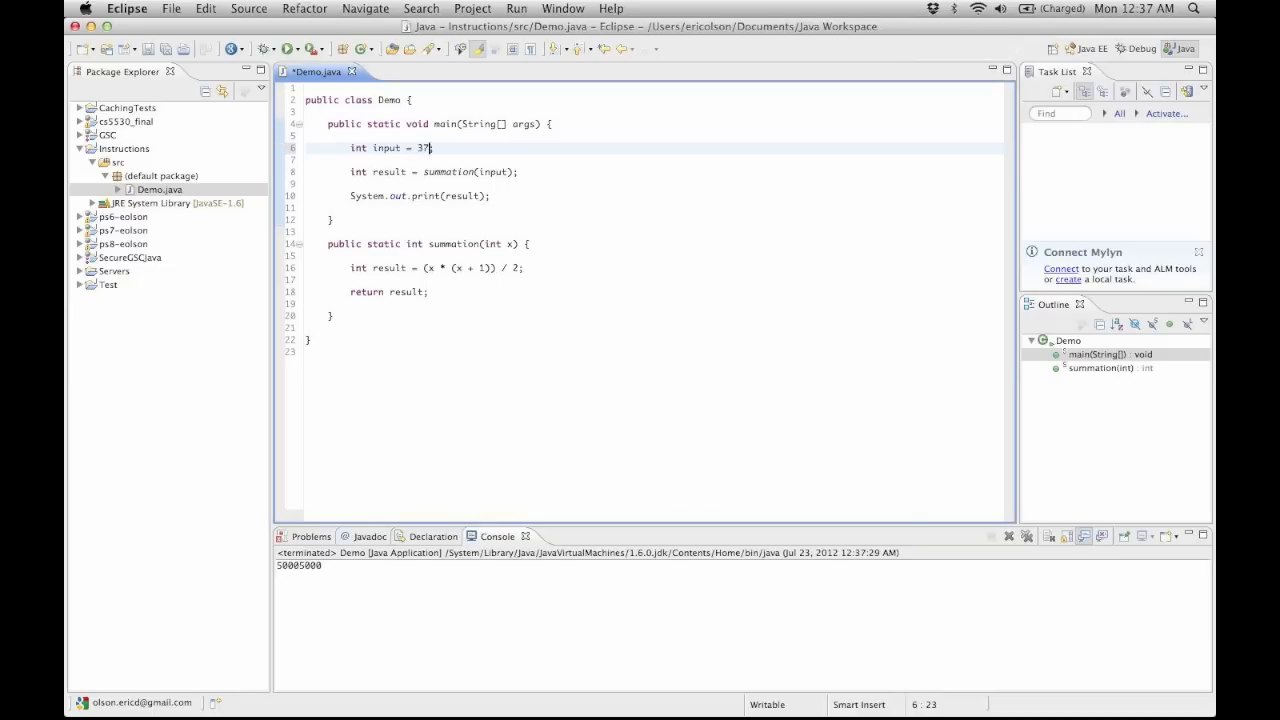
pyautogui.press('cmd+s')
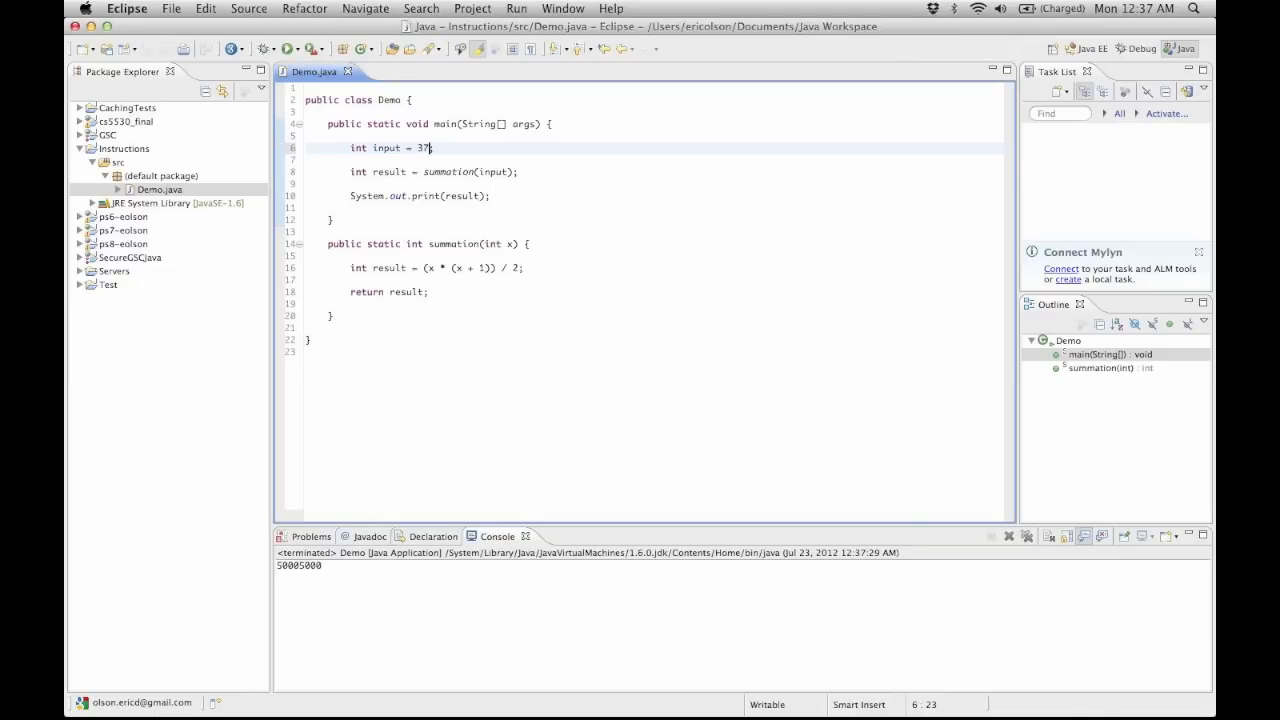
pyautogui.click(288, 48)
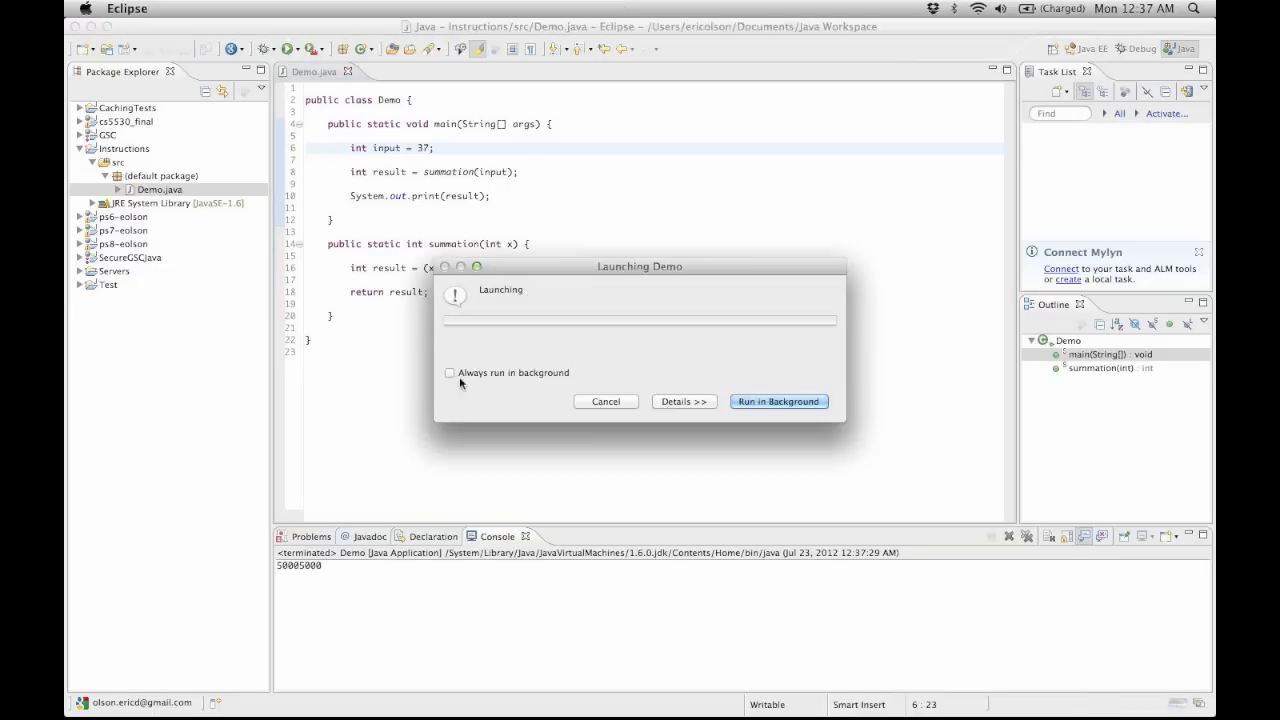